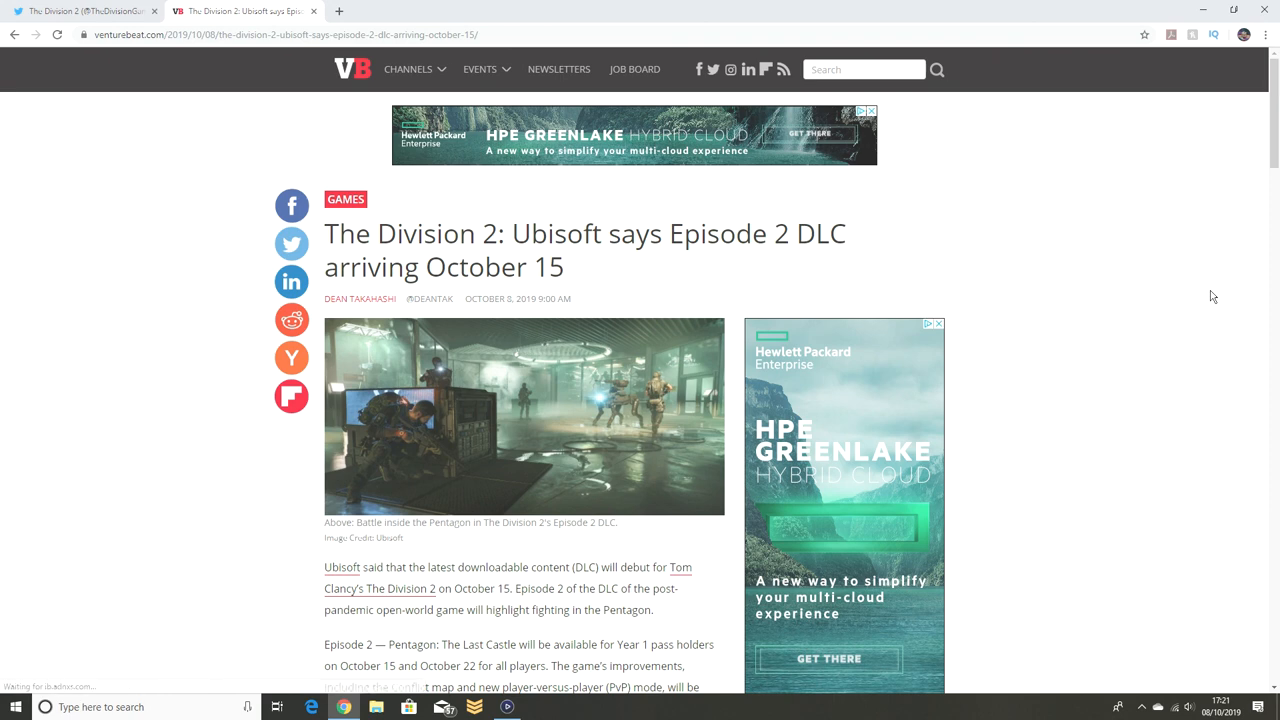
# Step: Scroll past the video embed and game background to the 'Two new main missions' heading
pyautogui.scroll(-3)
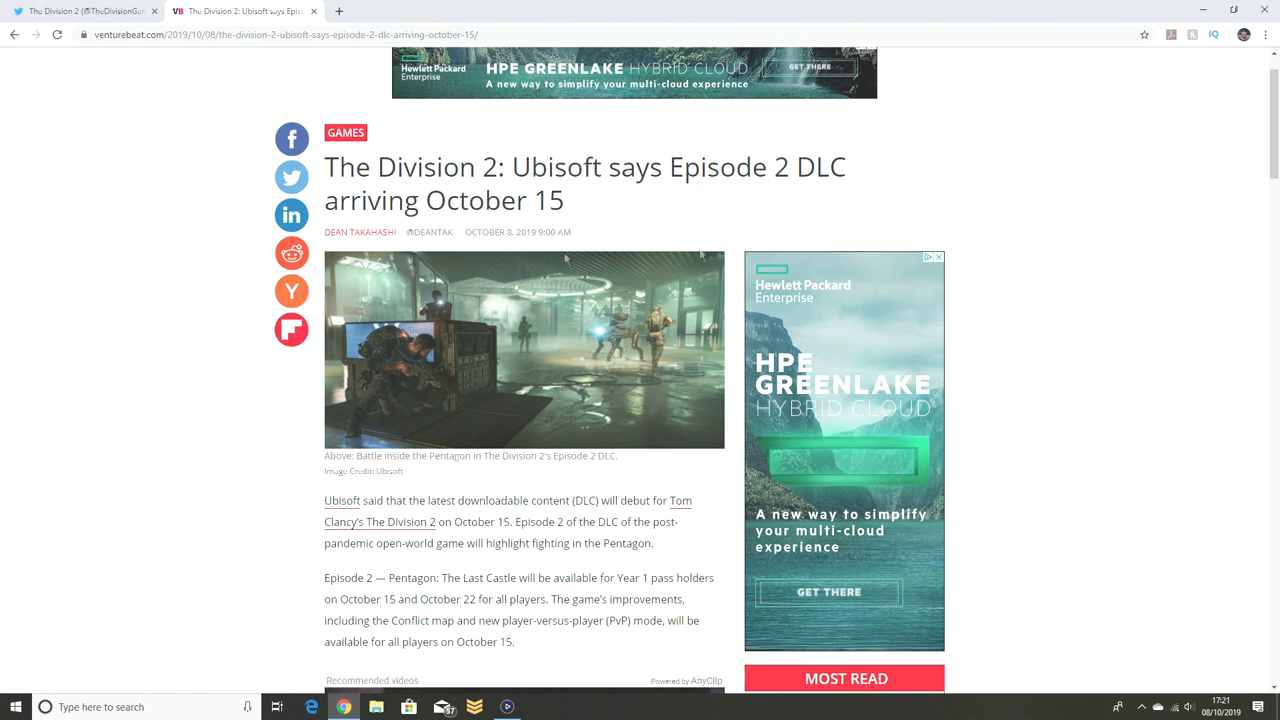
pyautogui.moveTo(650, 218)
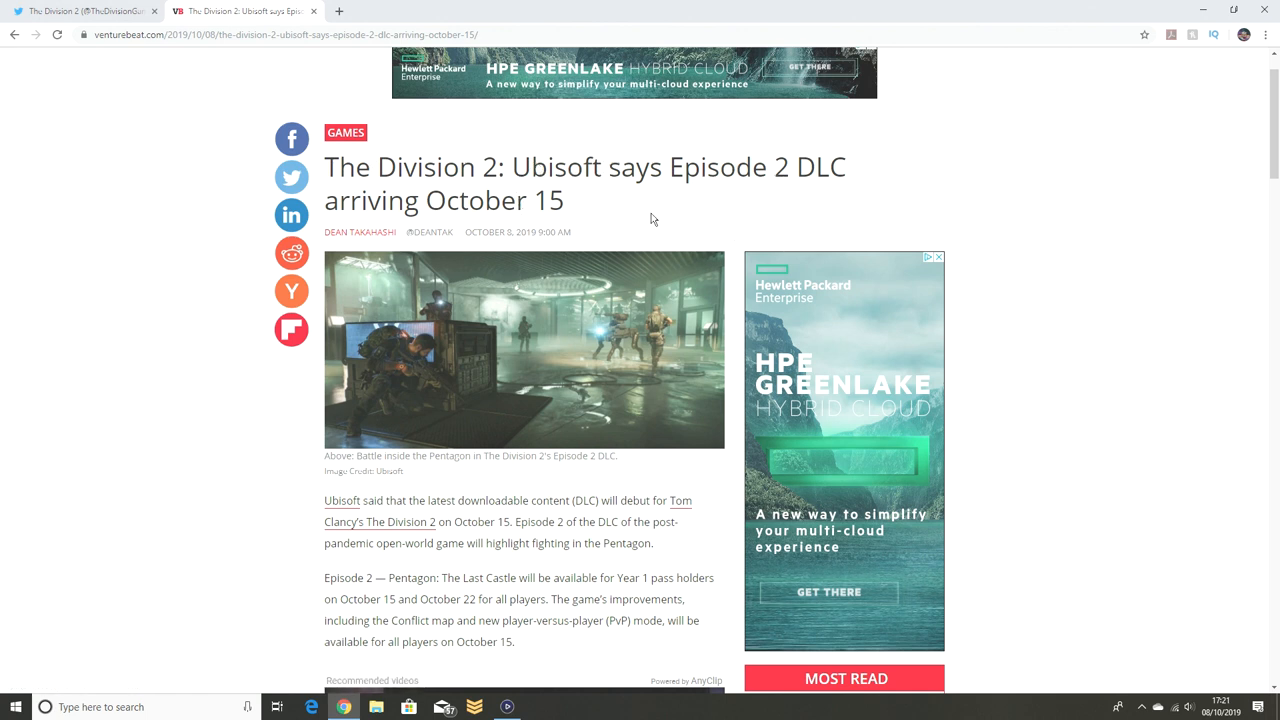
pyautogui.moveTo(958, 380)
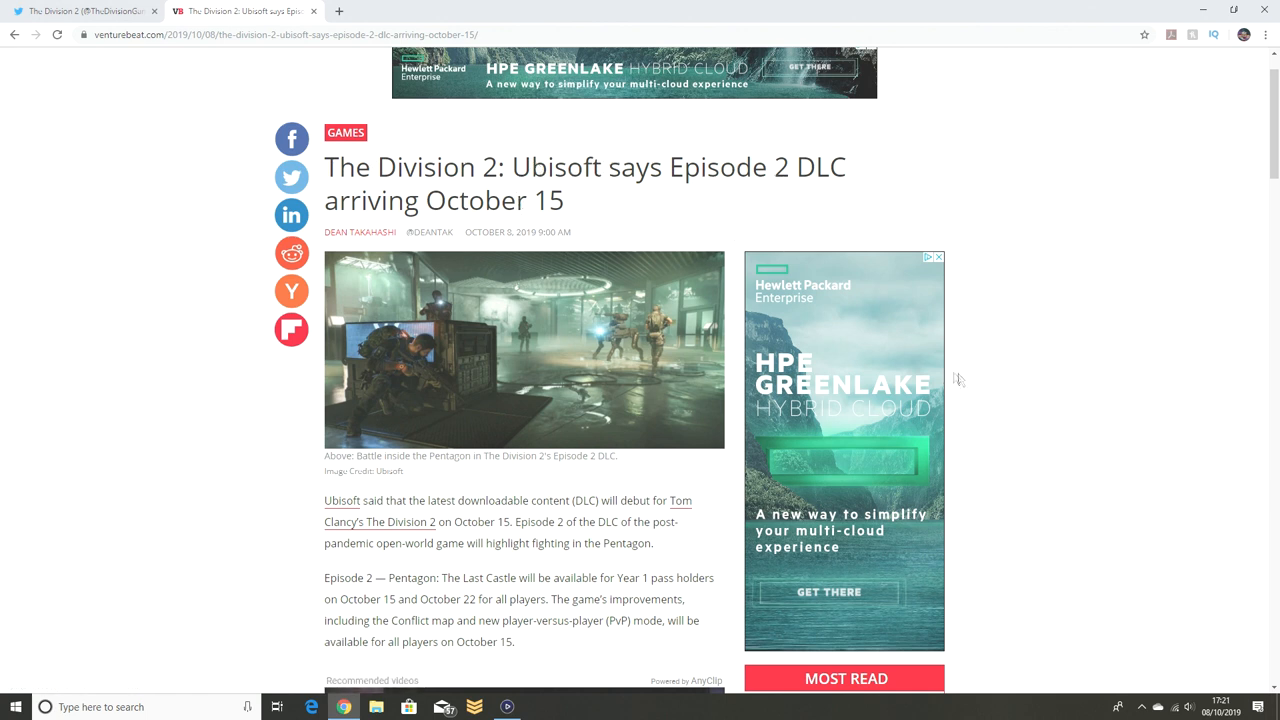
pyautogui.scroll(-3)
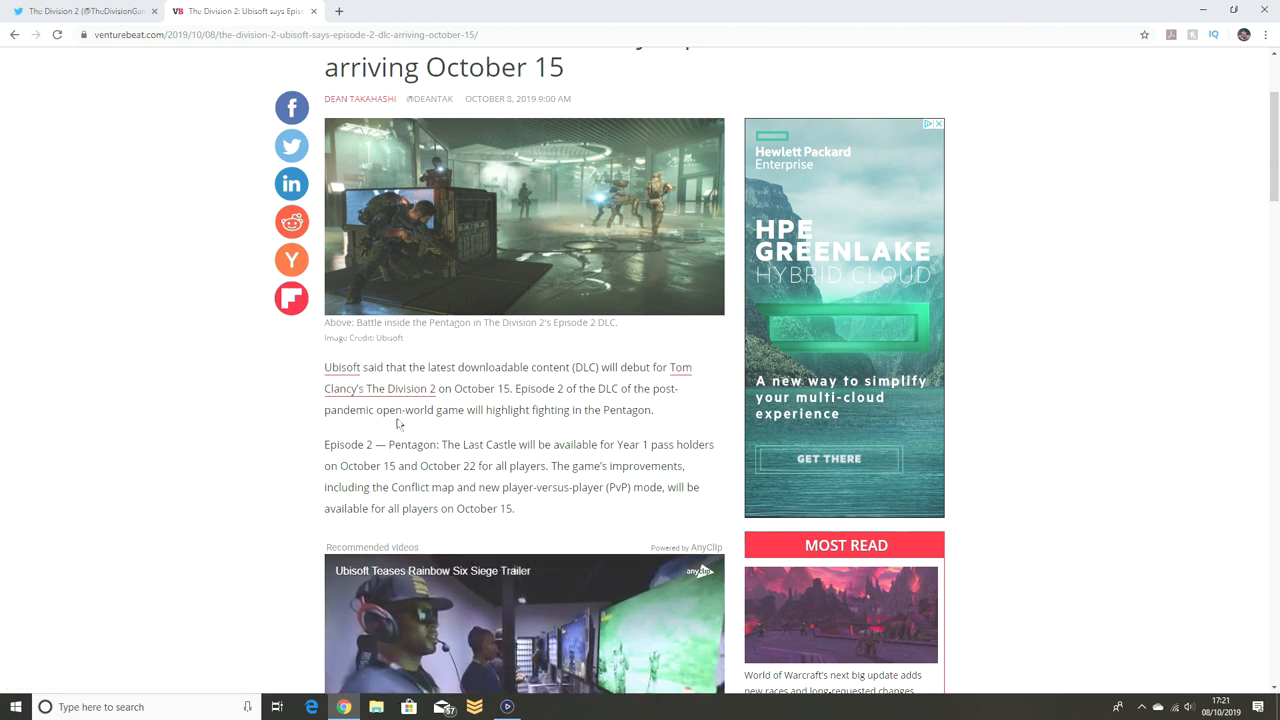
pyautogui.moveTo(596, 420)
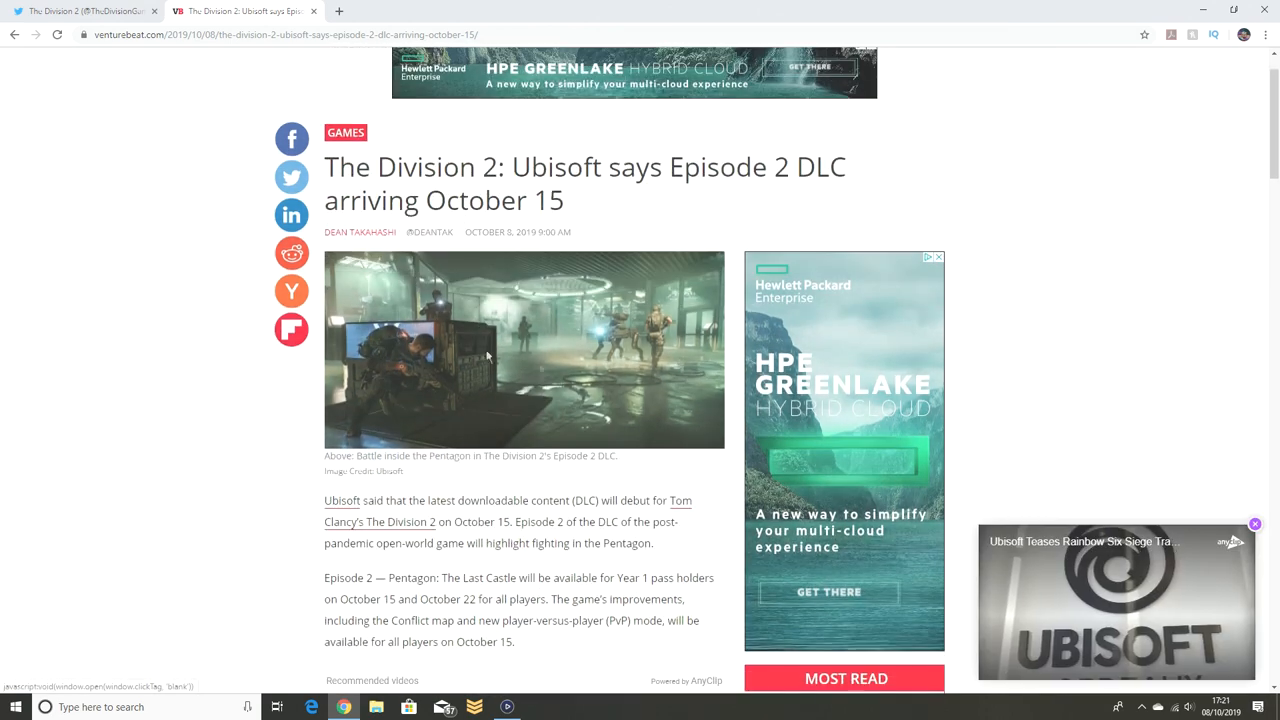
pyautogui.scroll(-3)
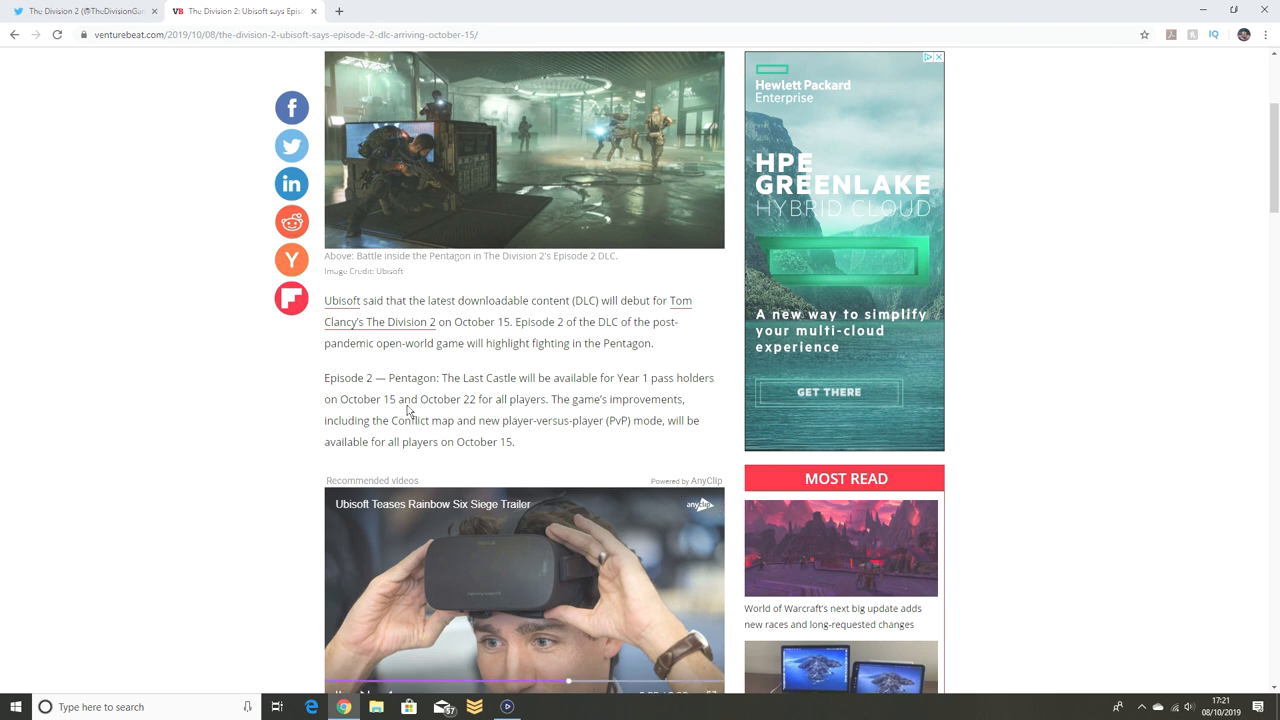
pyautogui.moveTo(516, 404)
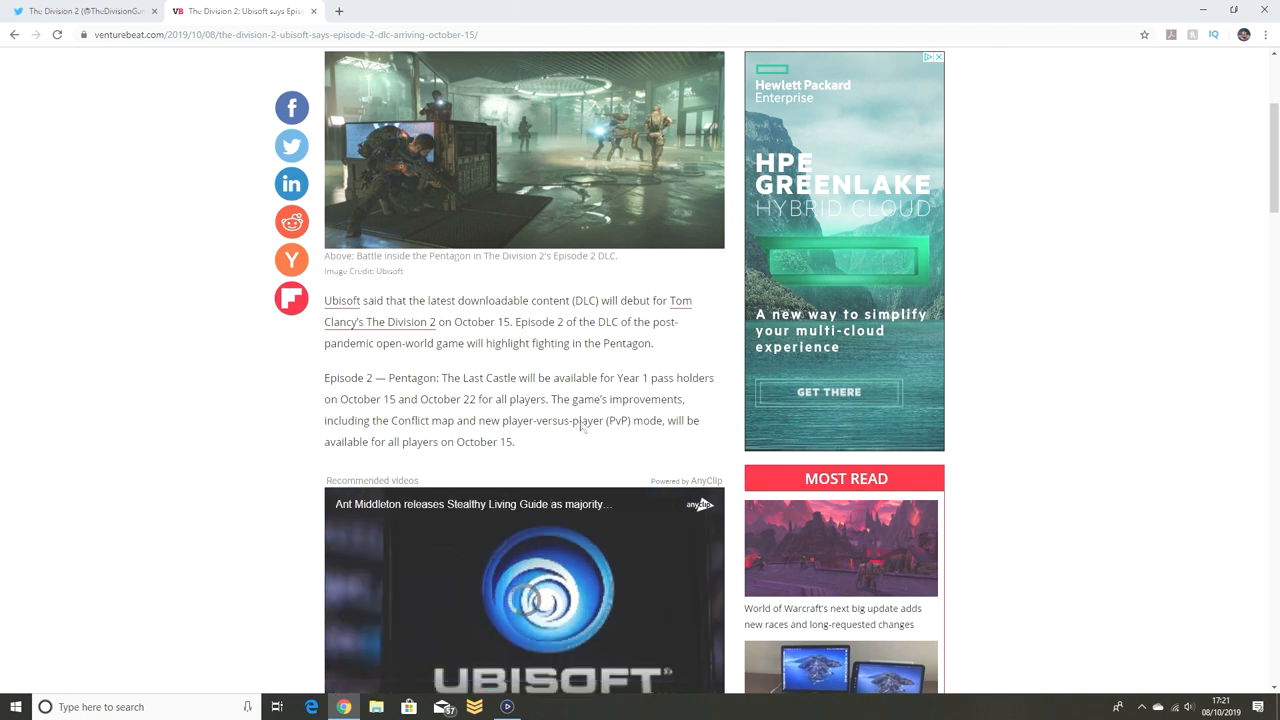
pyautogui.scroll(-3)
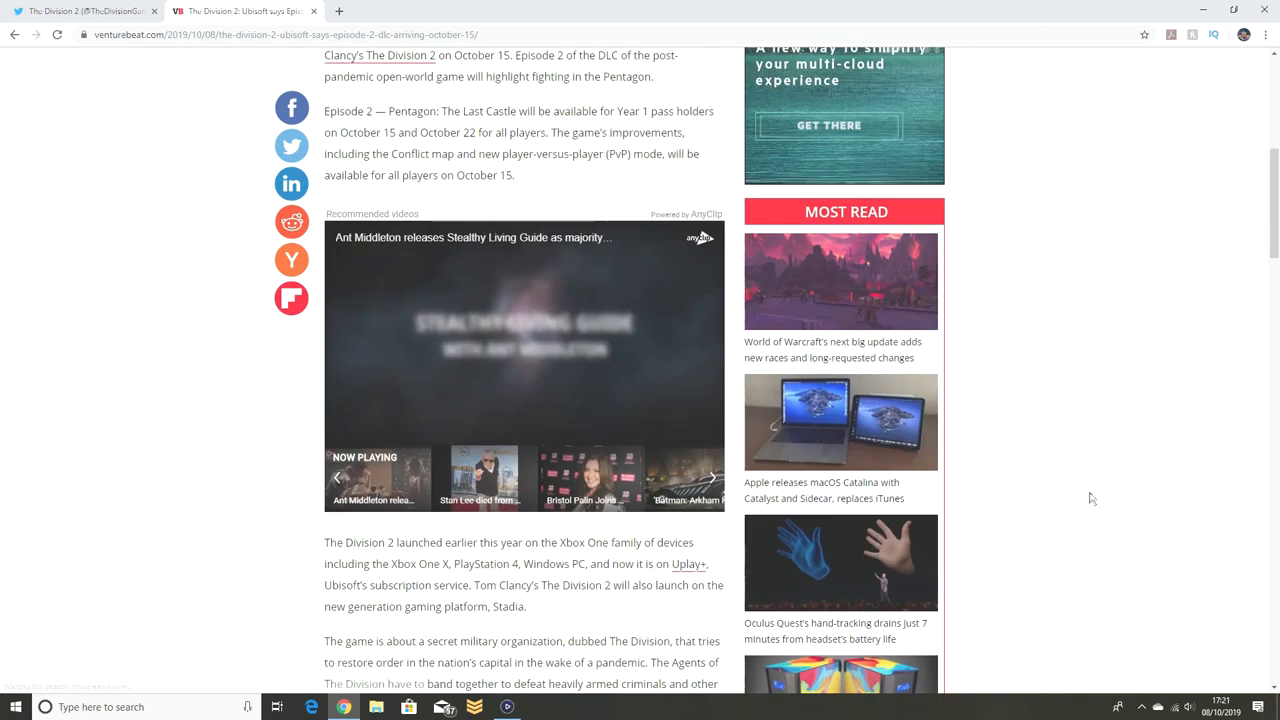
pyautogui.scroll(-3)
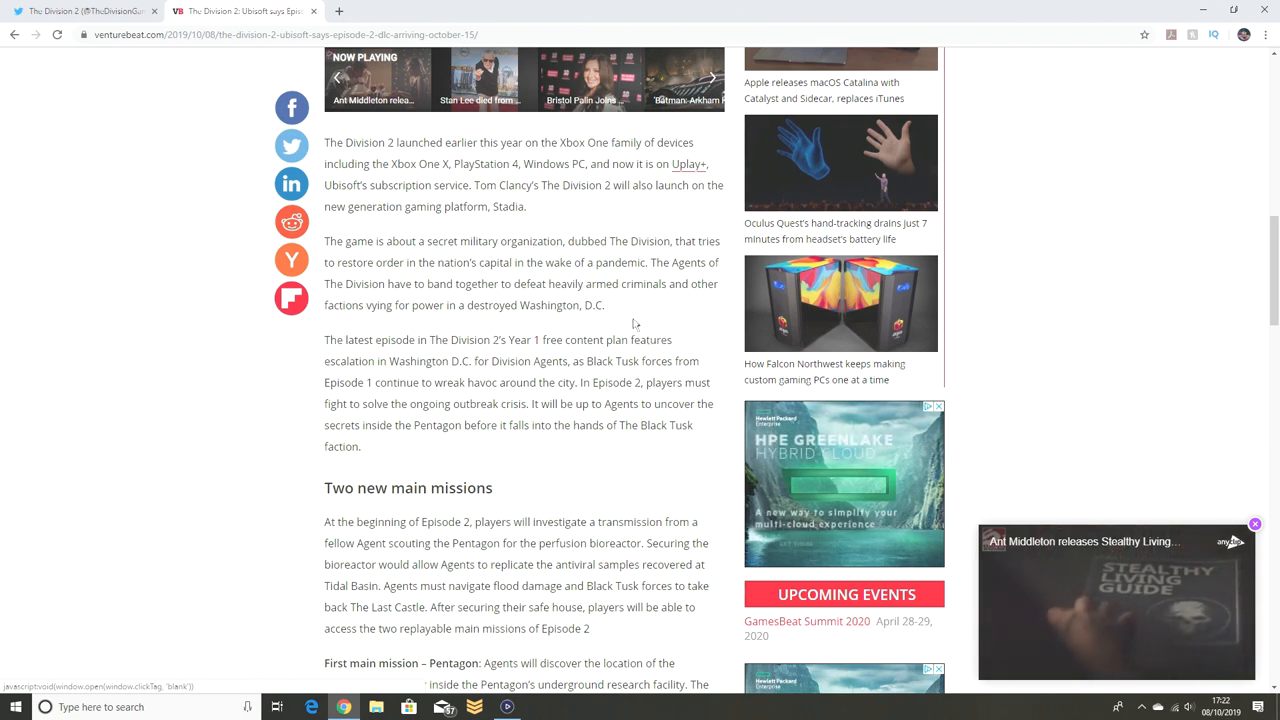
pyautogui.scroll(-3)
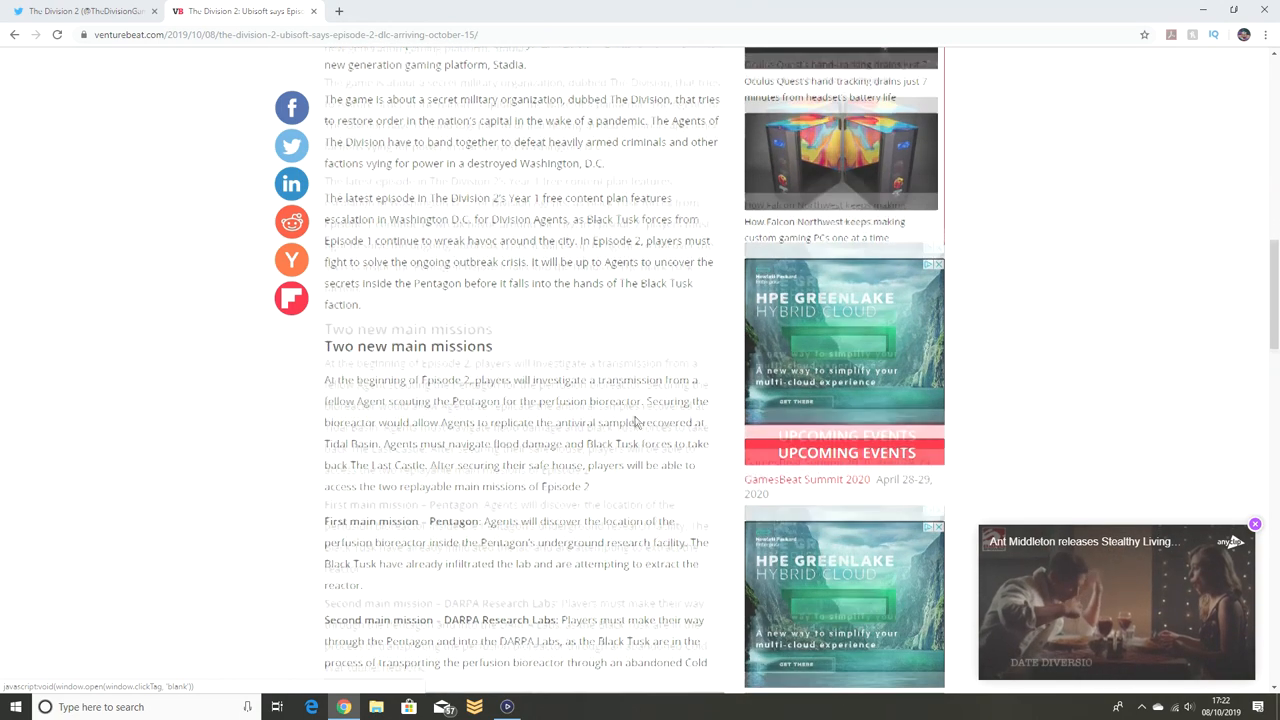
pyautogui.scroll(-3)
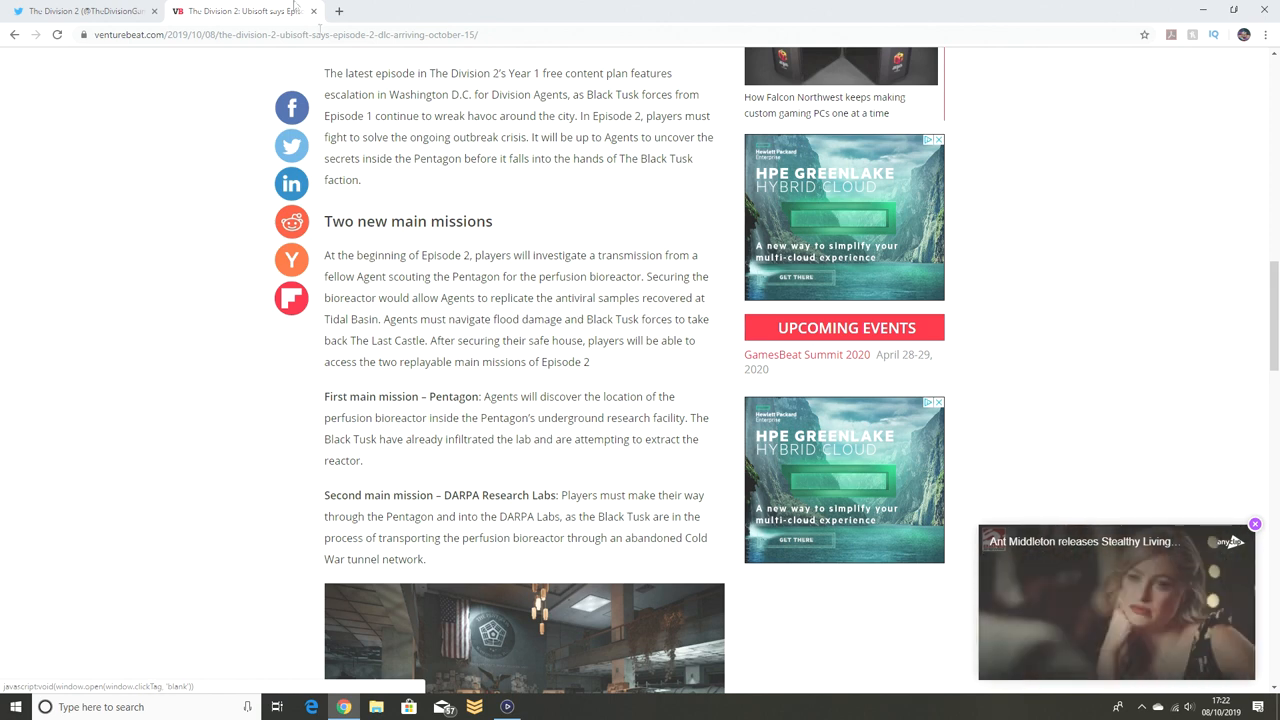
# Step: Search Google for 'perfusion bioreactor', skim the results, and return to the VentureBeat tab
pyautogui.write('perfusion bioreactor')
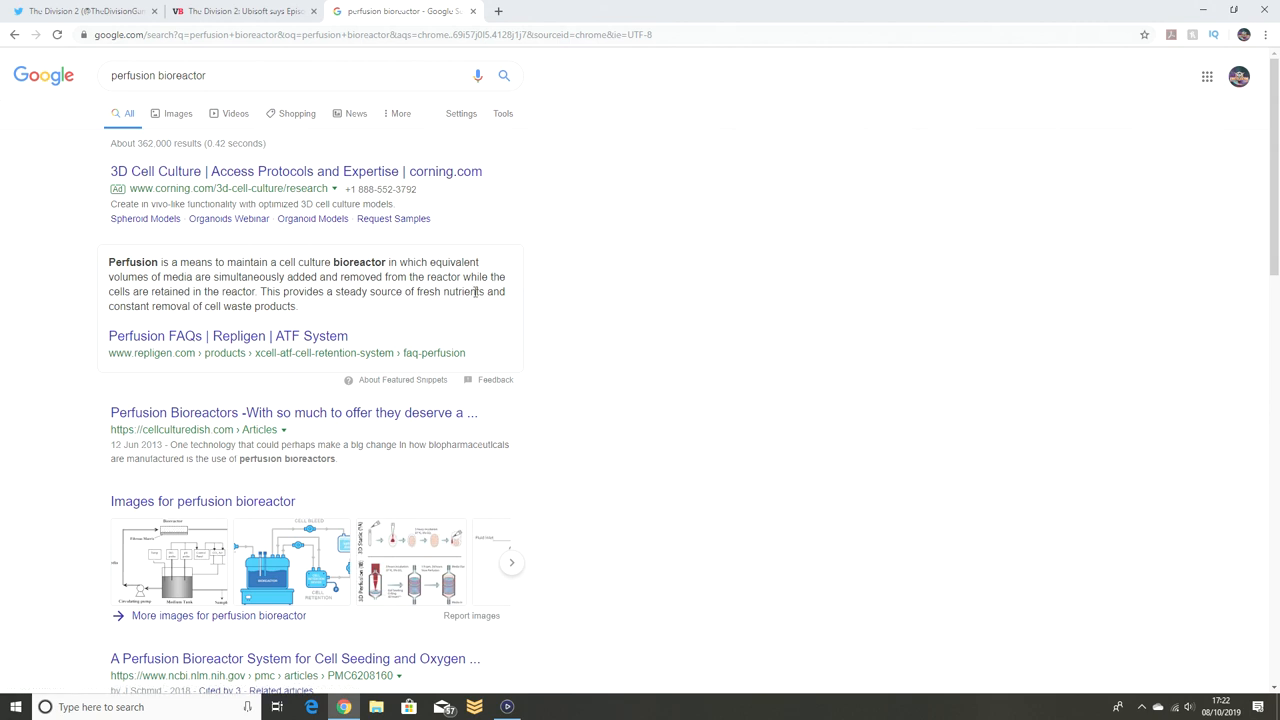
pyautogui.click(240, 12)
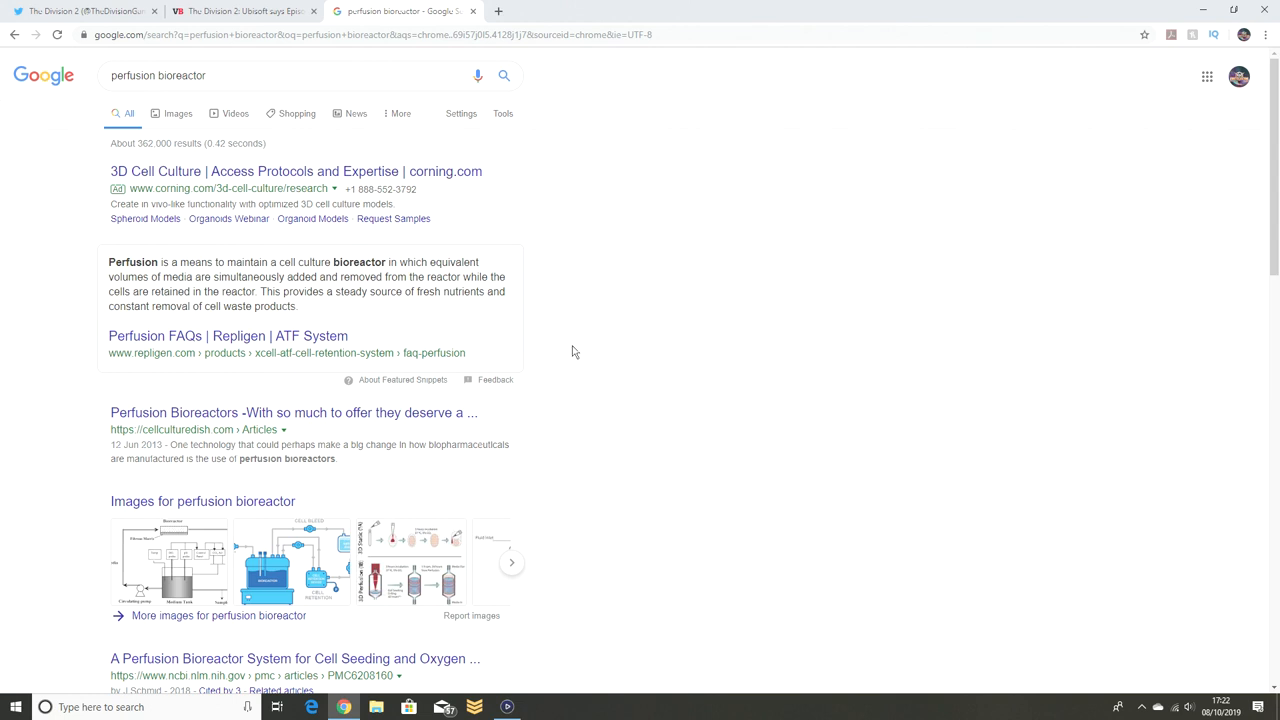
pyautogui.scroll(-3)
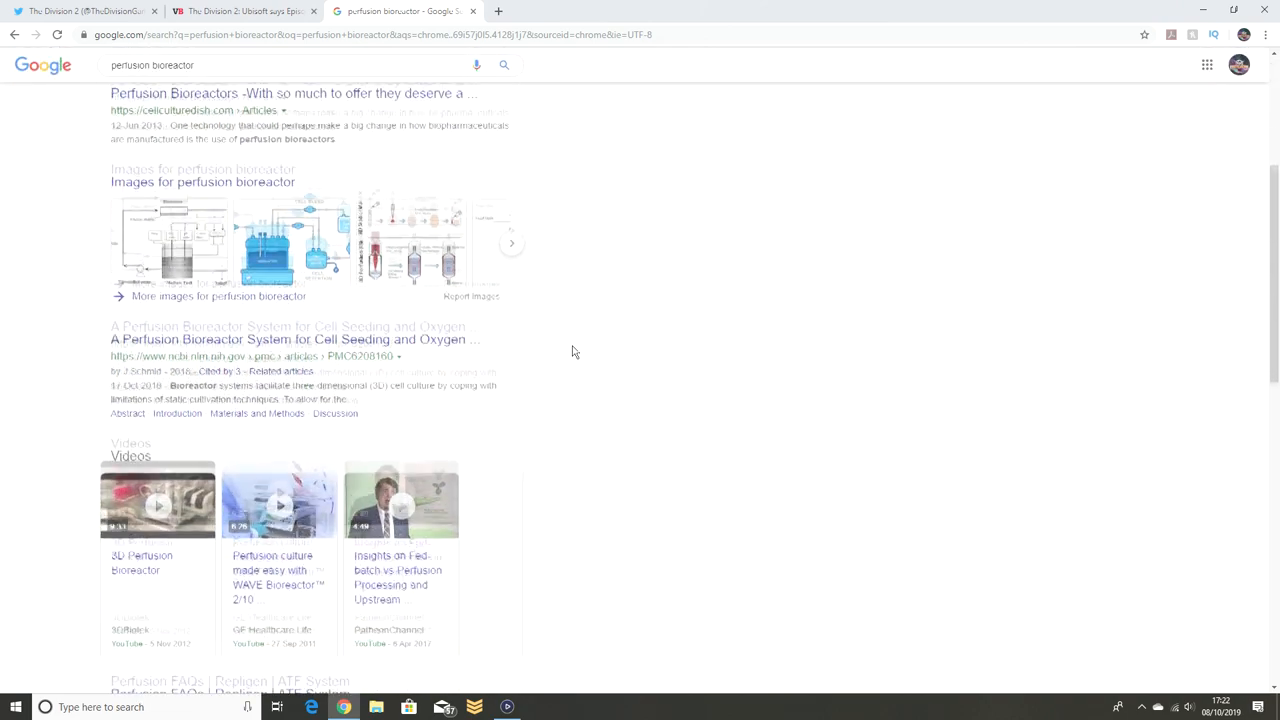
pyautogui.click(244, 12)
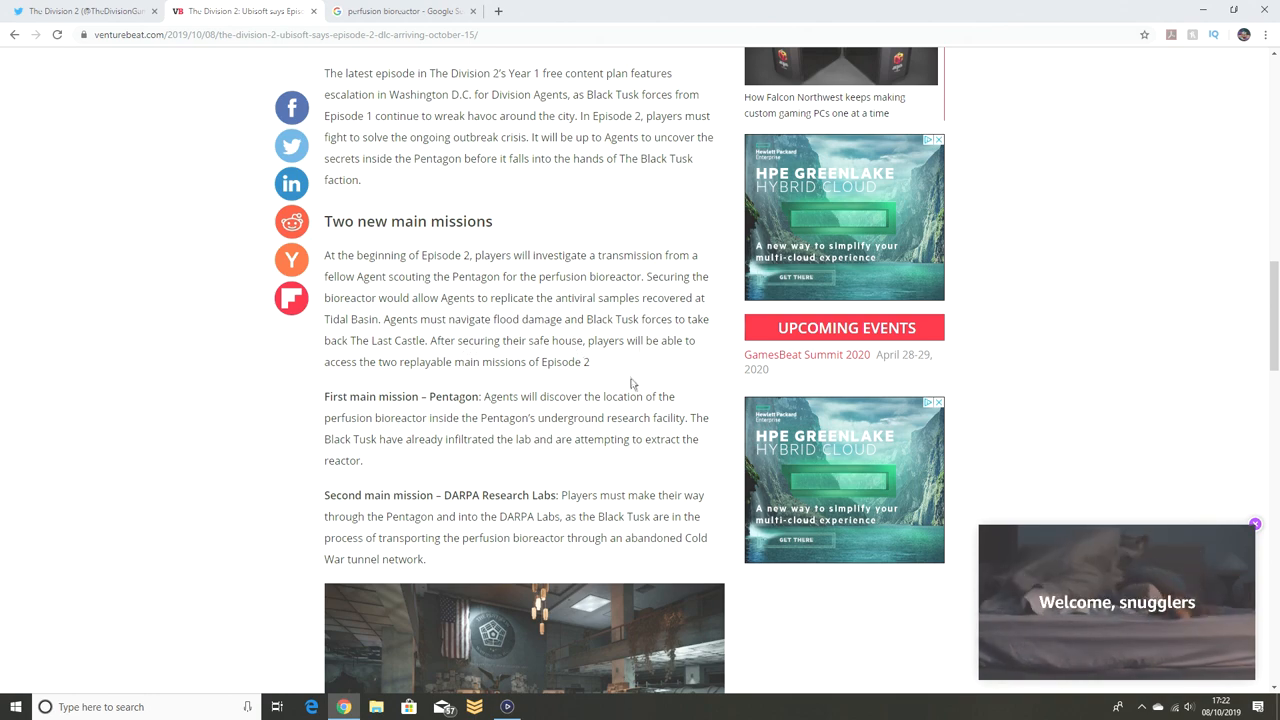
# Step: Scroll past the second mission and Pentagon image to the 'New technician specialization' heading
pyautogui.scroll(-3)
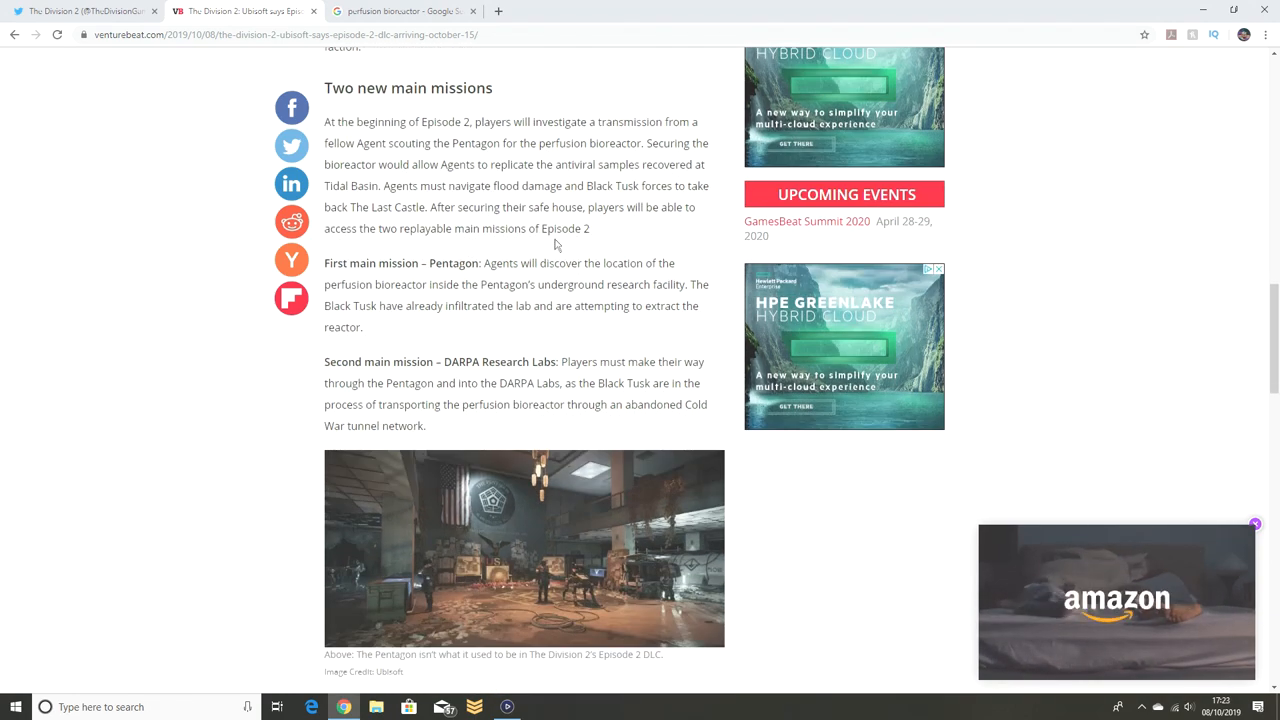
pyautogui.scroll(-3)
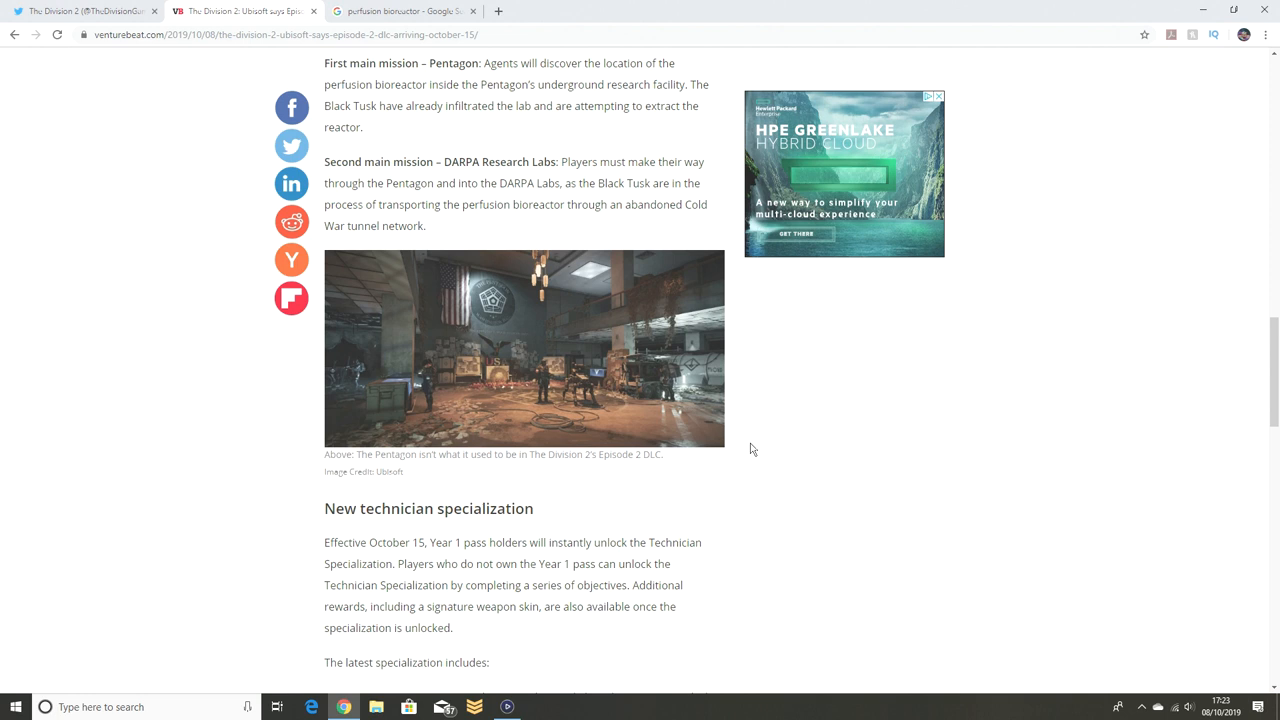
pyautogui.moveTo(572, 212)
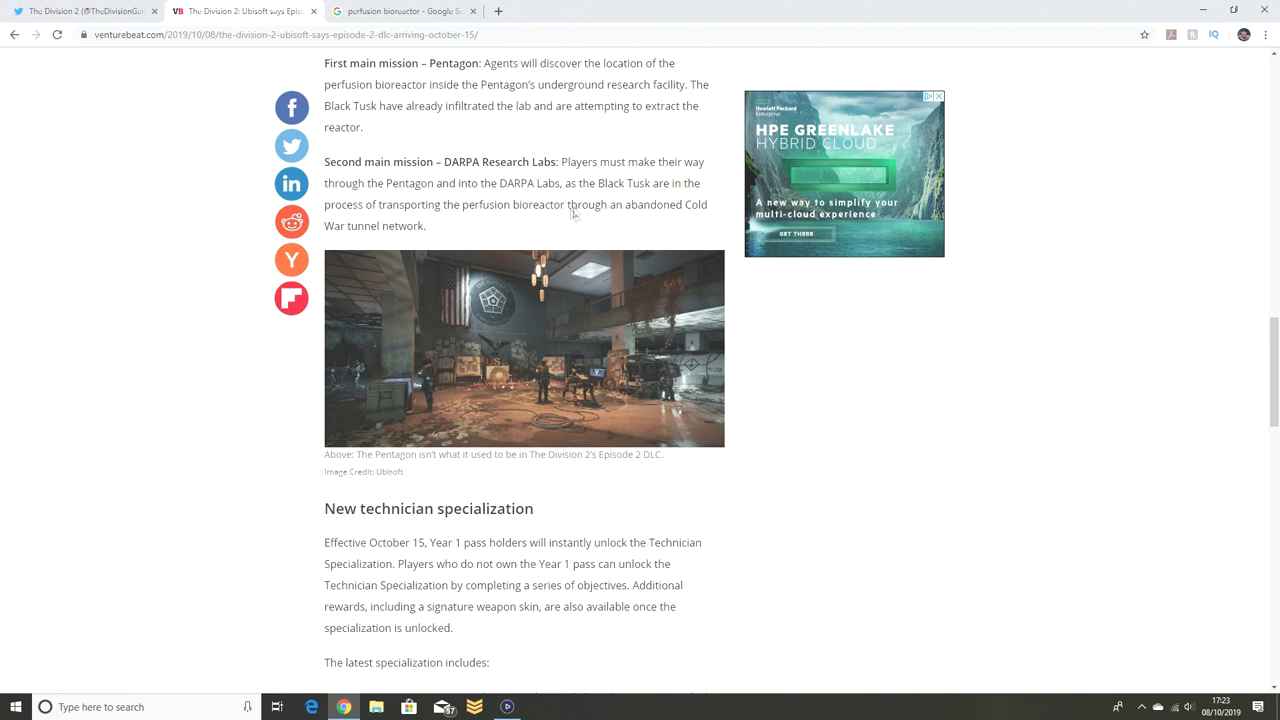
pyautogui.moveTo(556, 228)
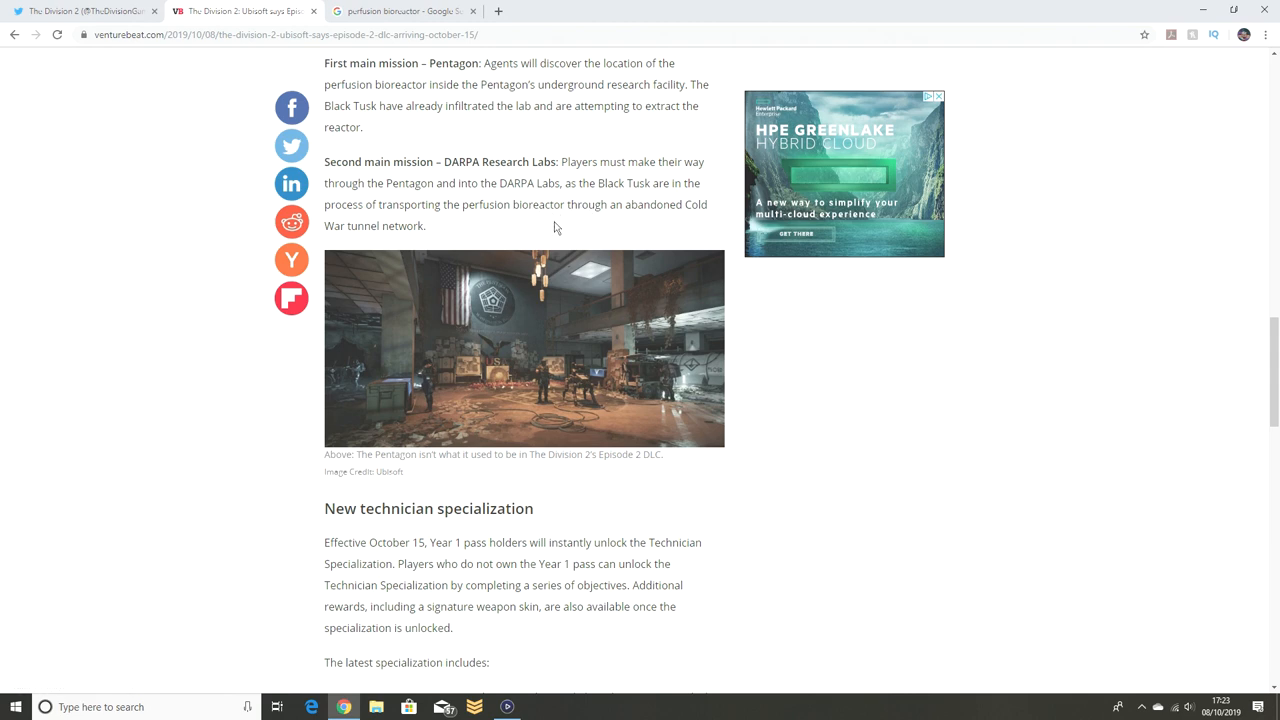
pyautogui.moveTo(548, 240)
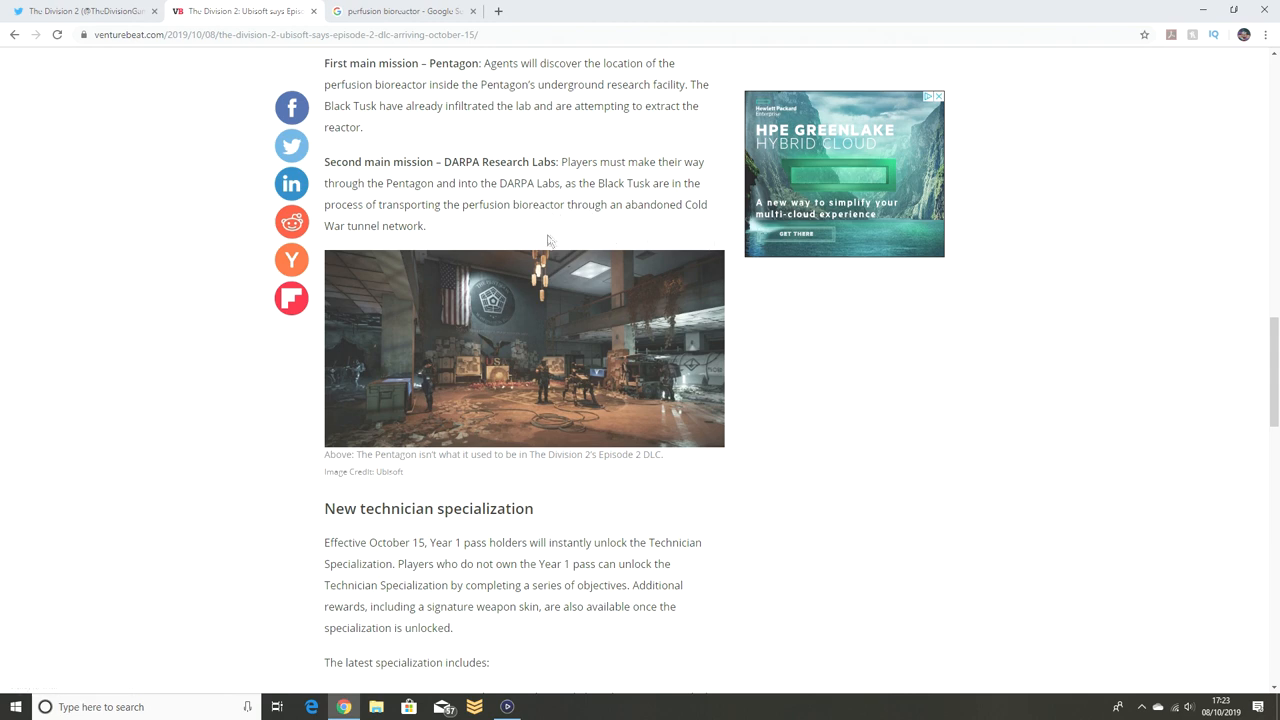
pyautogui.scroll(-3)
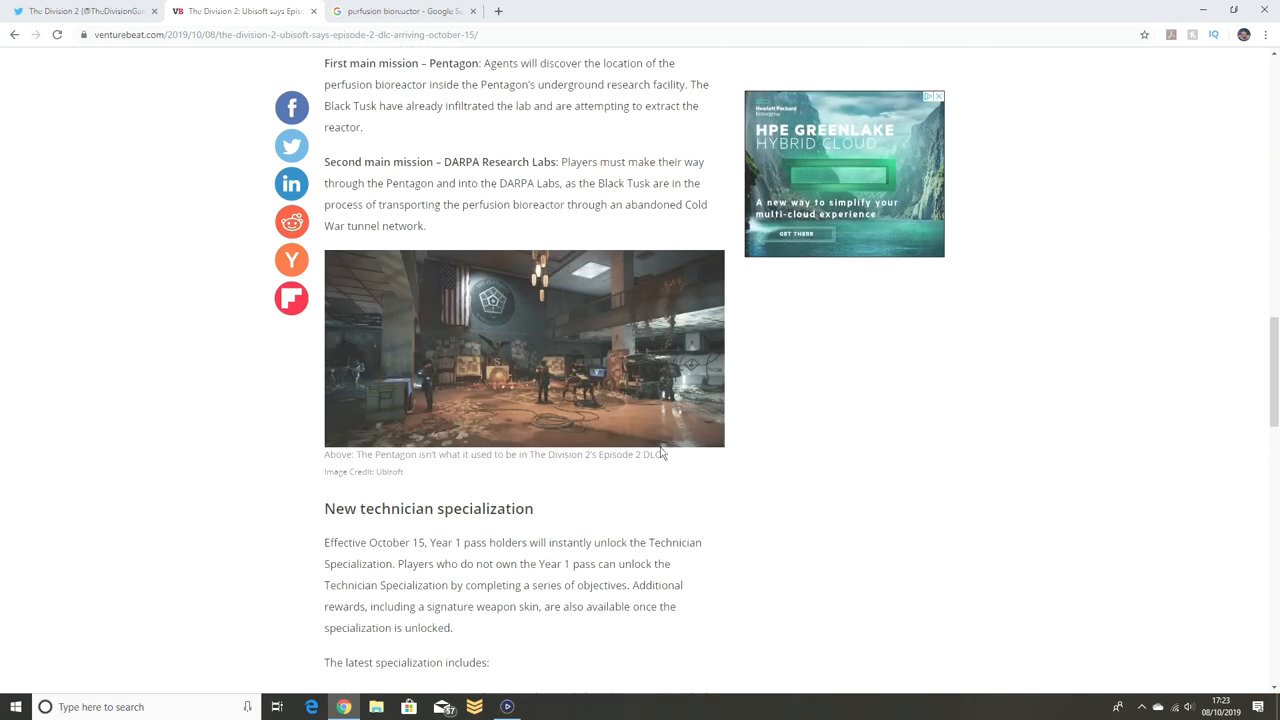
pyautogui.moveTo(484, 364)
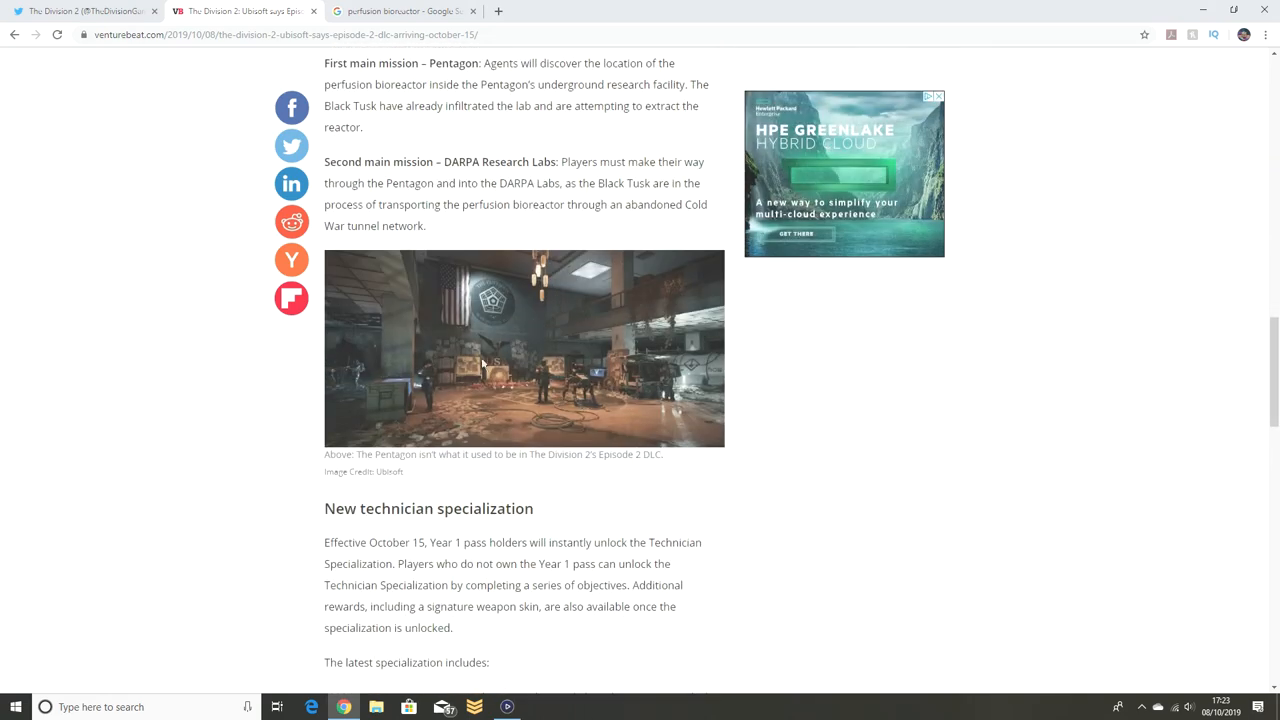
pyautogui.scroll(-3)
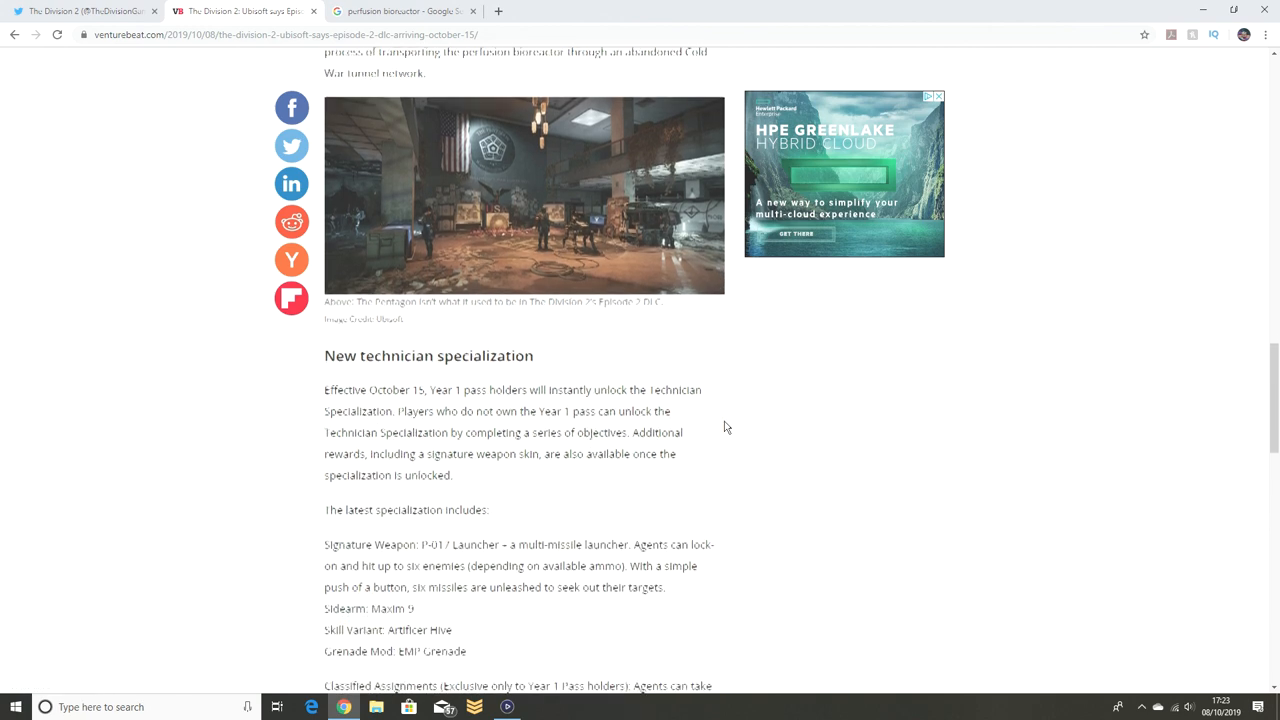
pyautogui.scroll(-3)
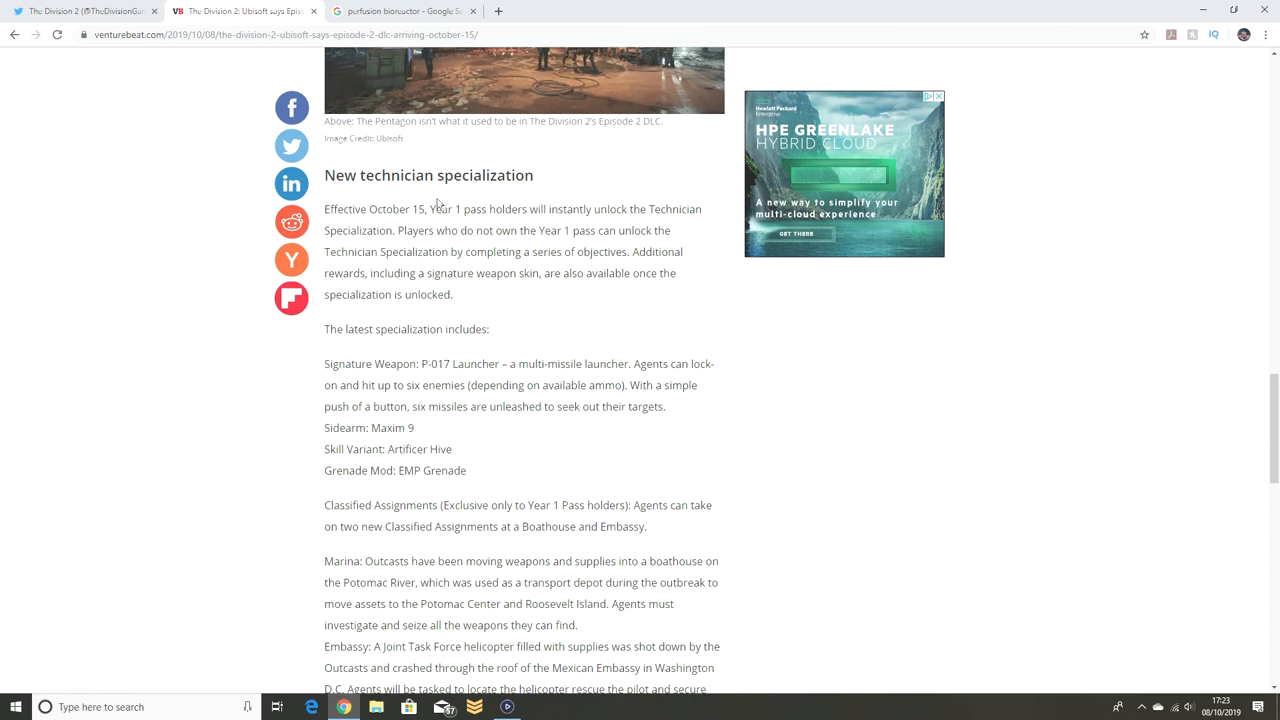
pyautogui.moveTo(496, 198)
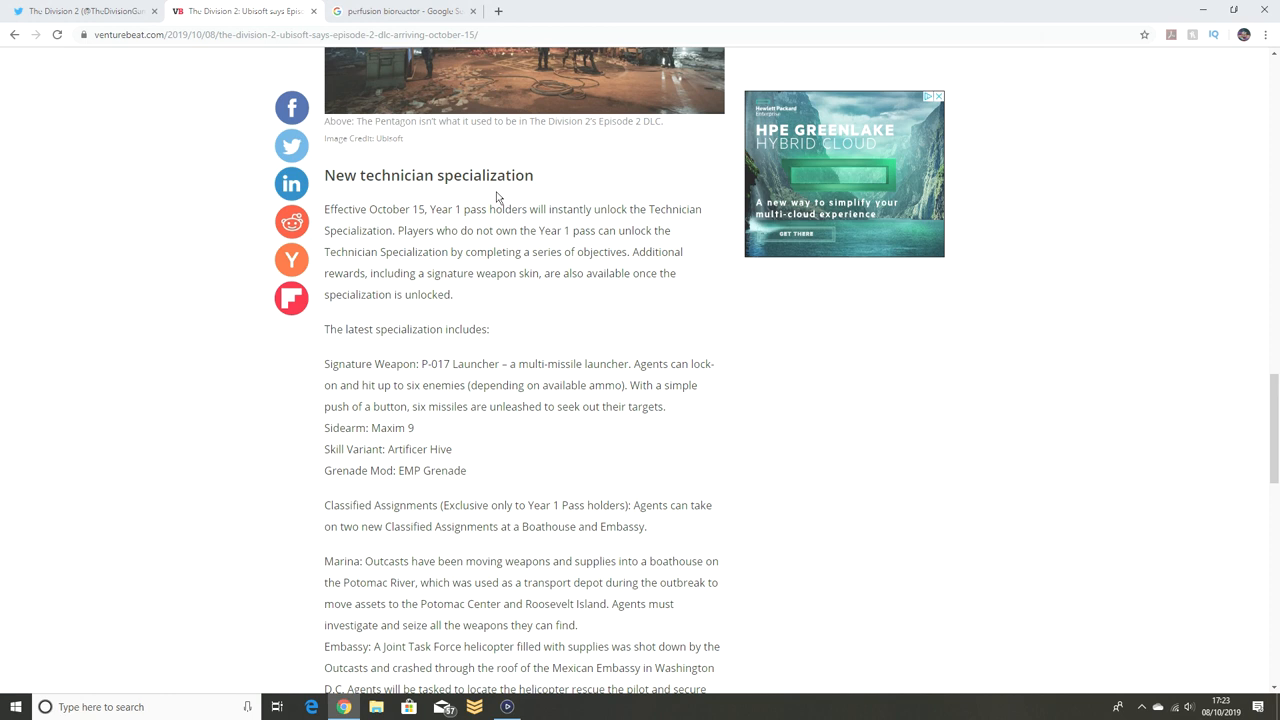
pyautogui.moveTo(662, 224)
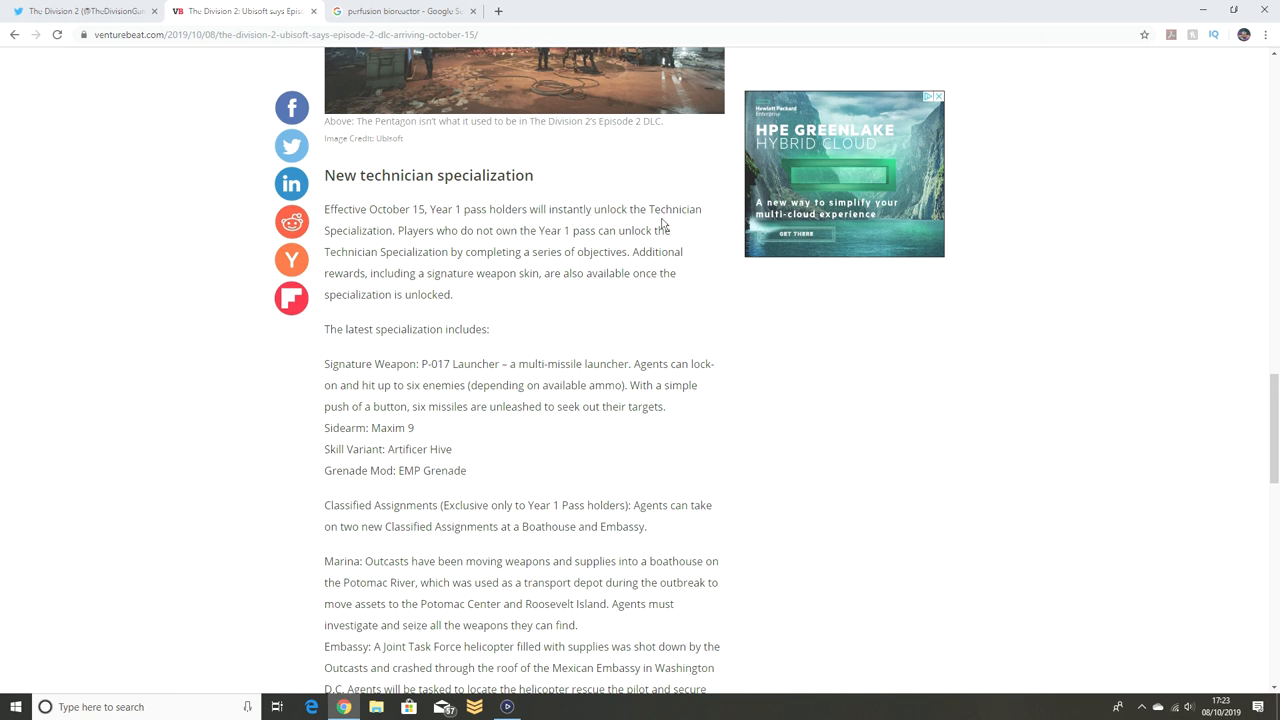
pyautogui.moveTo(448, 238)
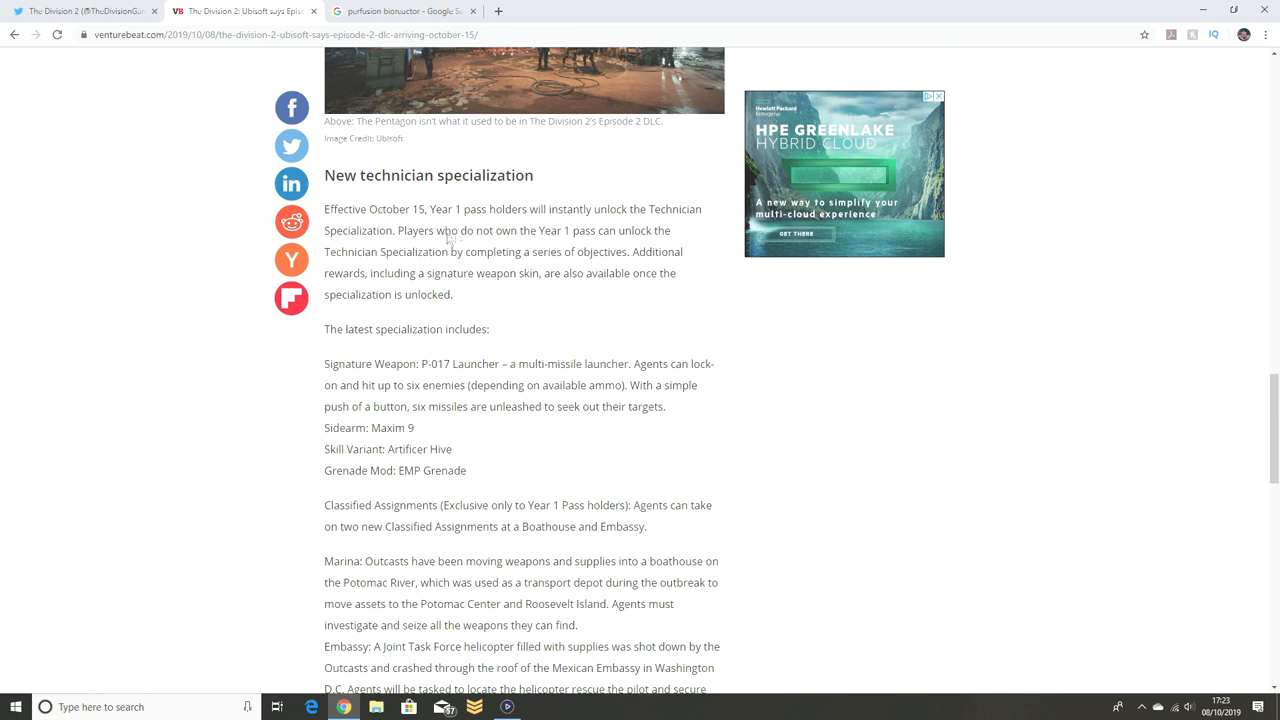
pyautogui.moveTo(608, 244)
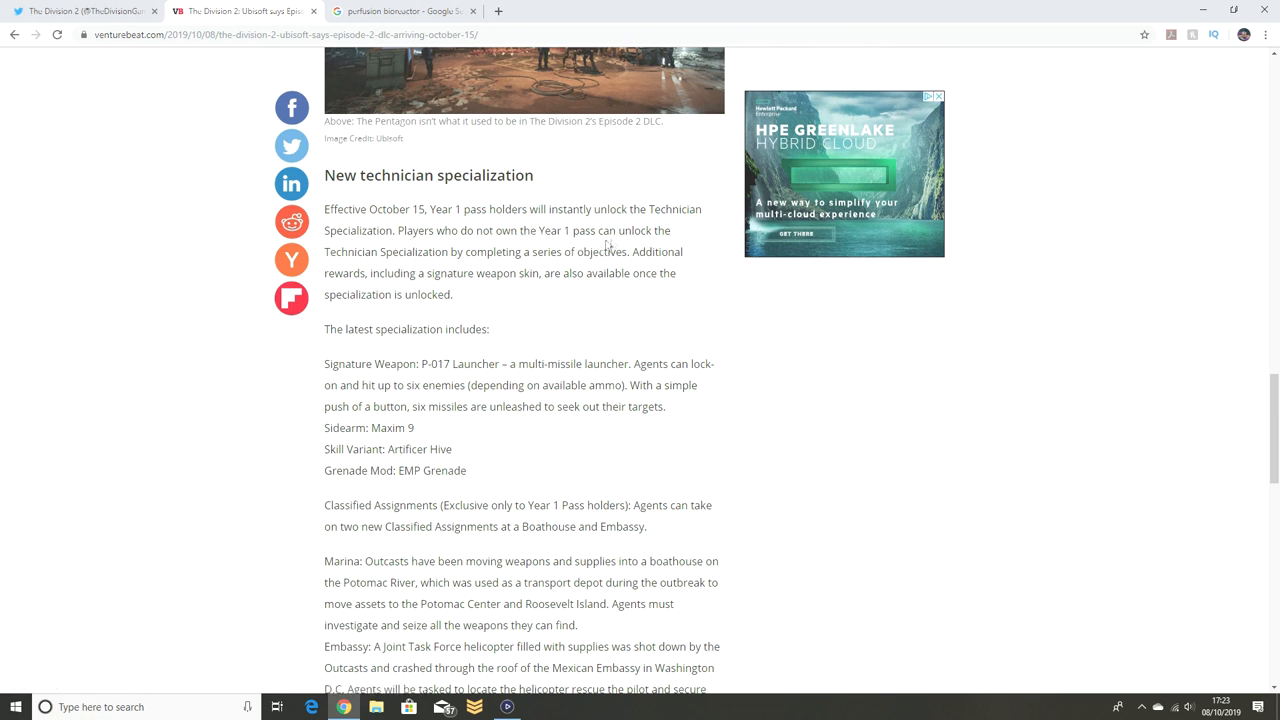
pyautogui.moveTo(424, 260)
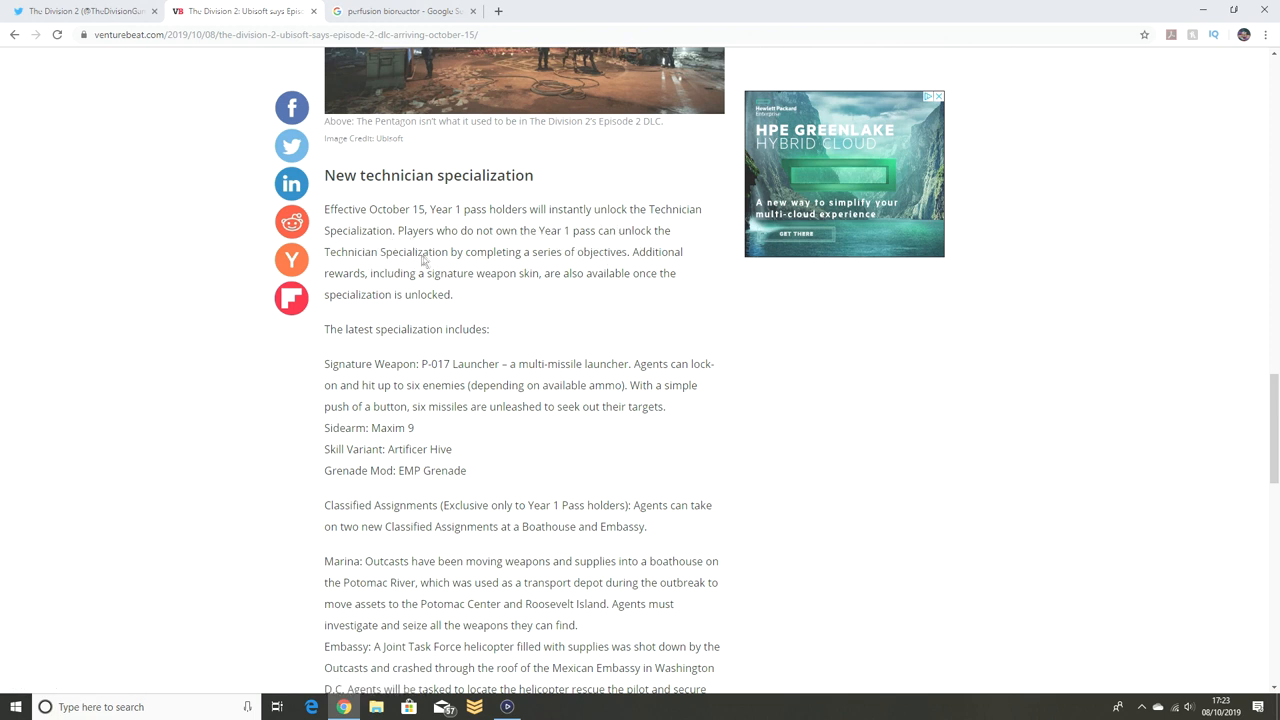
pyautogui.moveTo(650, 262)
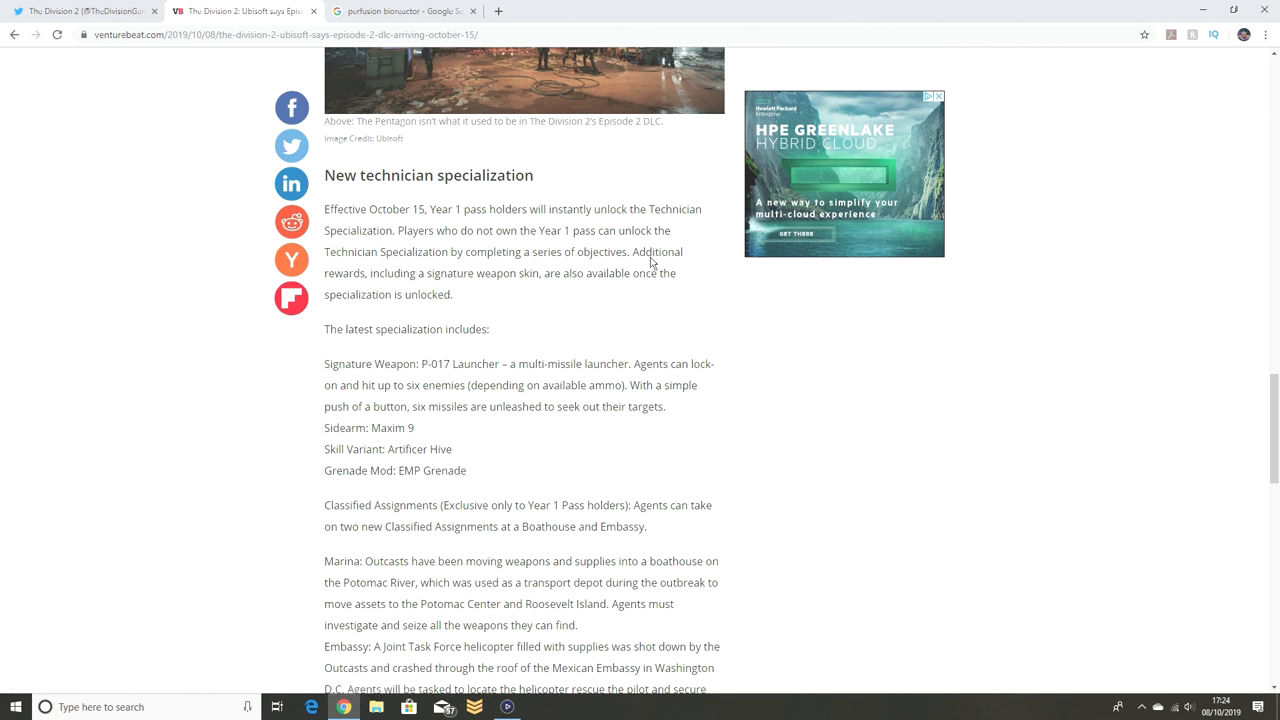
pyautogui.moveTo(490, 280)
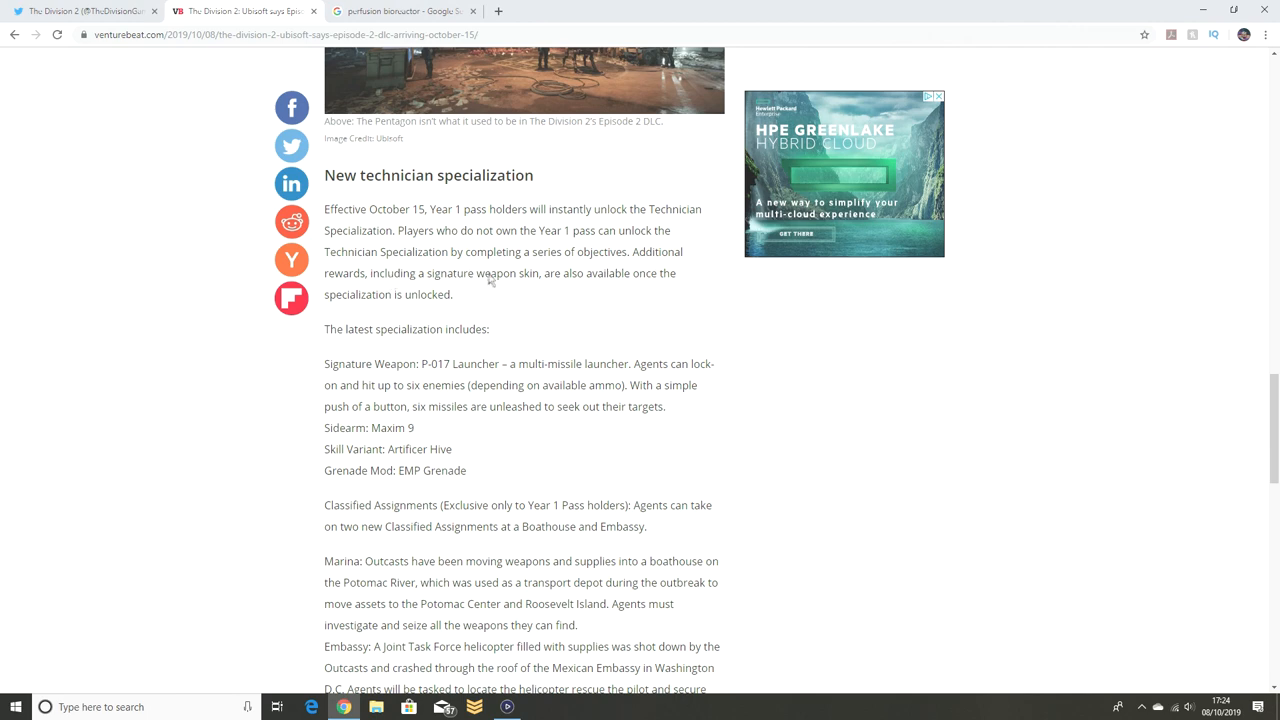
pyautogui.moveTo(416, 300)
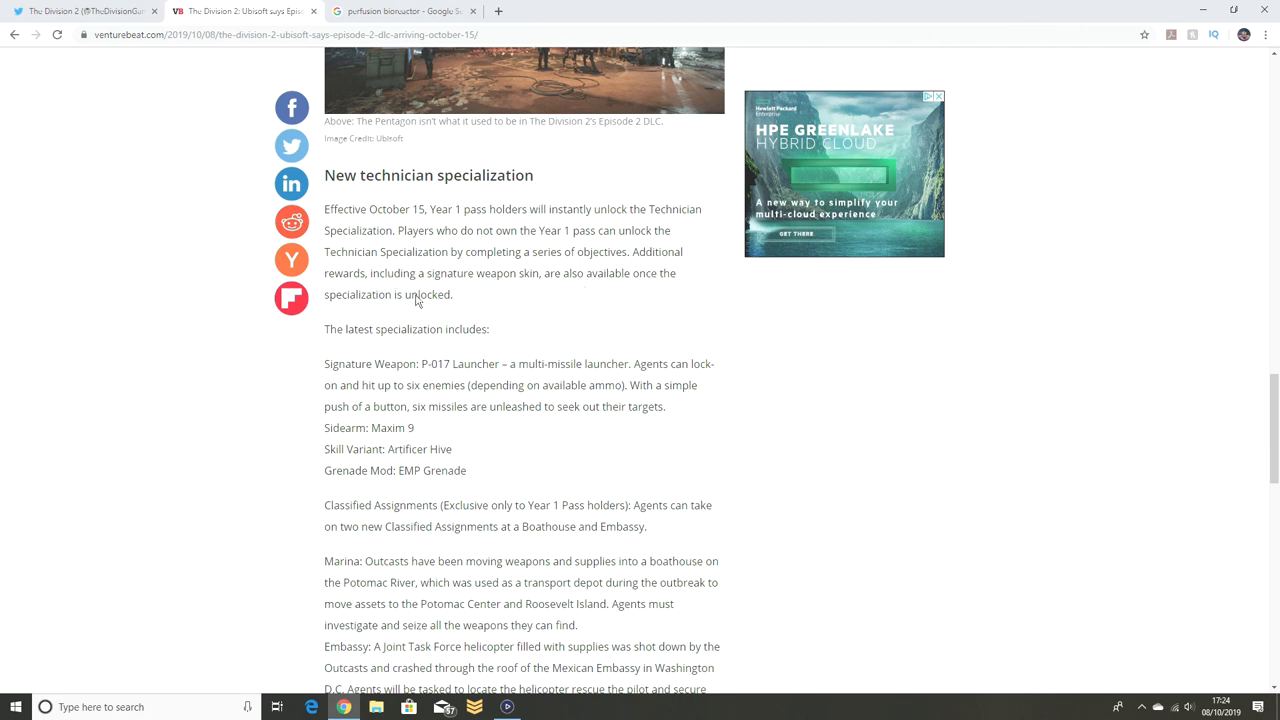
# Step: Scroll past the Classified Assignments details to the 'Major Fixes and Improvements' list
pyautogui.scroll(-3)
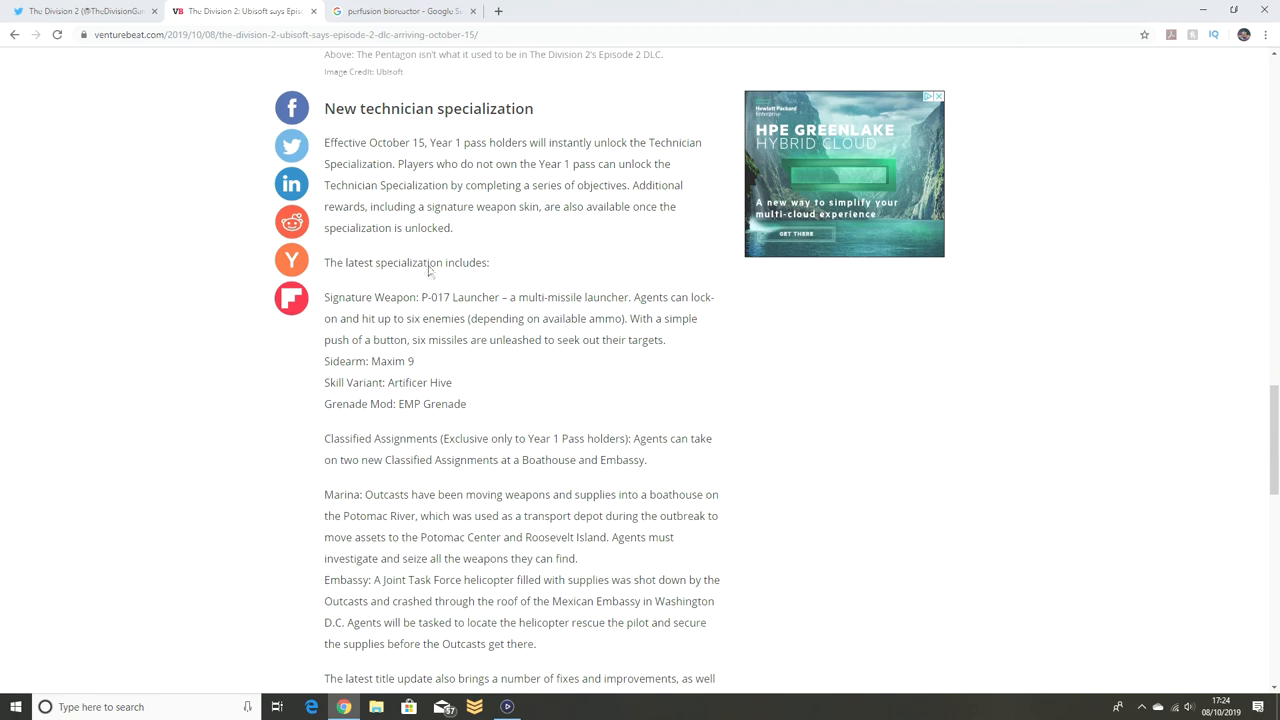
pyautogui.scroll(-3)
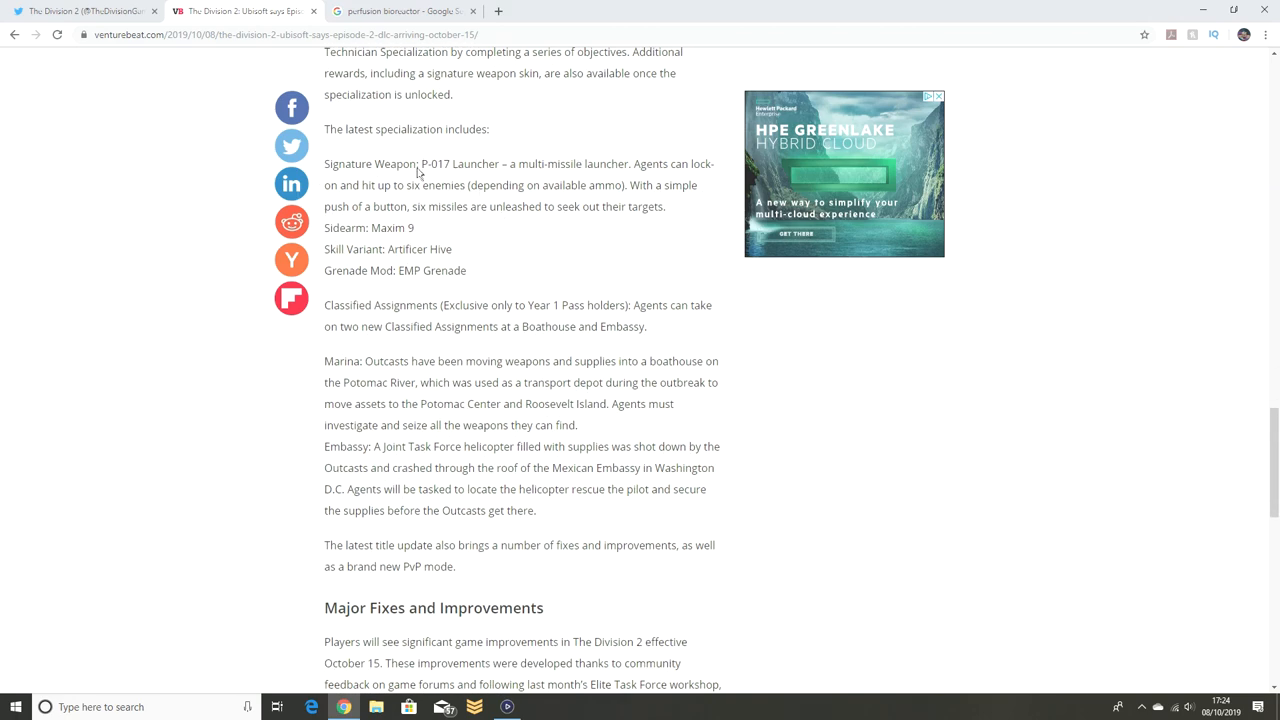
pyautogui.moveTo(444, 192)
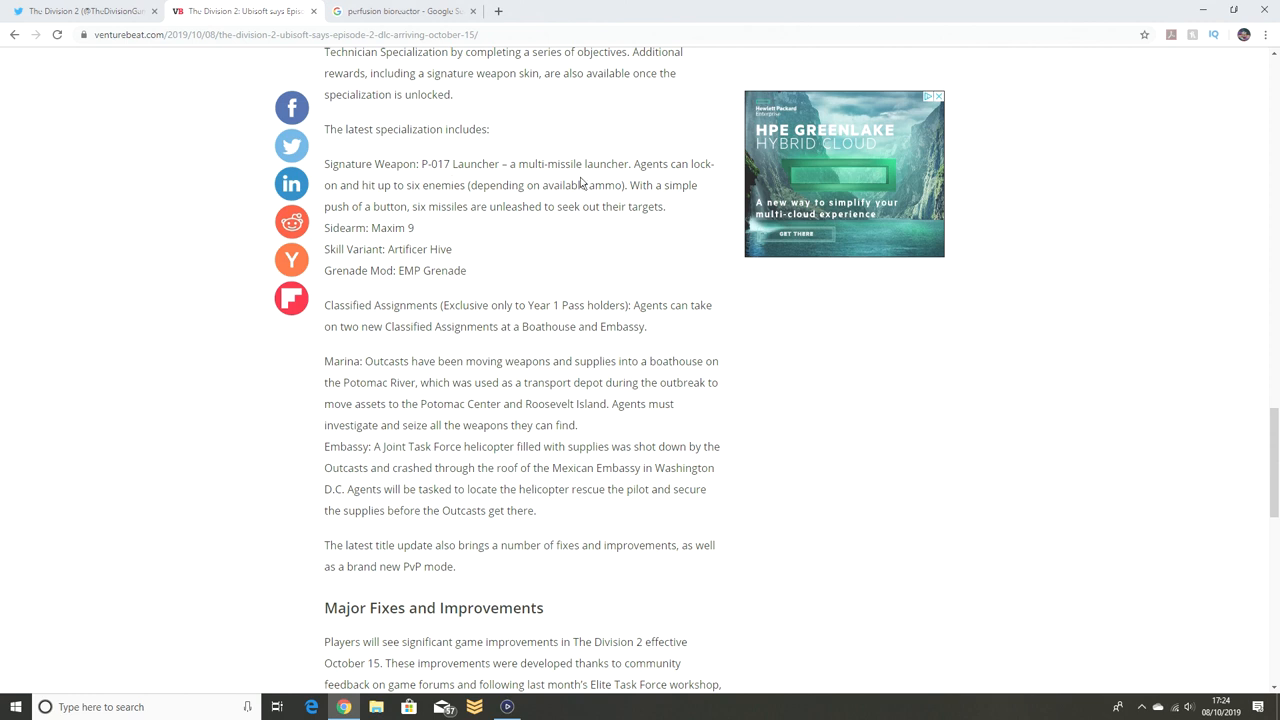
pyautogui.moveTo(696, 188)
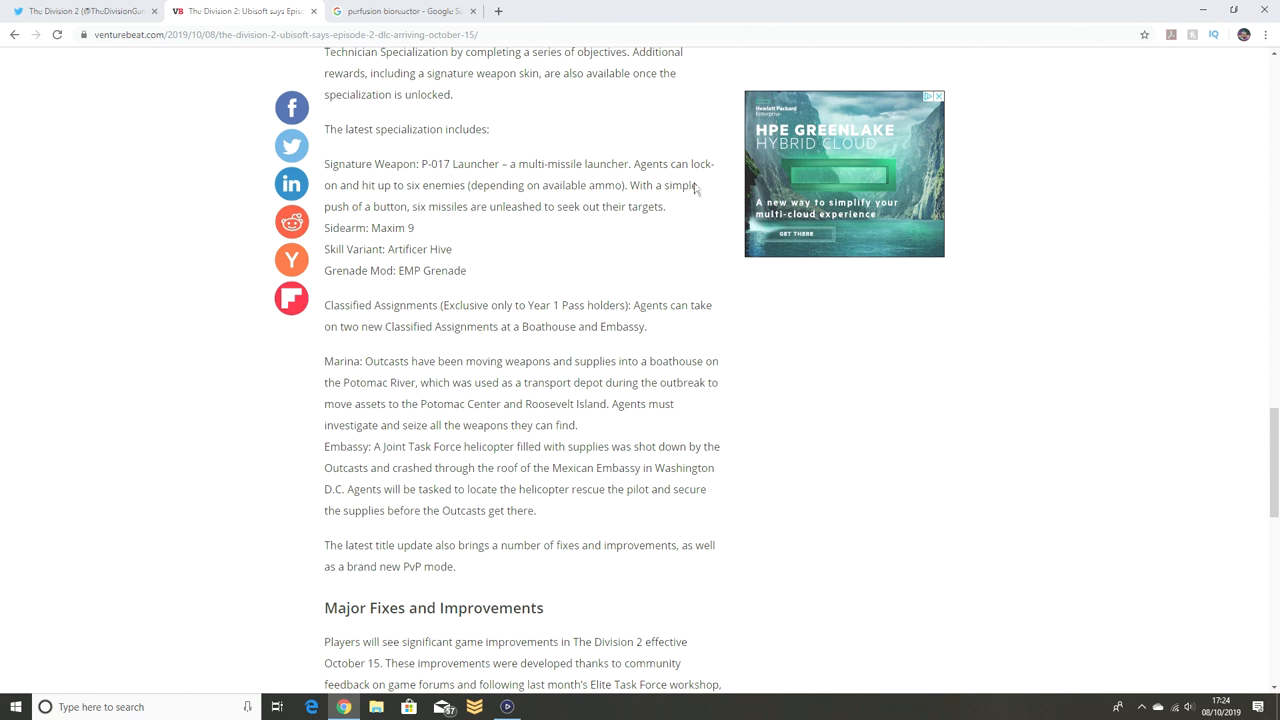
pyautogui.moveTo(548, 212)
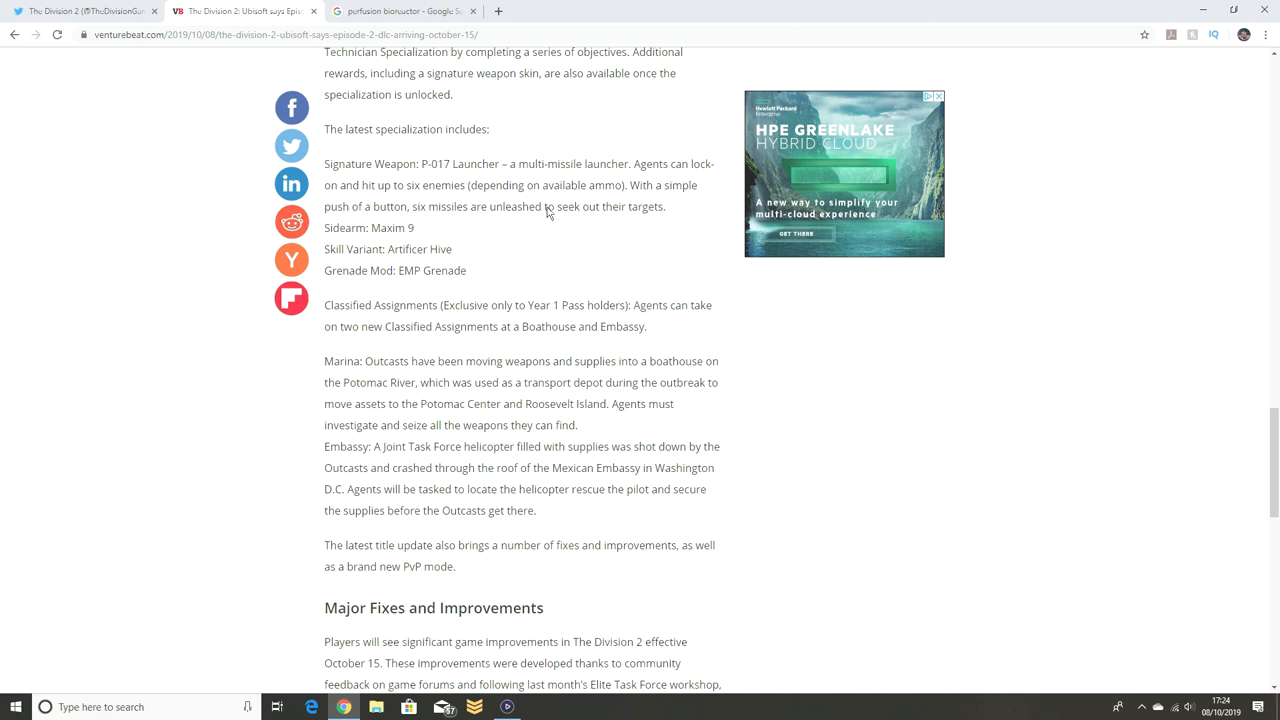
pyautogui.moveTo(548, 206)
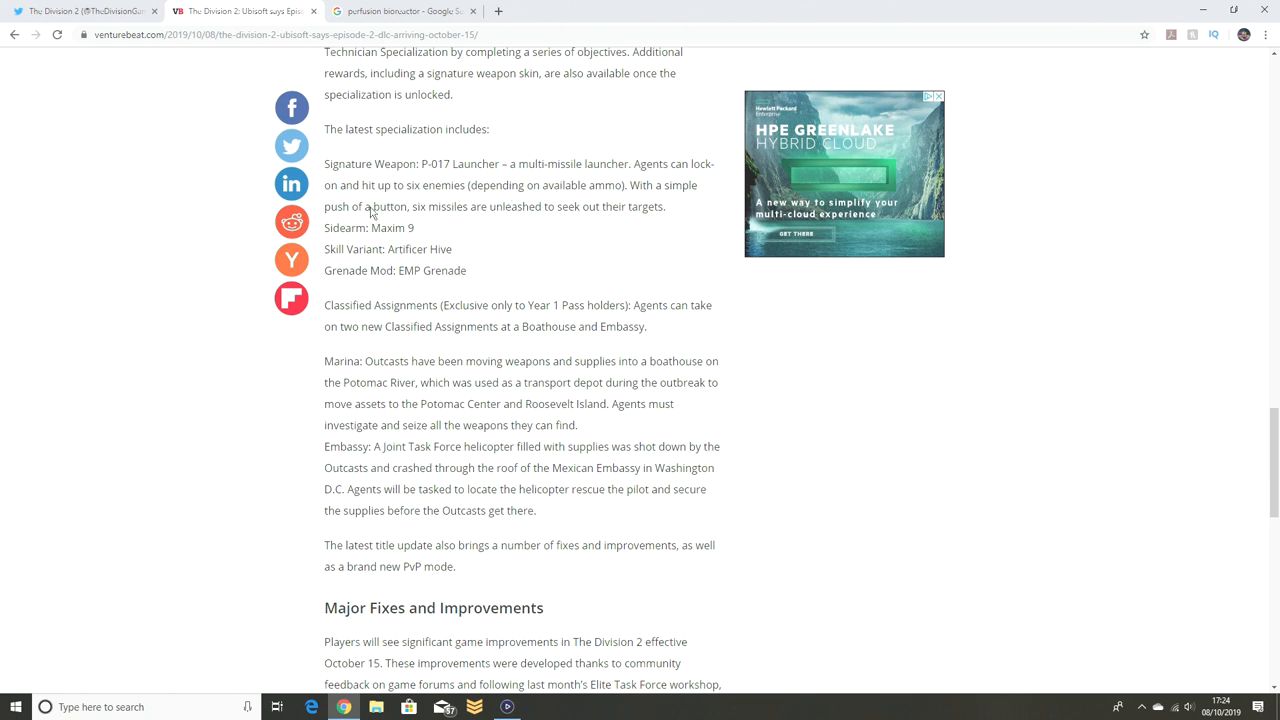
pyautogui.moveTo(648, 218)
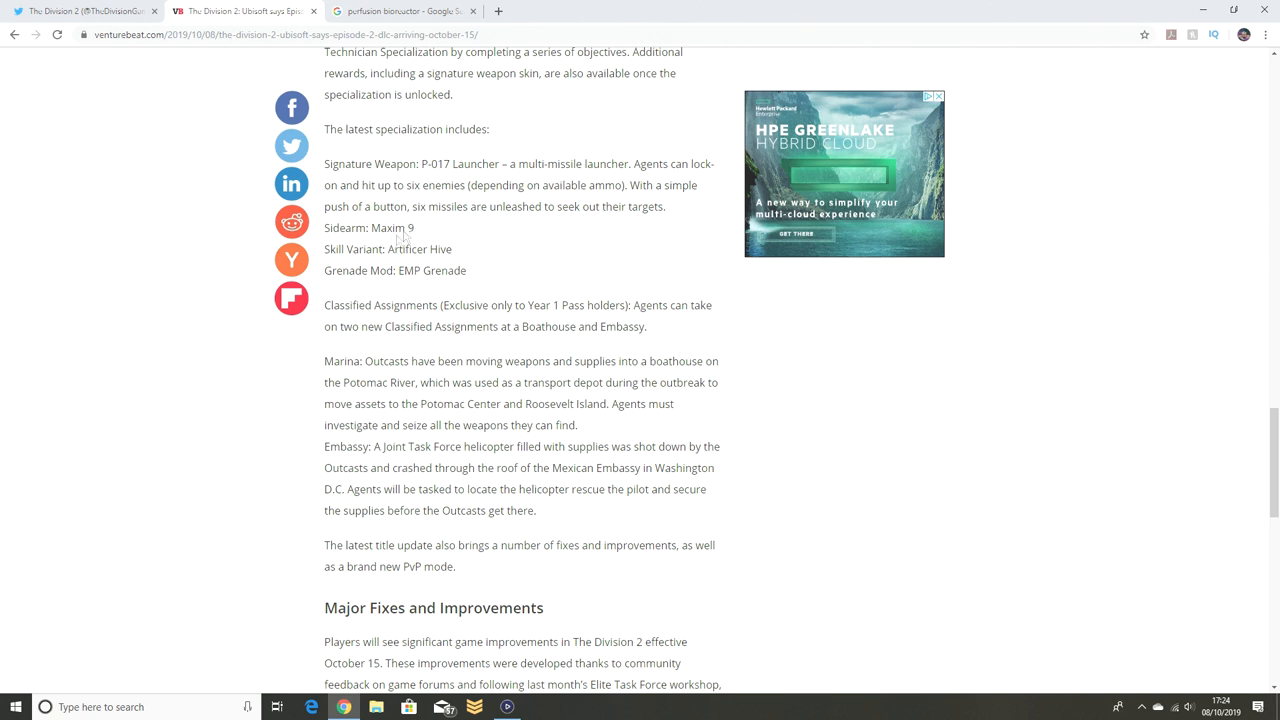
pyautogui.moveTo(448, 258)
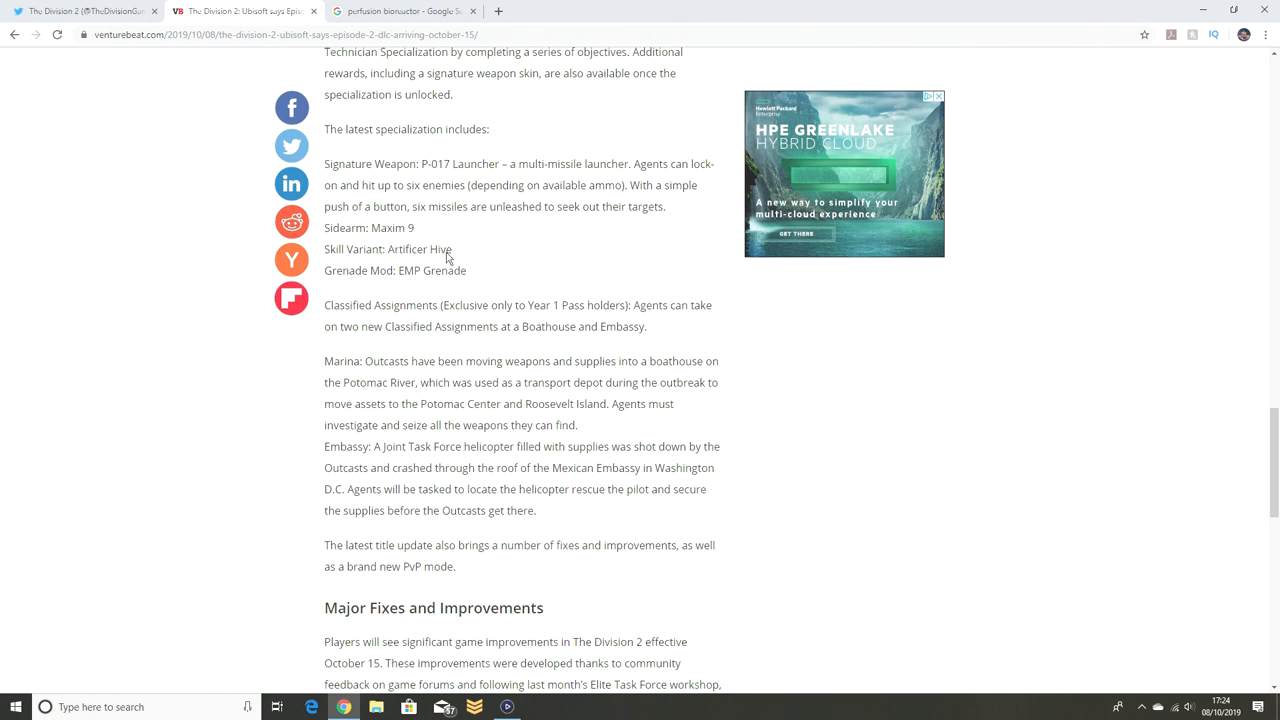
pyautogui.moveTo(362, 280)
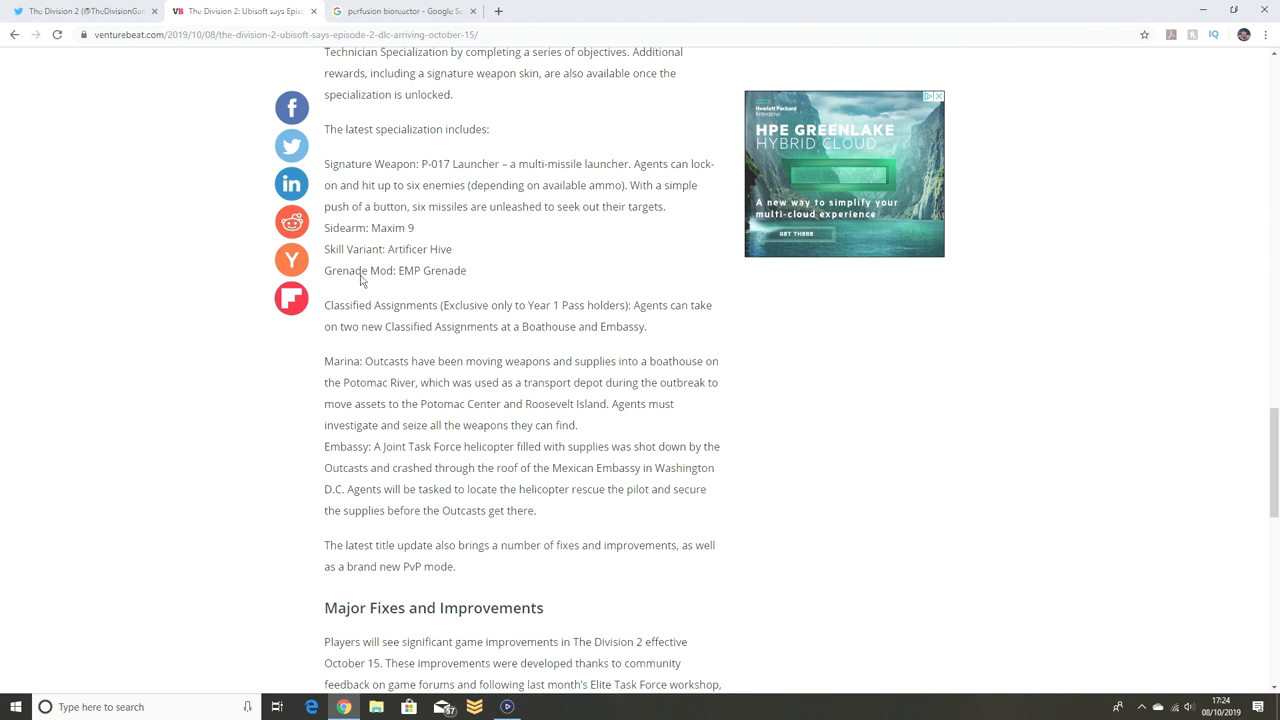
pyautogui.scroll(-3)
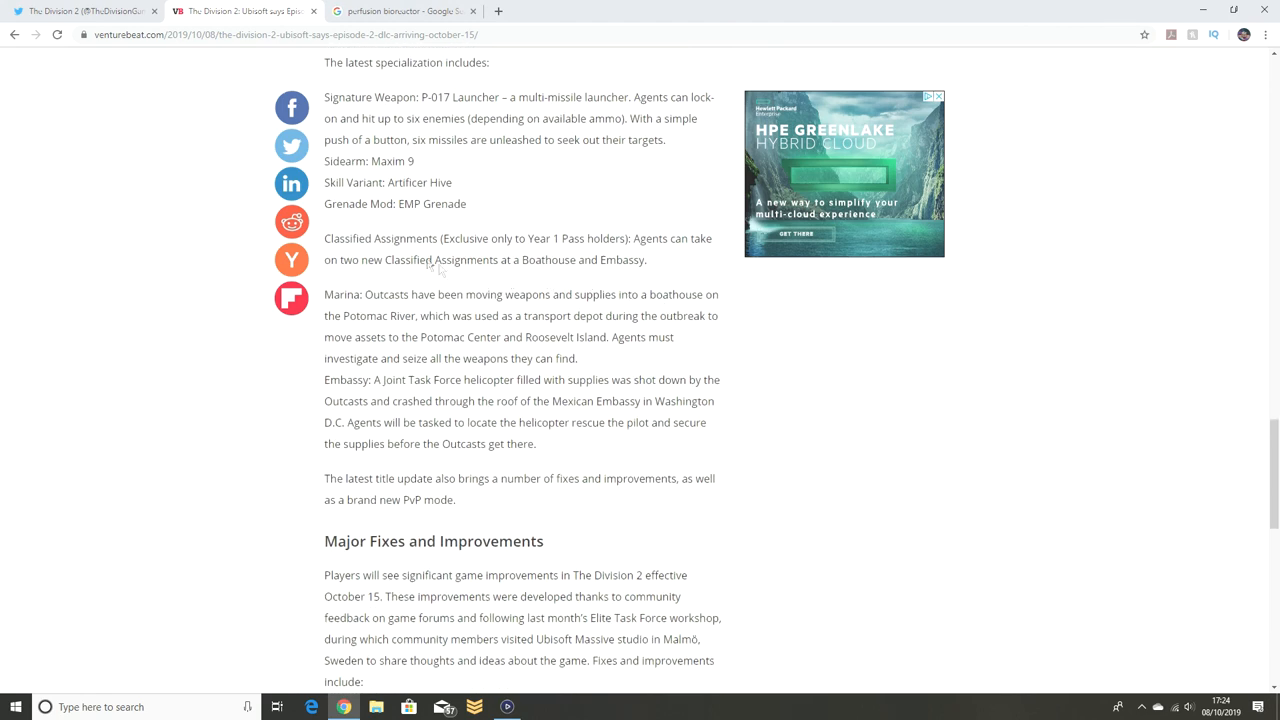
pyautogui.moveTo(572, 246)
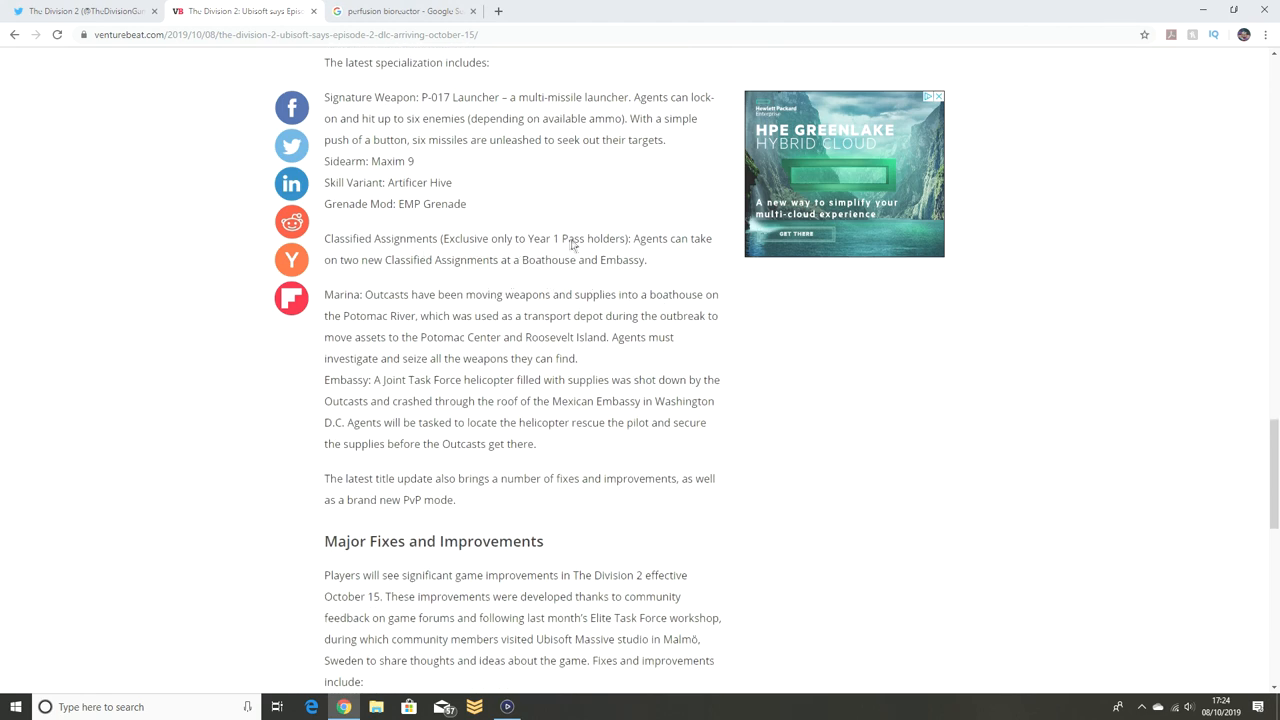
pyautogui.moveTo(408, 272)
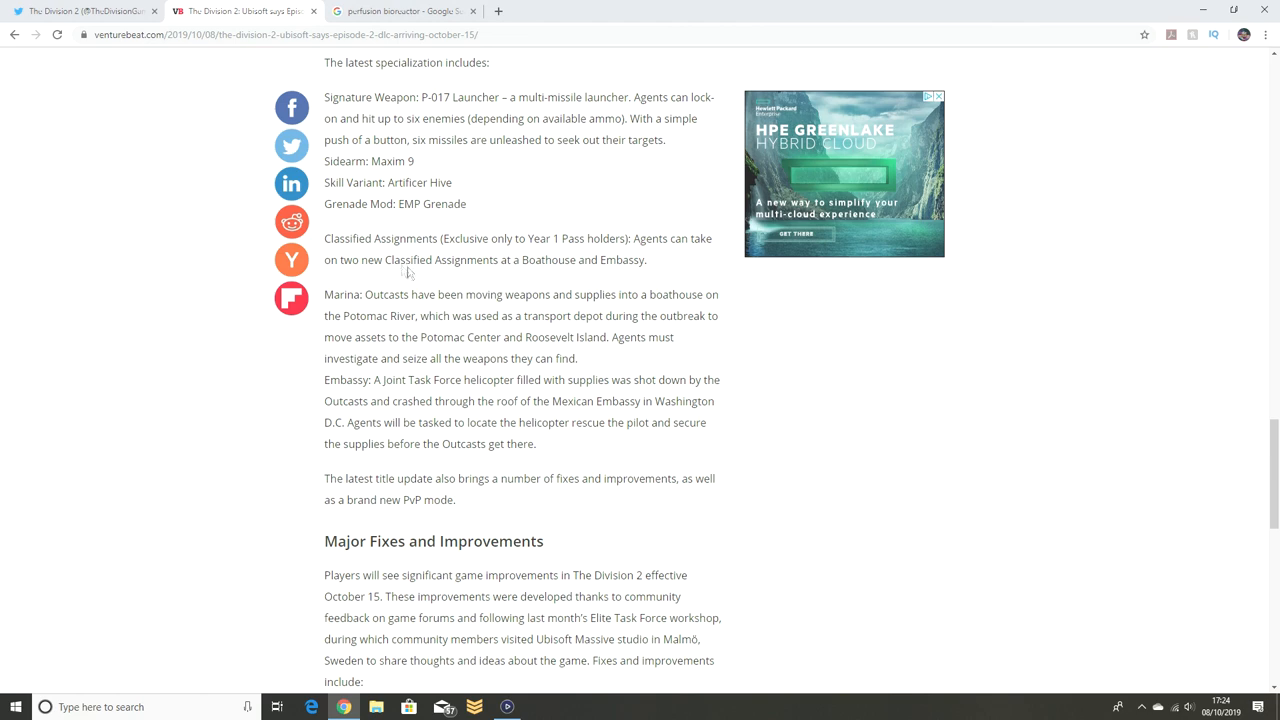
pyautogui.moveTo(636, 280)
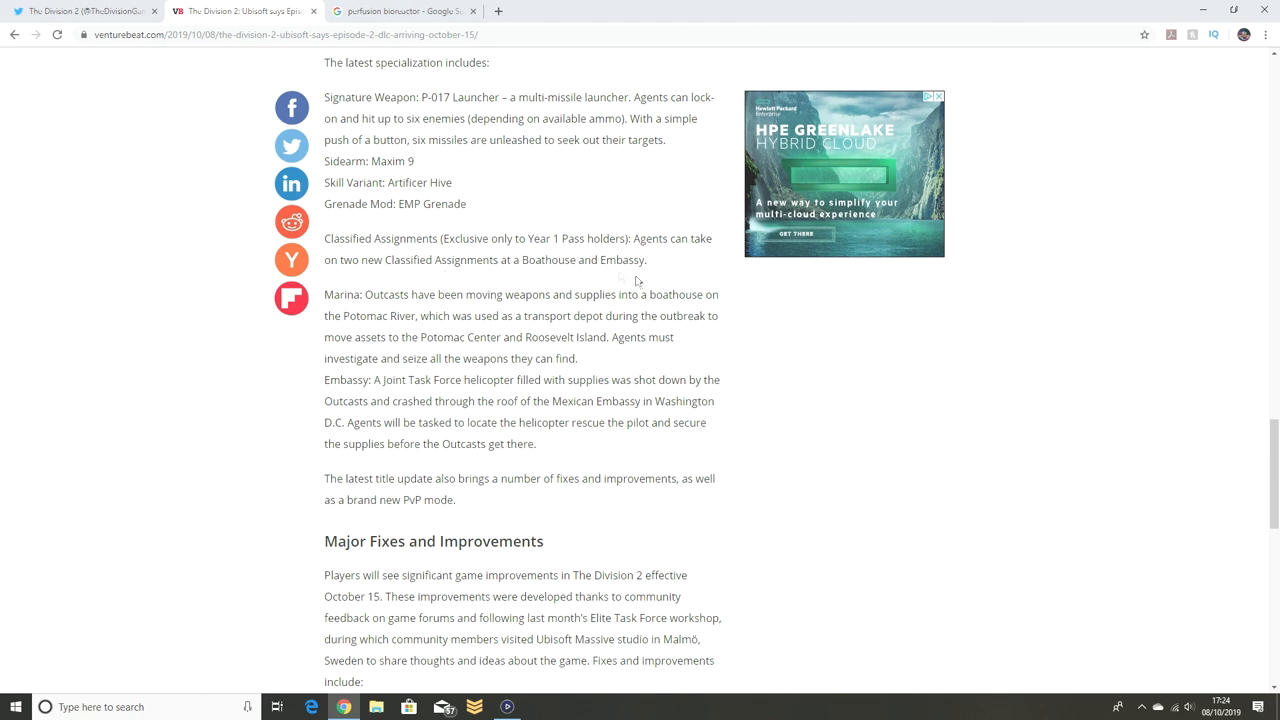
pyautogui.scroll(-3)
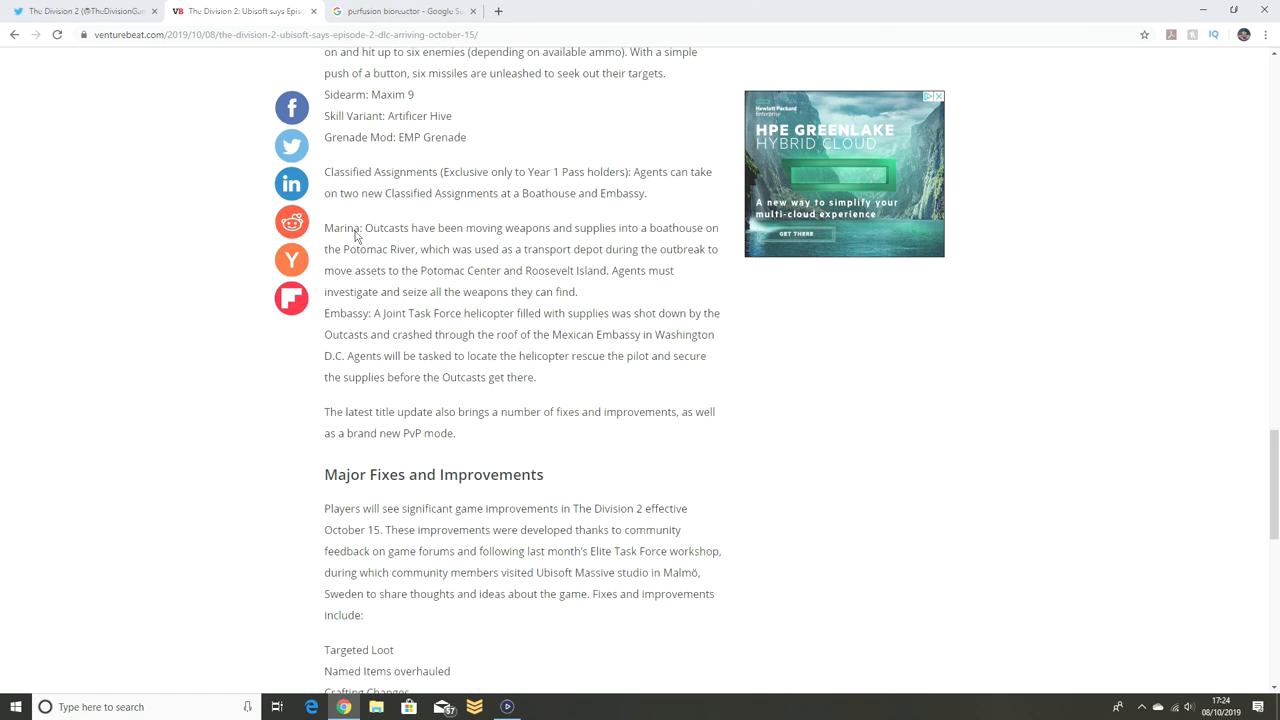
pyautogui.moveTo(544, 236)
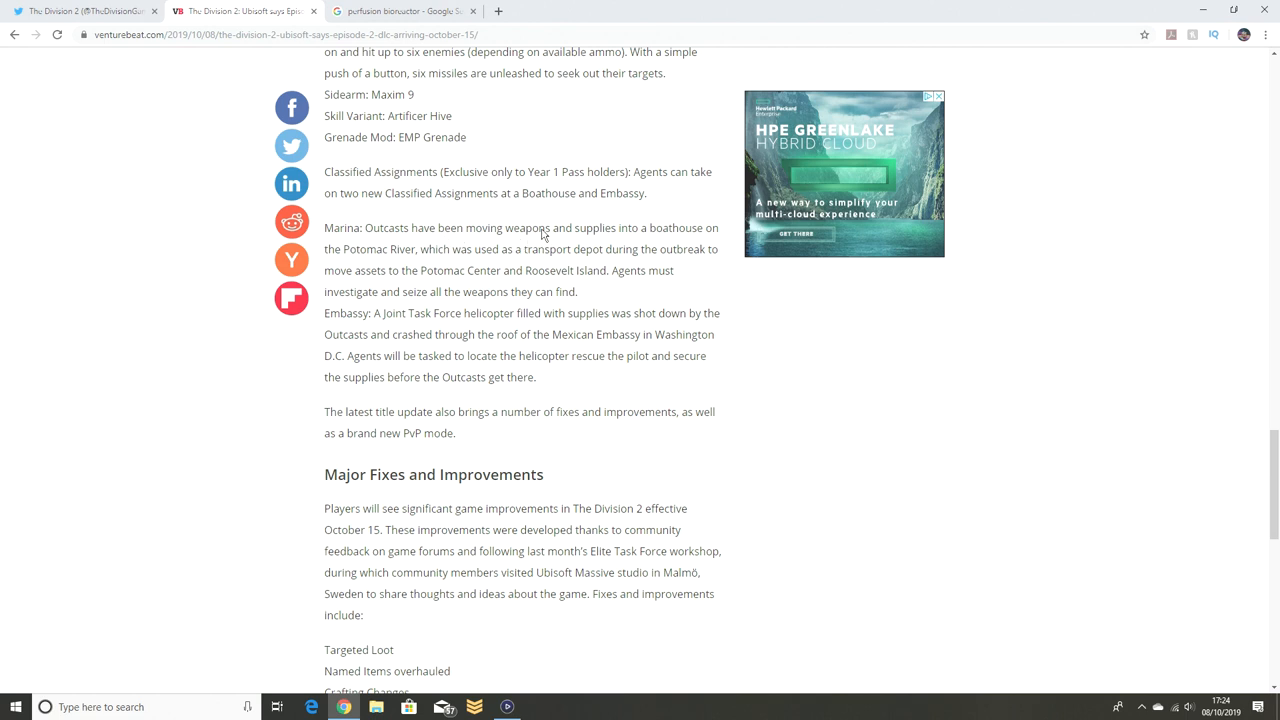
pyautogui.moveTo(470, 268)
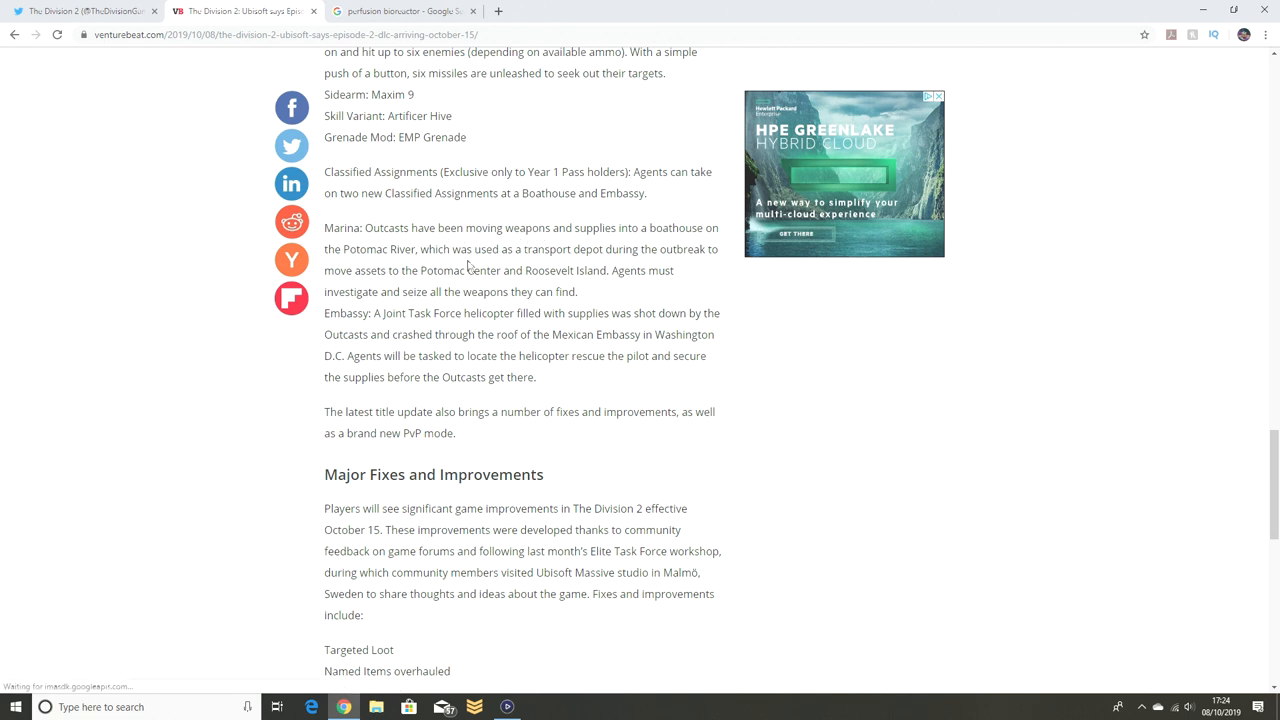
pyautogui.moveTo(384, 250)
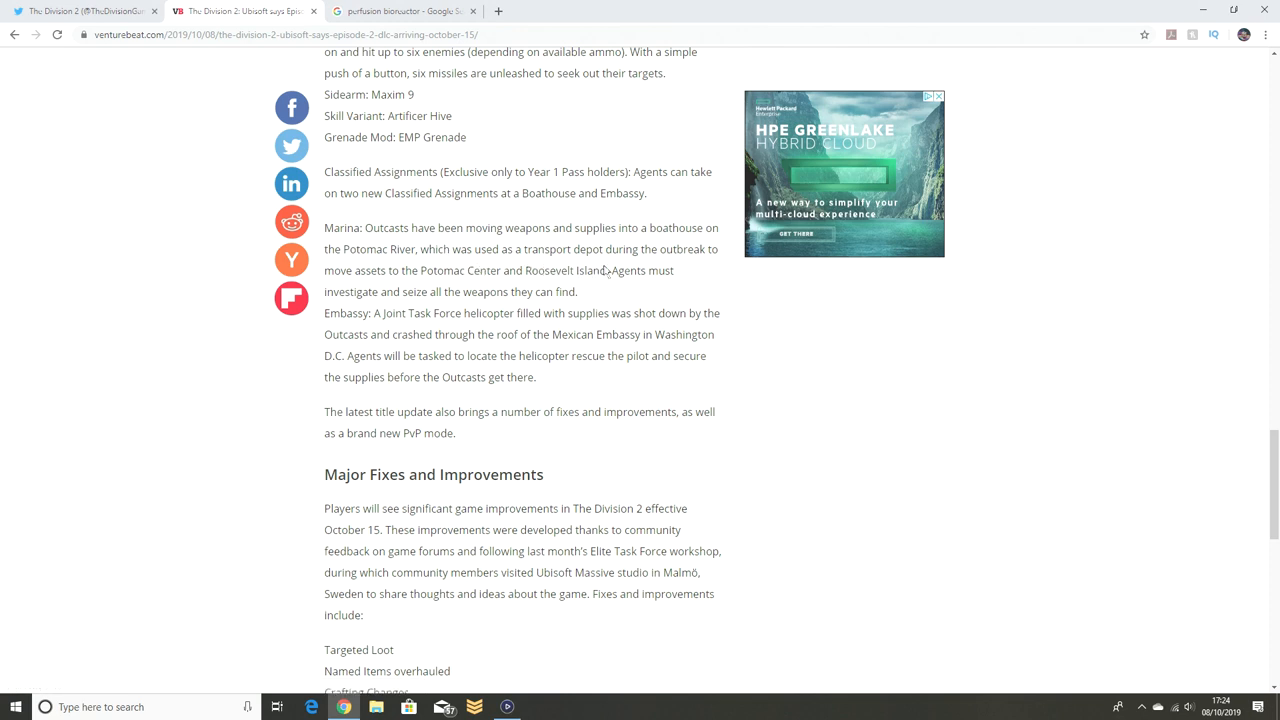
pyautogui.moveTo(464, 302)
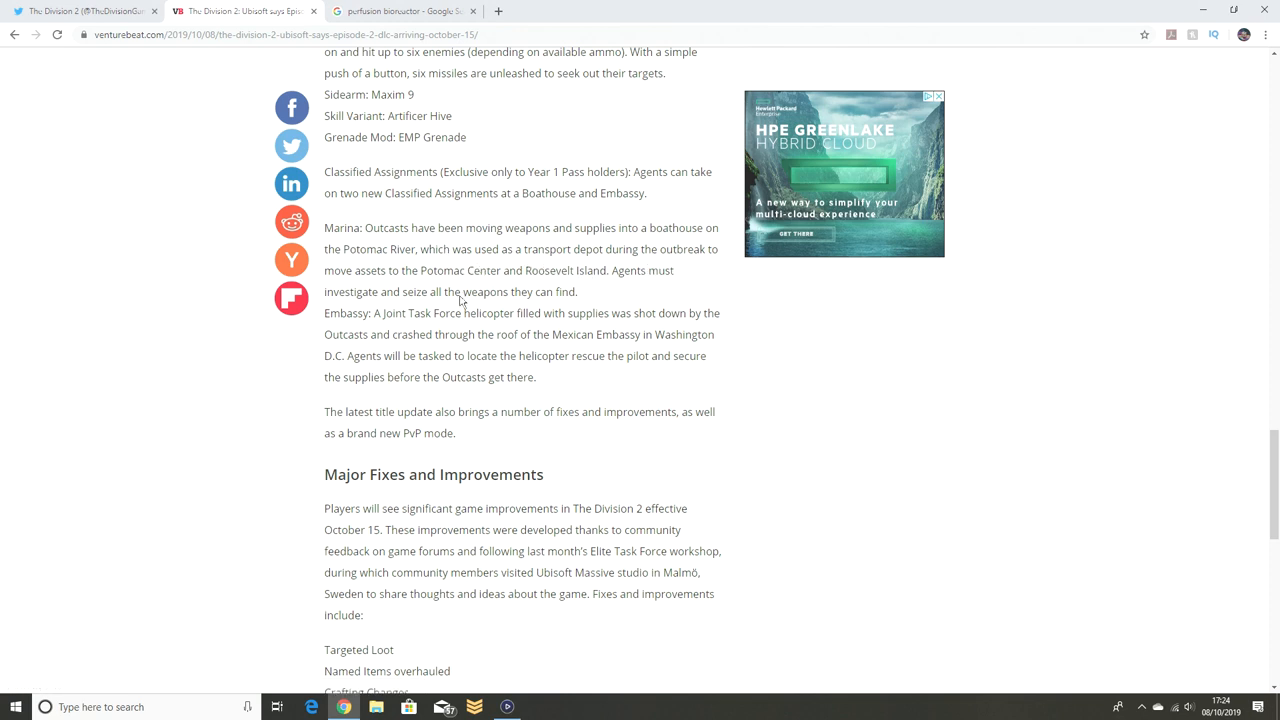
pyautogui.moveTo(560, 272)
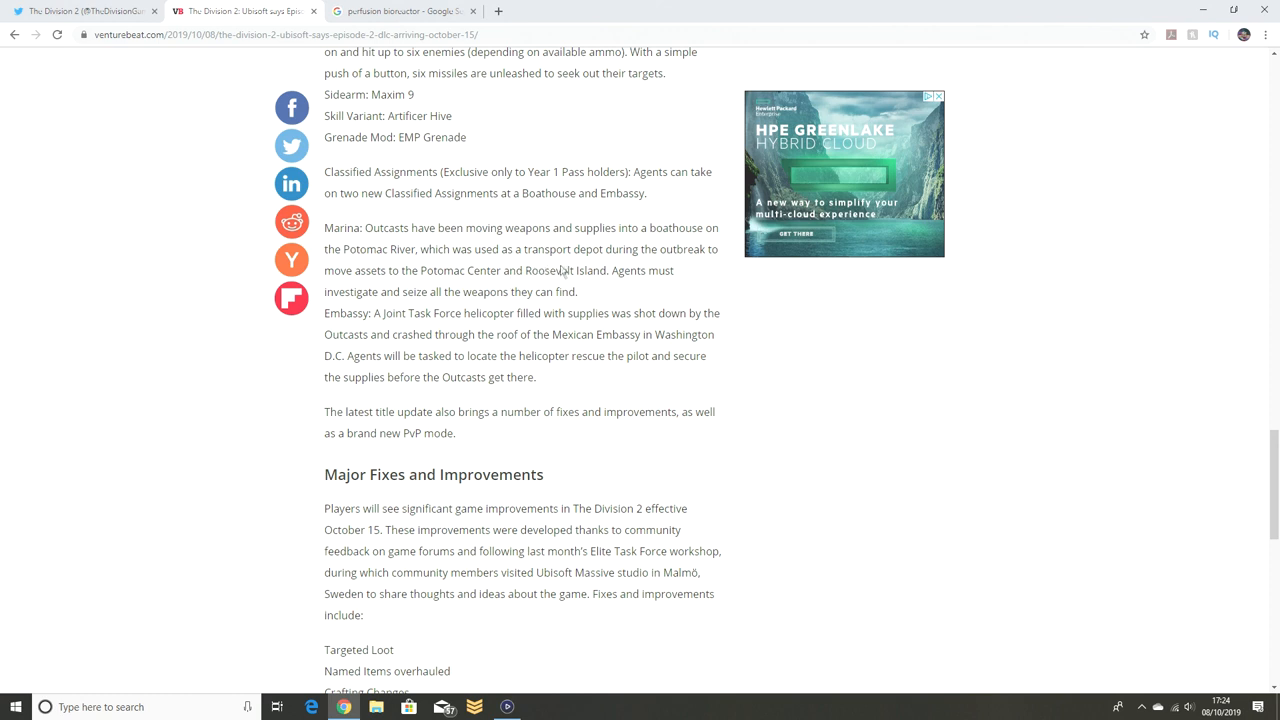
pyautogui.moveTo(492, 302)
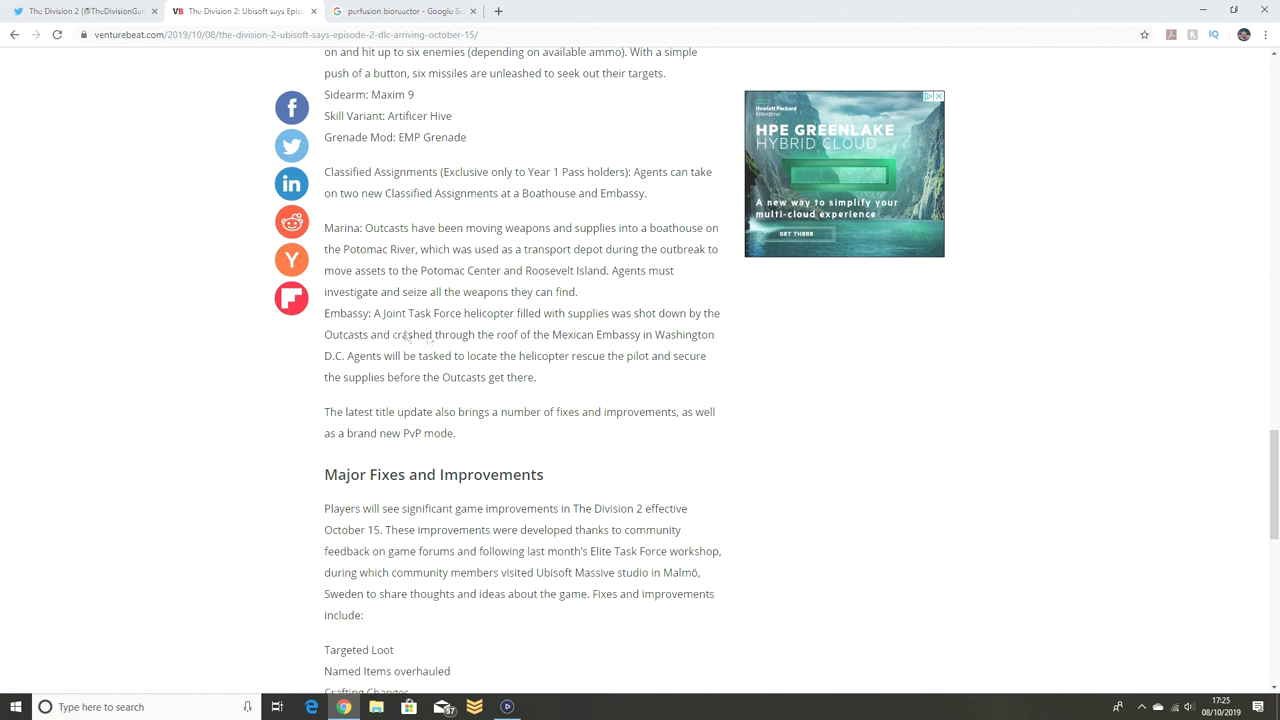
pyautogui.moveTo(378, 352)
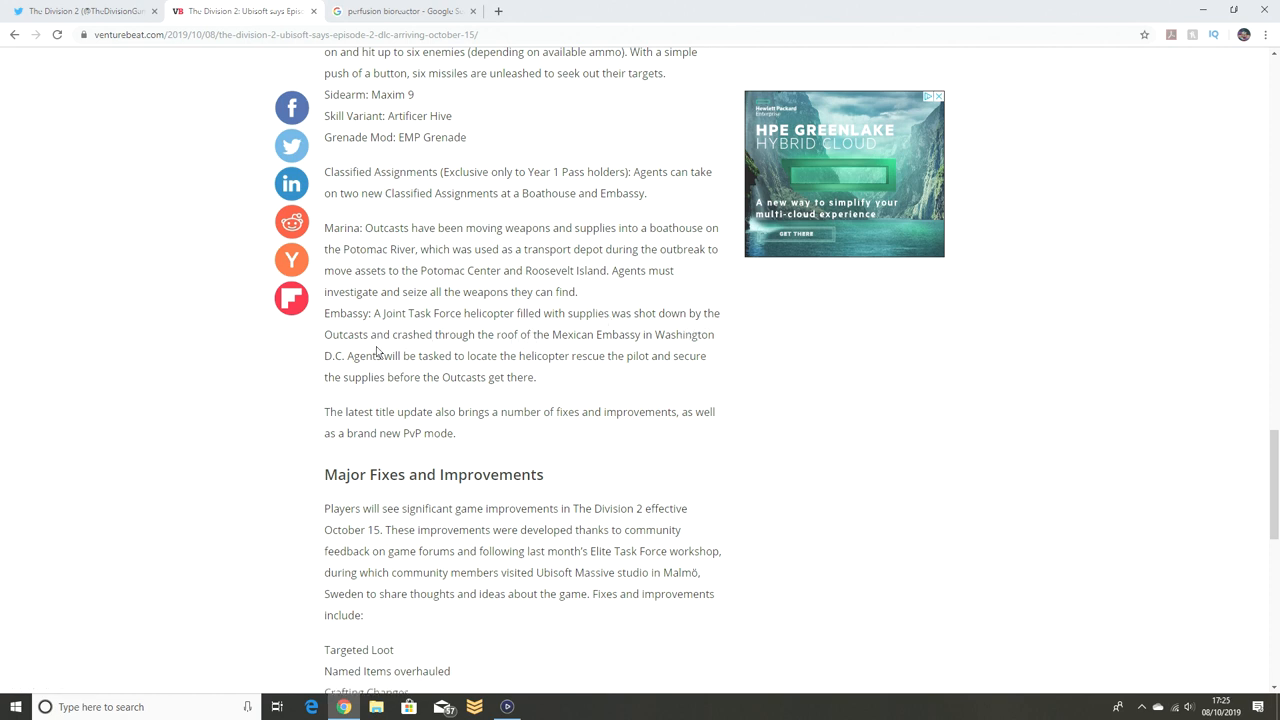
pyautogui.moveTo(590, 344)
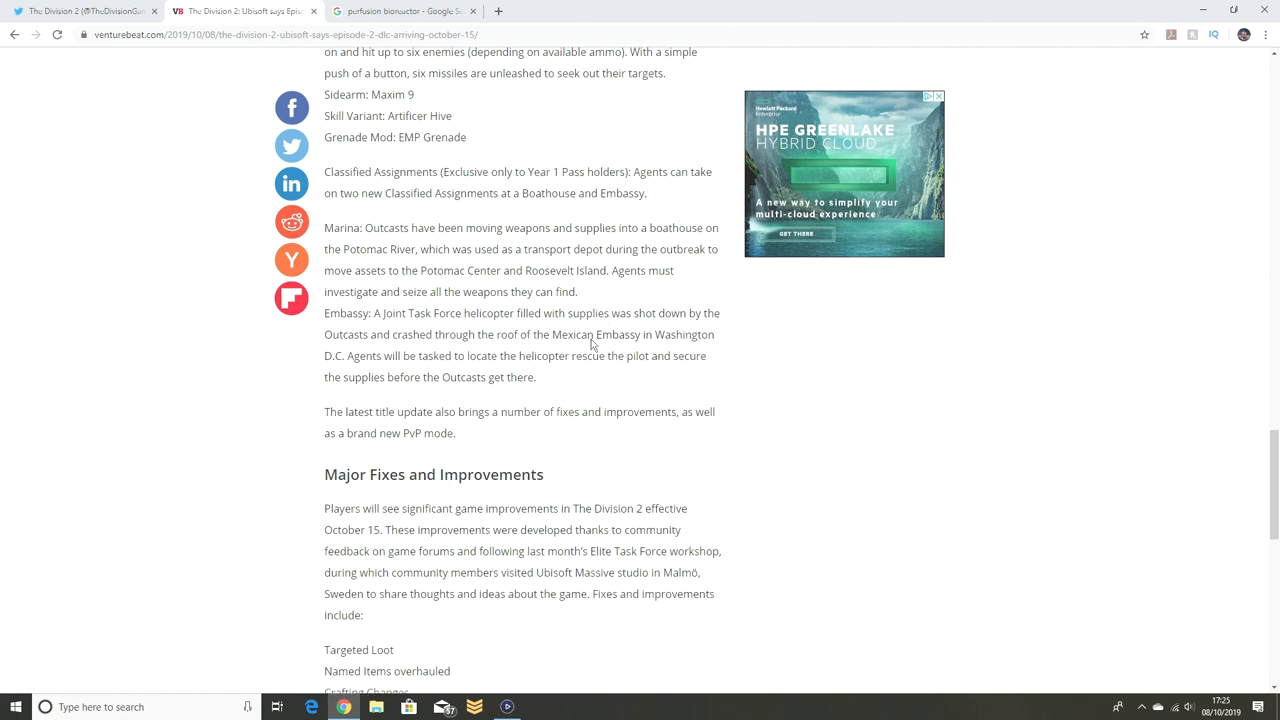
pyautogui.moveTo(352, 372)
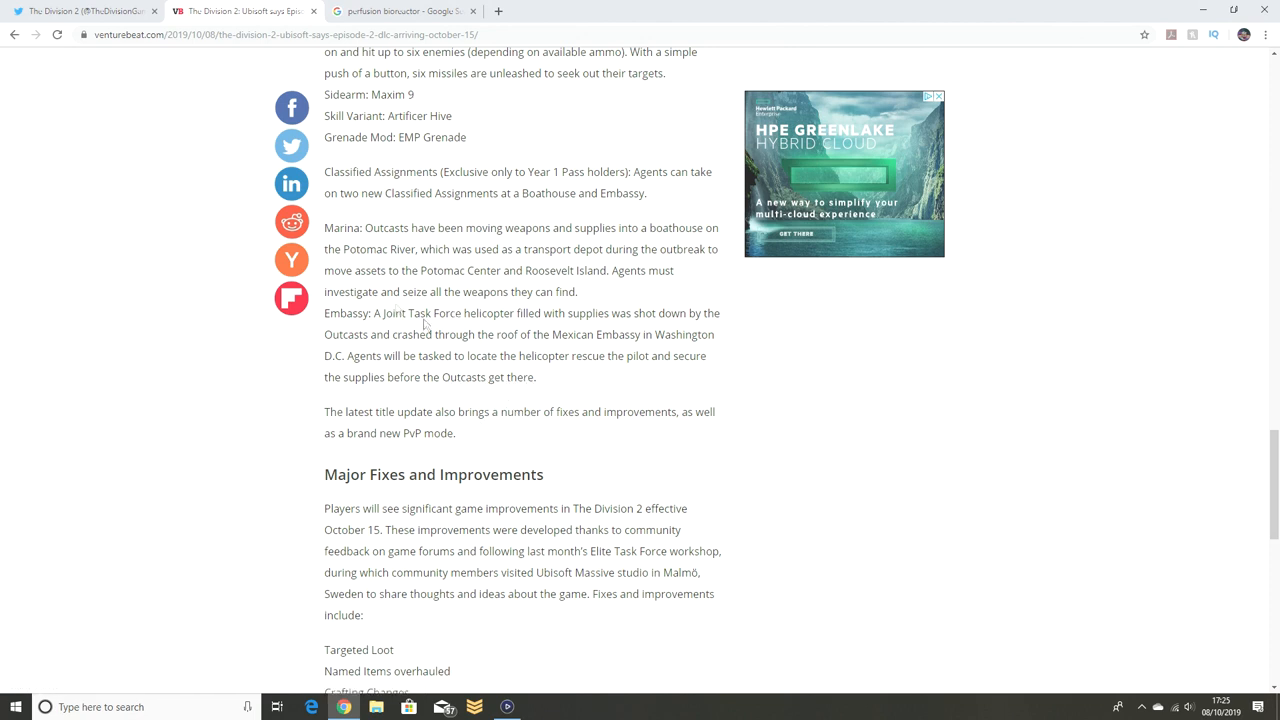
pyautogui.moveTo(430, 184)
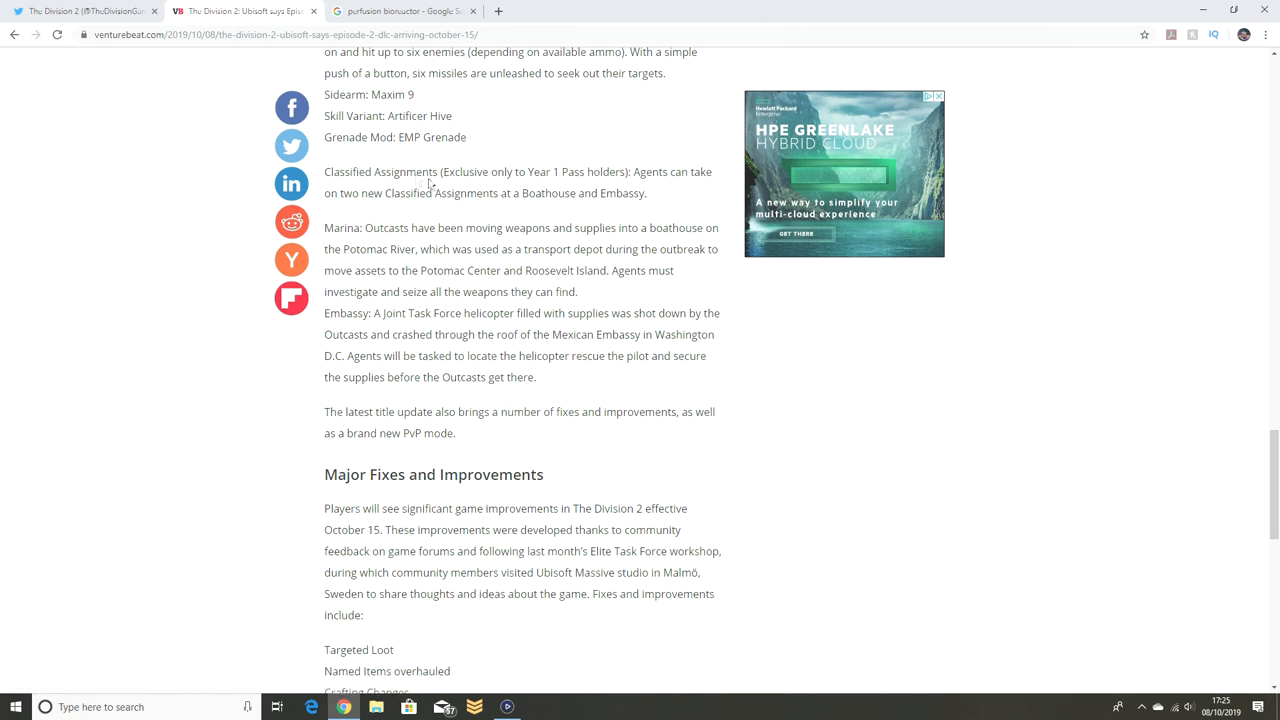
pyautogui.moveTo(620, 324)
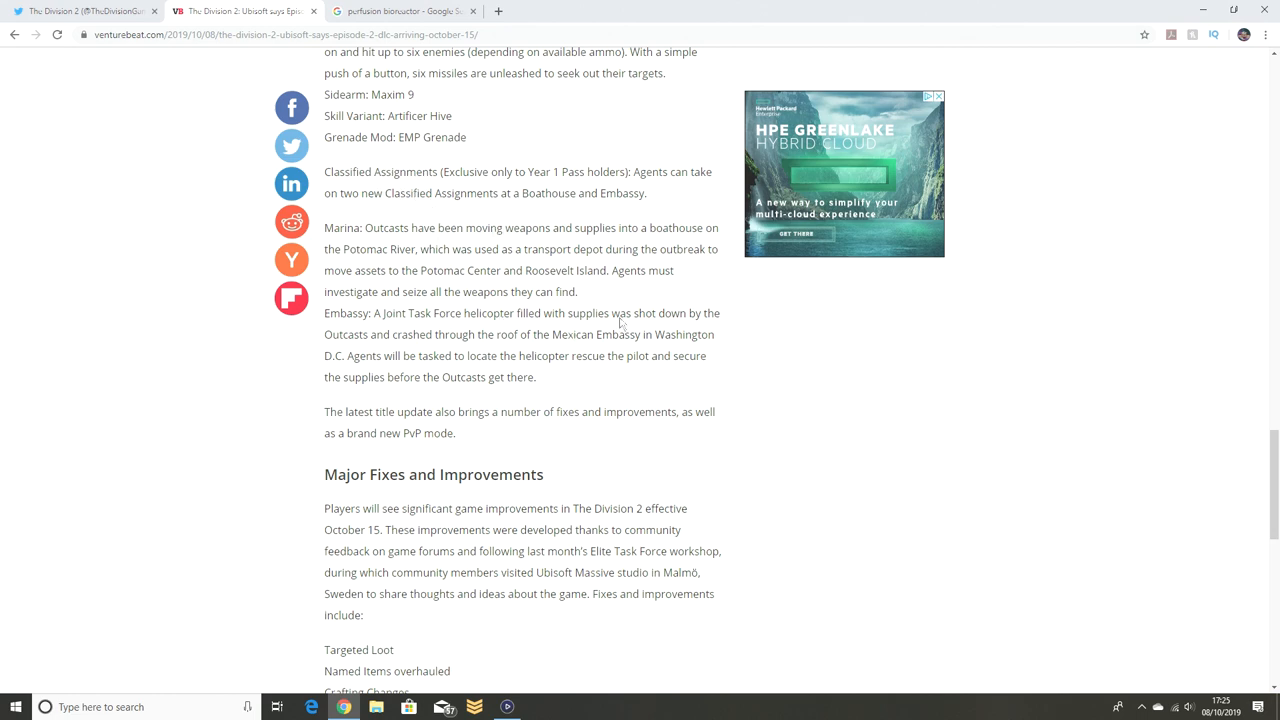
pyautogui.moveTo(516, 384)
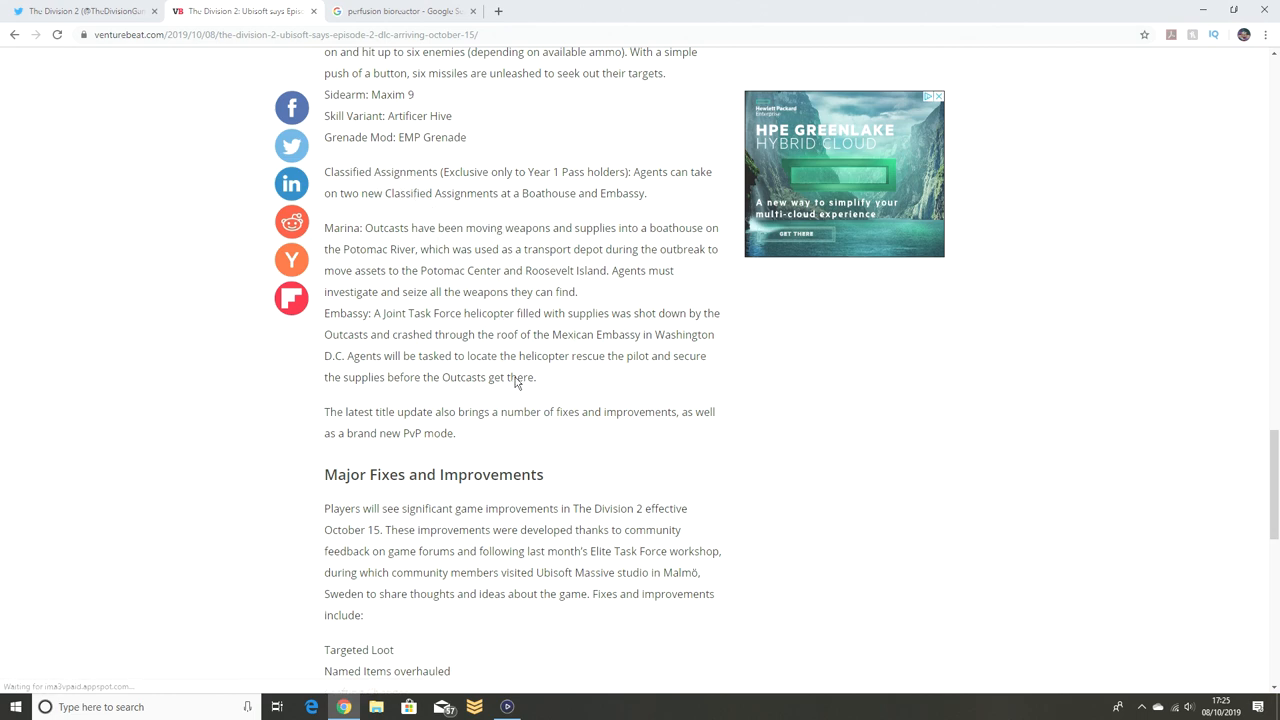
pyautogui.scroll(-3)
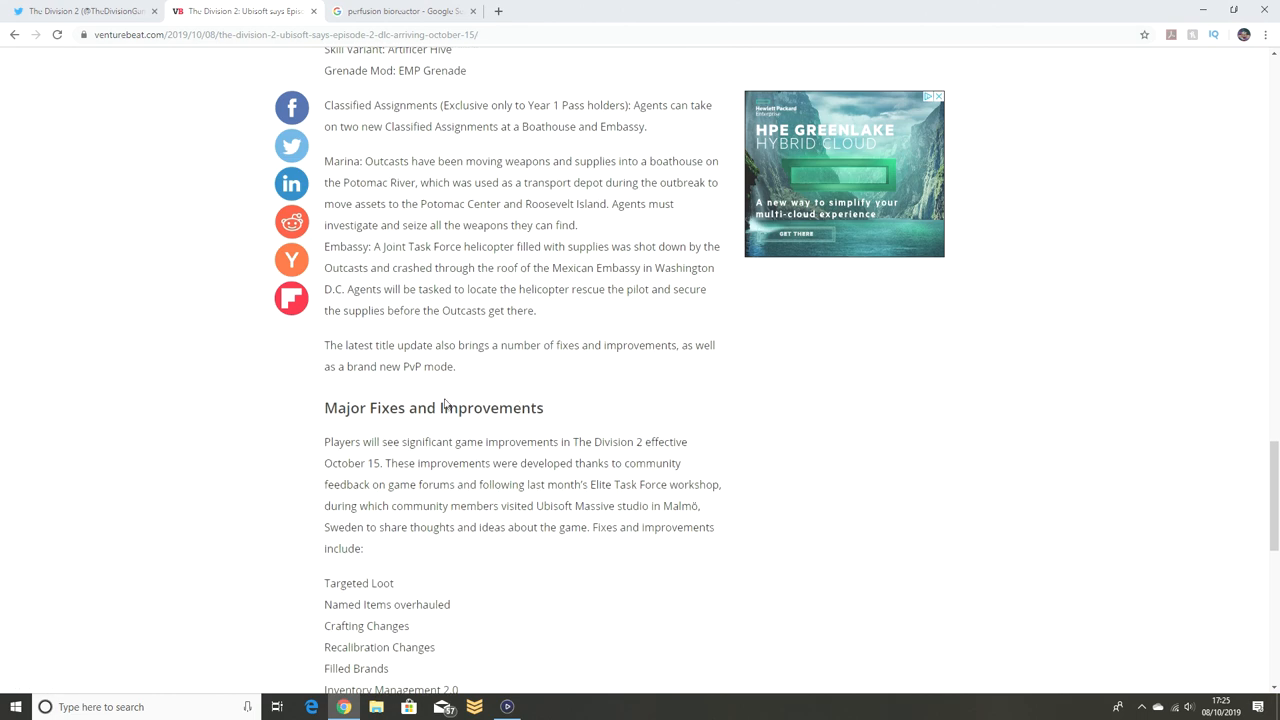
# Step: Scroll through the fixes list until the 'New conflict PvP mode' Team Elimination section shows
pyautogui.scroll(-3)
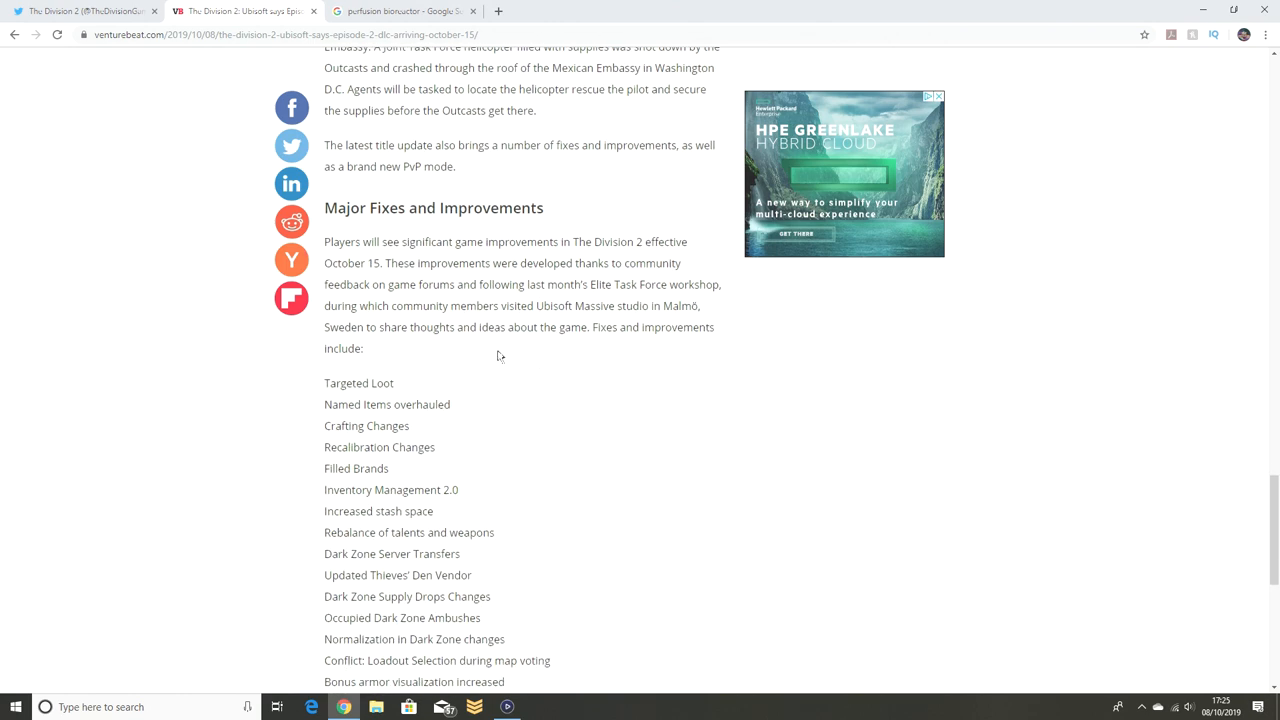
pyautogui.scroll(-3)
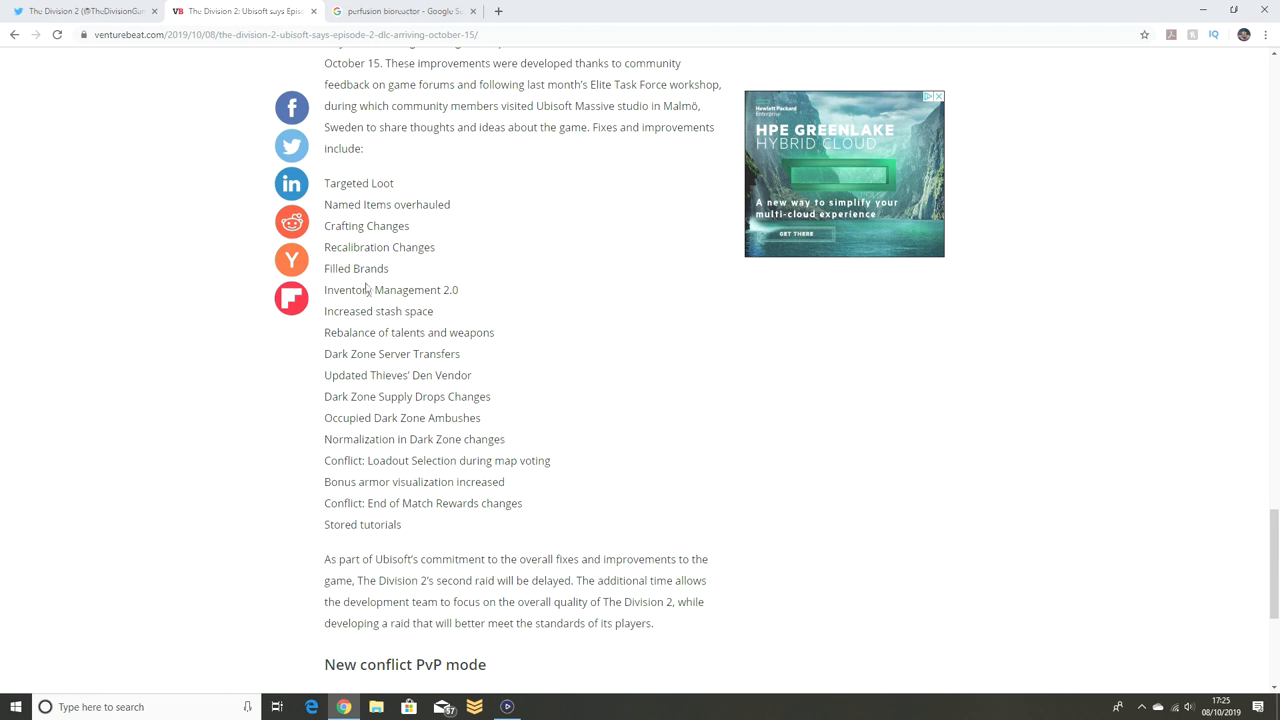
pyautogui.moveTo(384, 340)
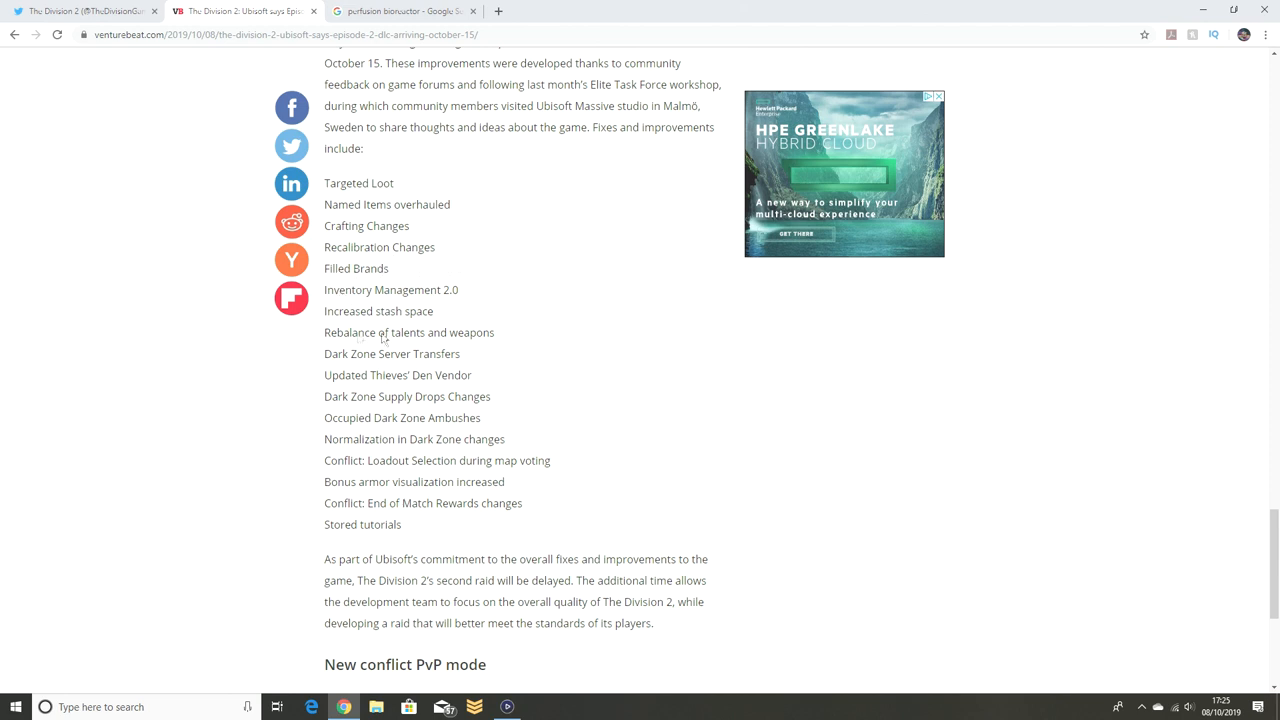
pyautogui.moveTo(460, 340)
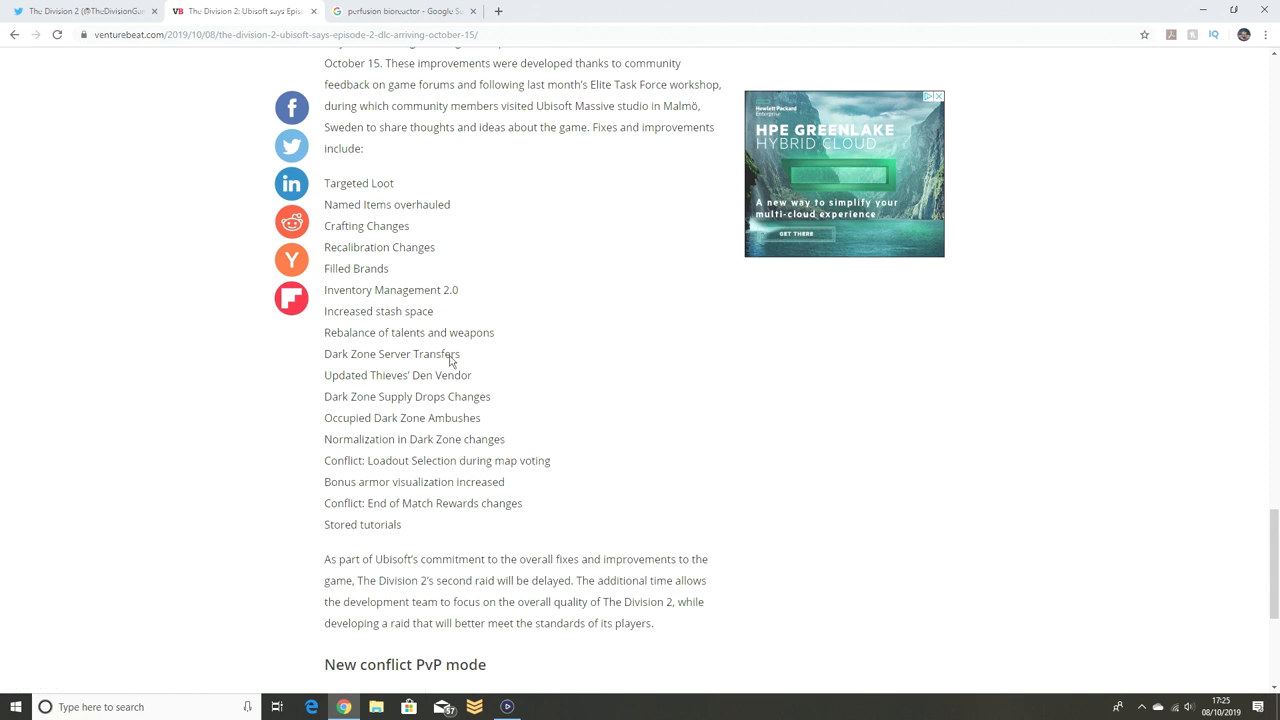
pyautogui.moveTo(428, 408)
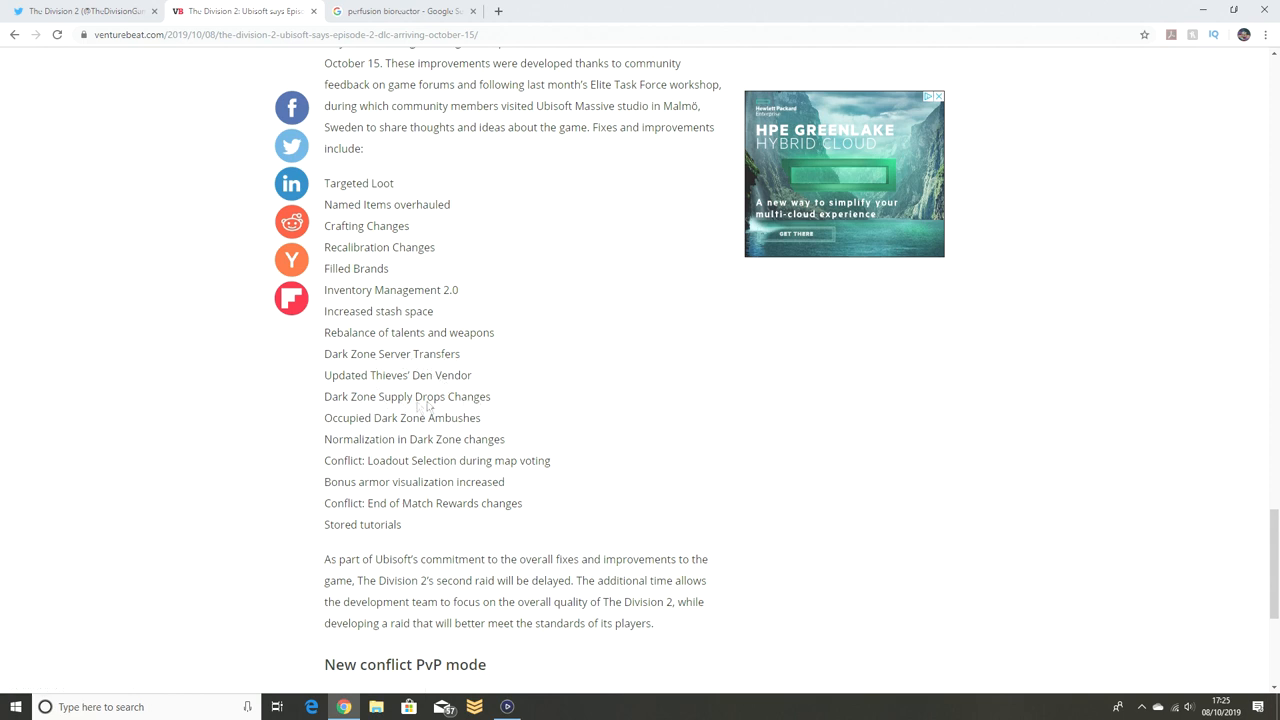
pyautogui.moveTo(344, 440)
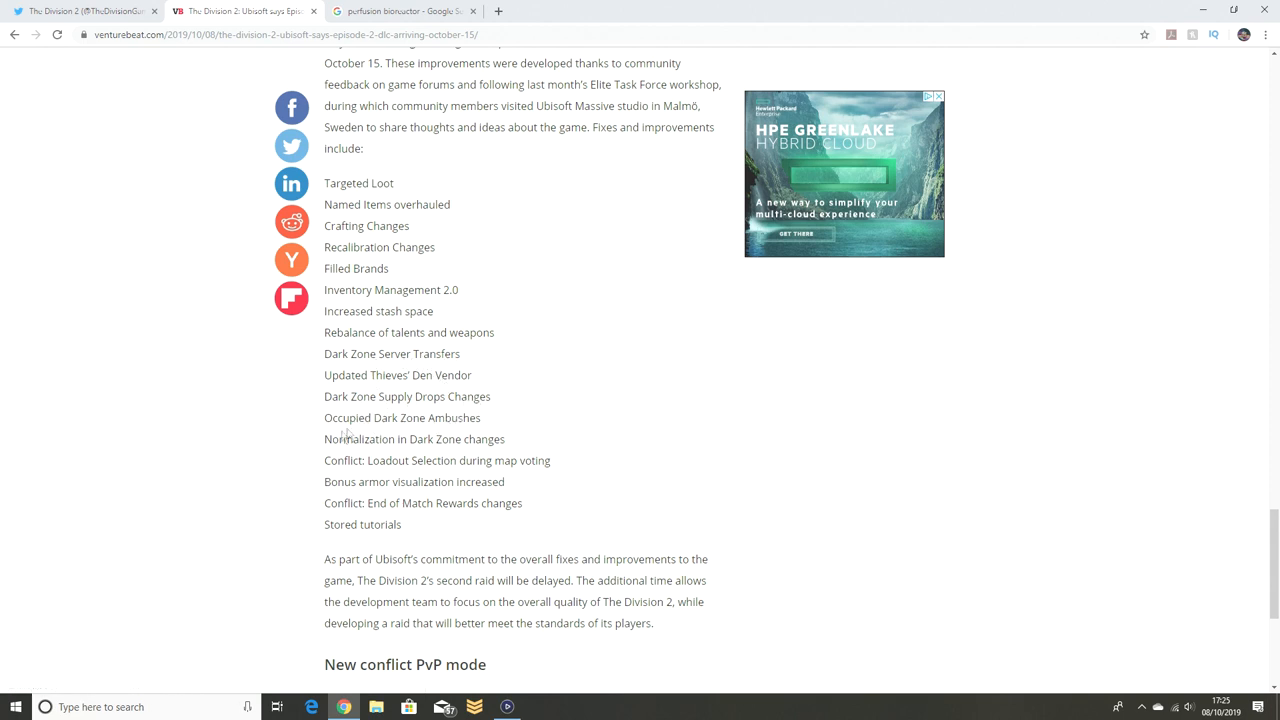
pyautogui.moveTo(344, 464)
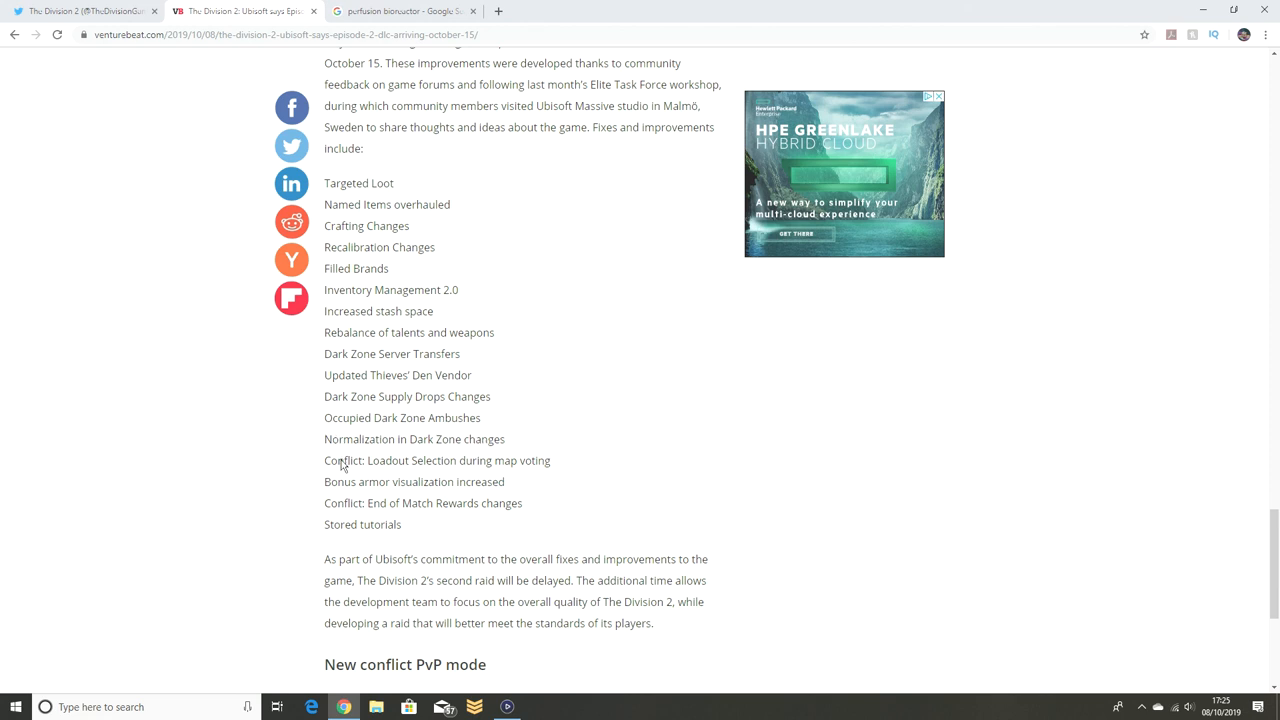
pyautogui.moveTo(416, 480)
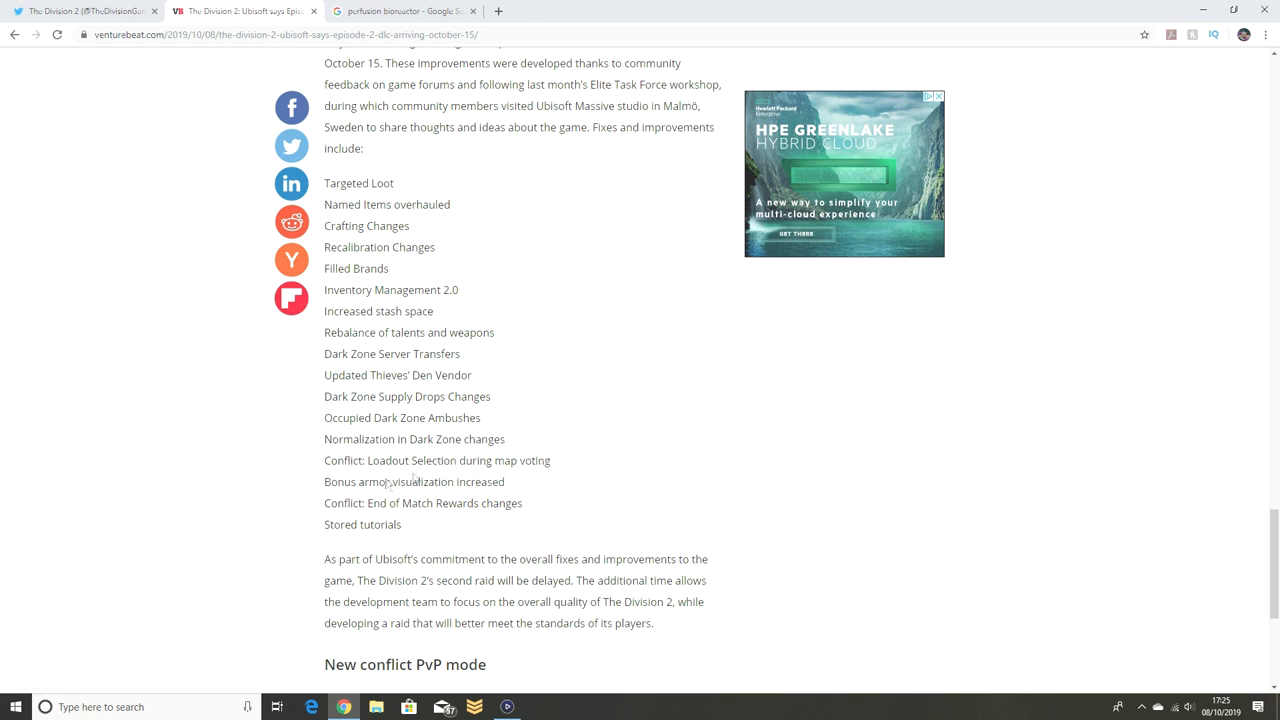
pyautogui.moveTo(504, 496)
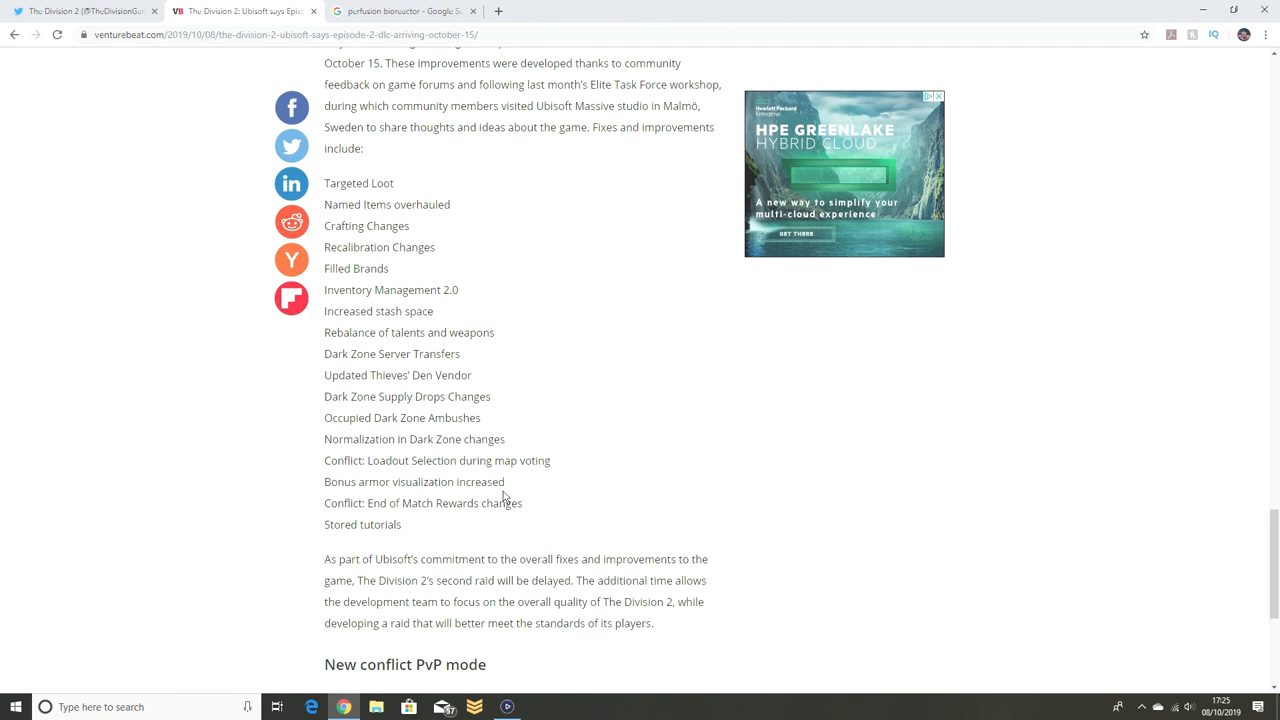
pyautogui.scroll(-3)
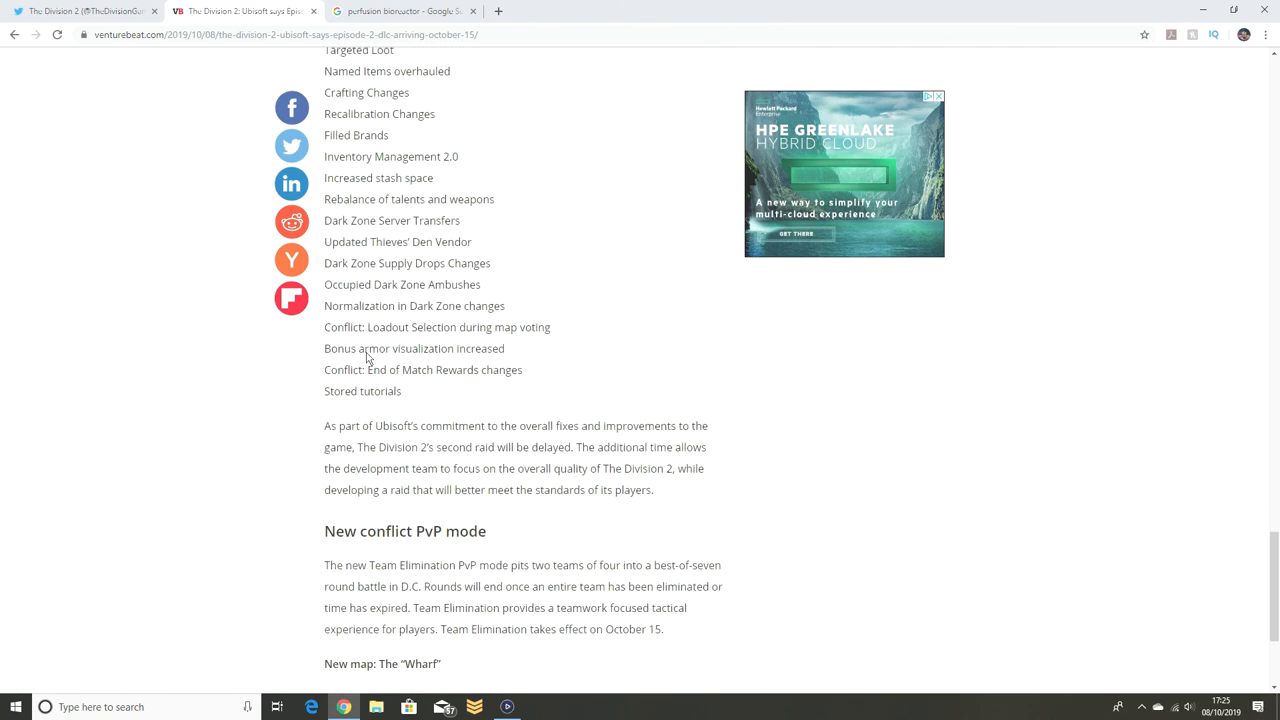
pyautogui.moveTo(388, 398)
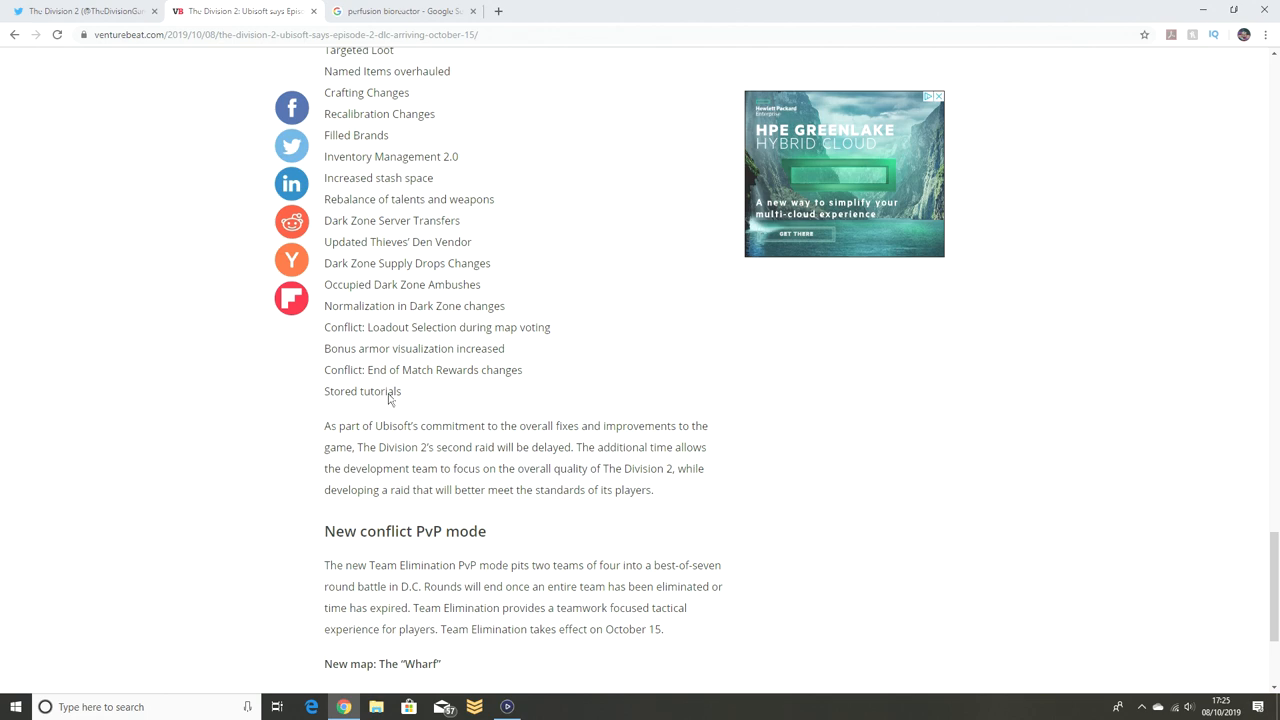
# Step: Scroll through the Wharf map and Free weekend sections to the article's end, then back to the fixes list
pyautogui.scroll(-3)
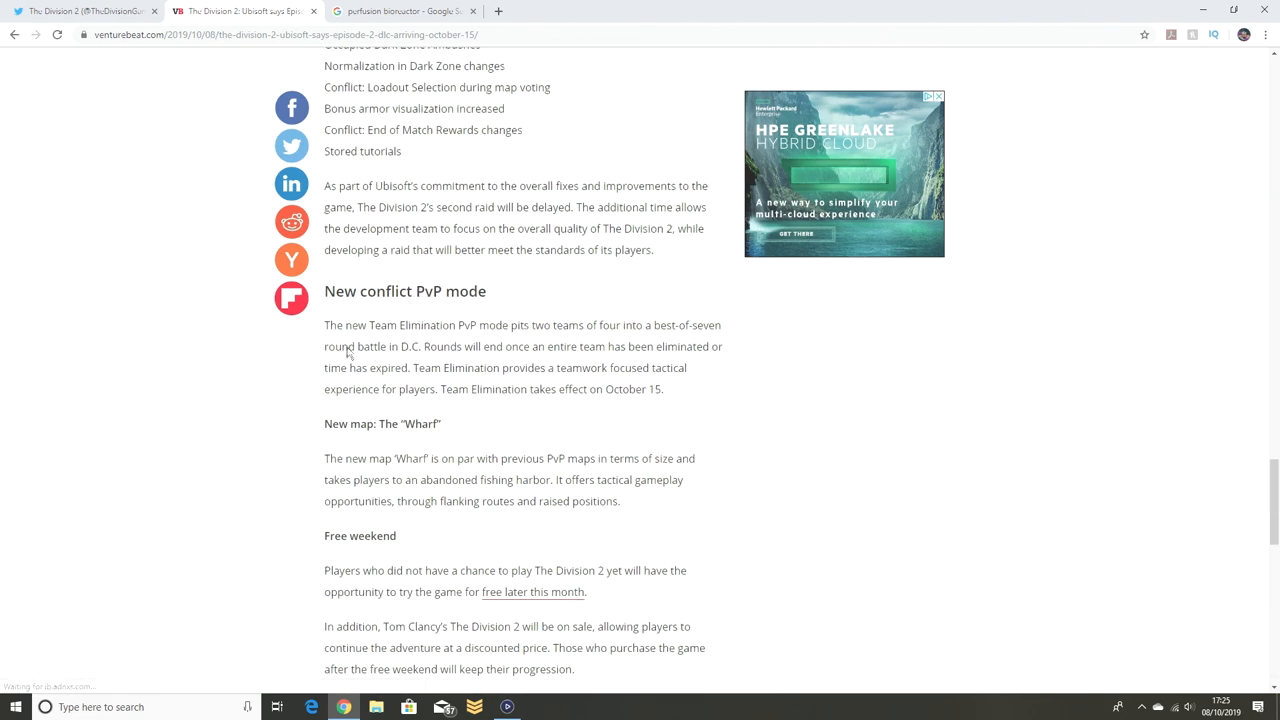
pyautogui.scroll(-3)
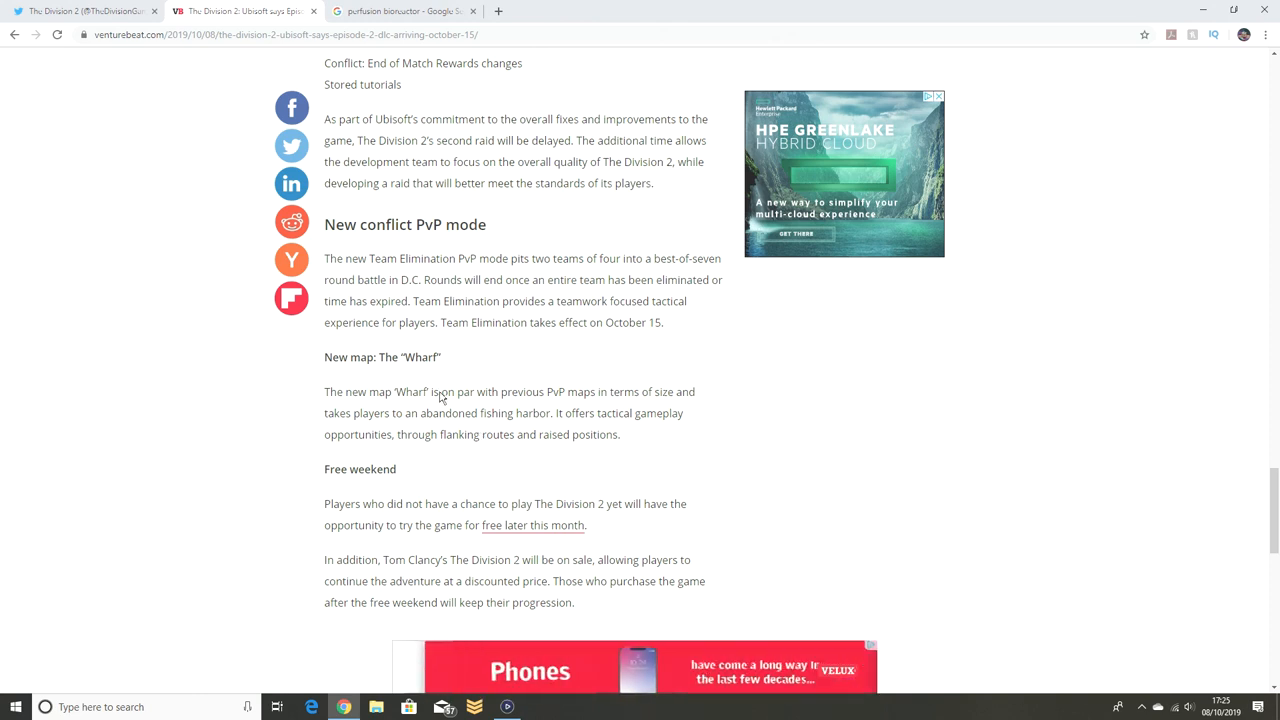
pyautogui.scroll(-3)
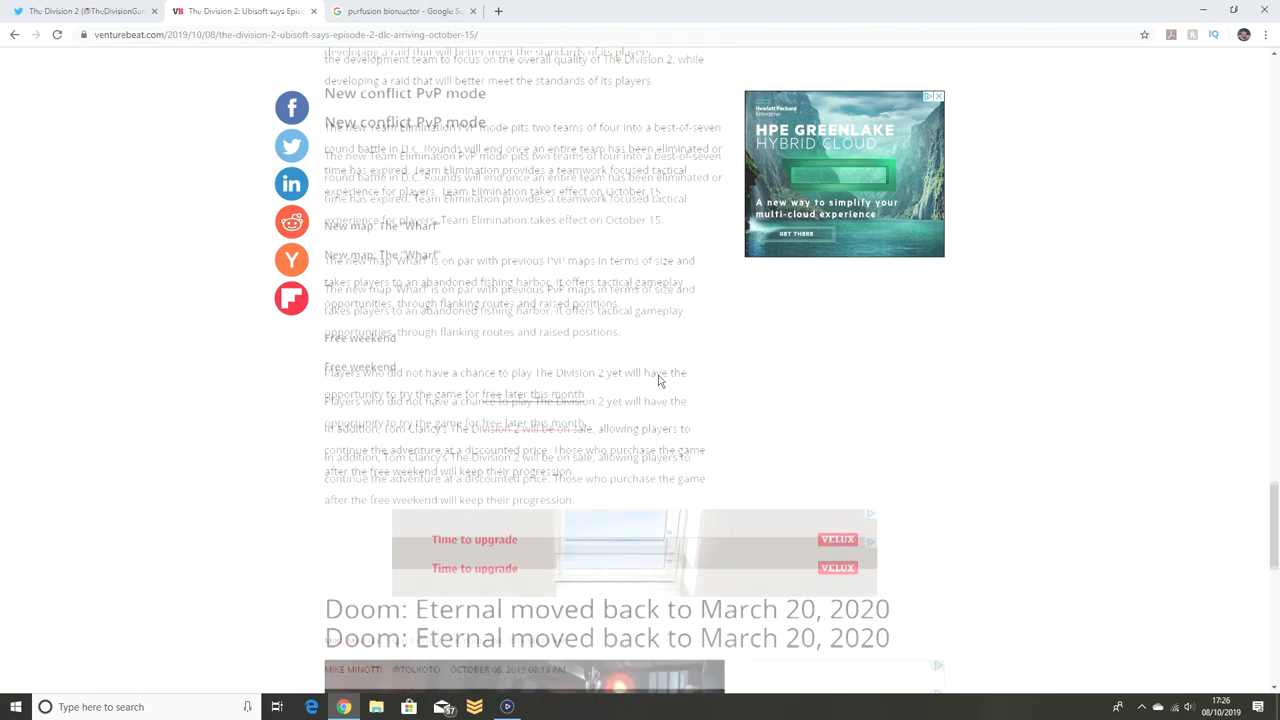
pyautogui.scroll(-3)
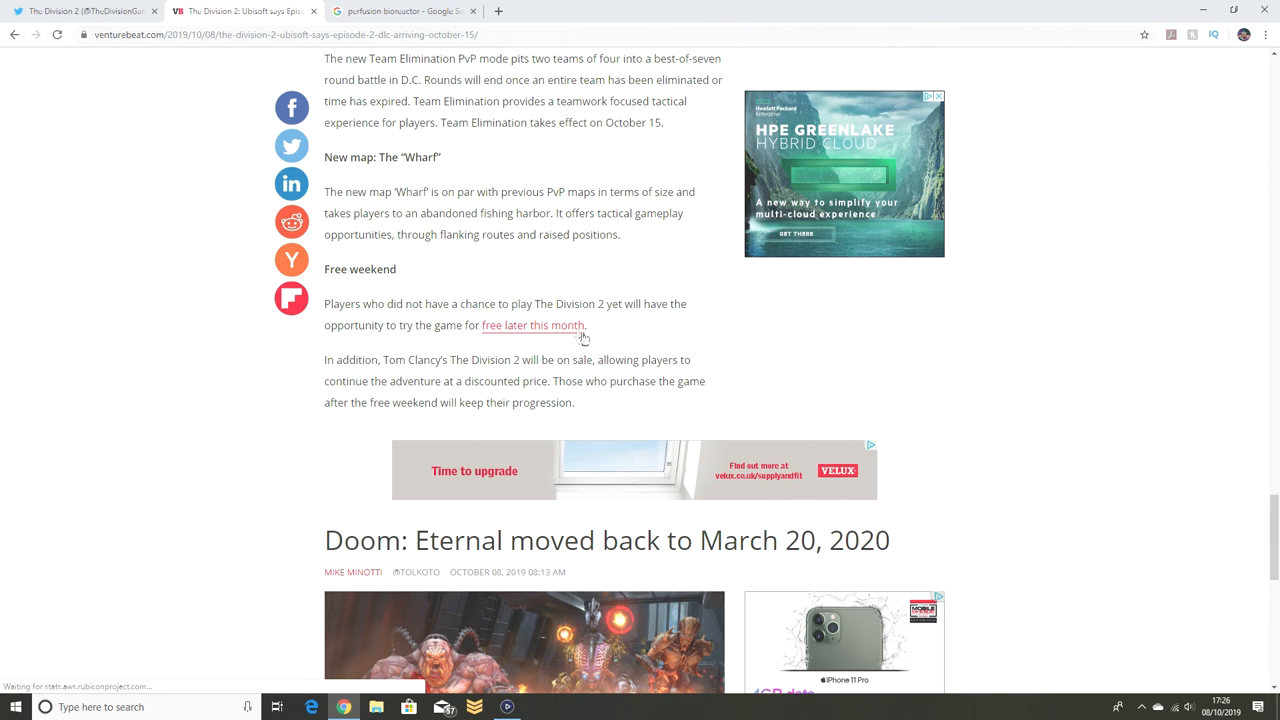
pyautogui.scroll(-3)
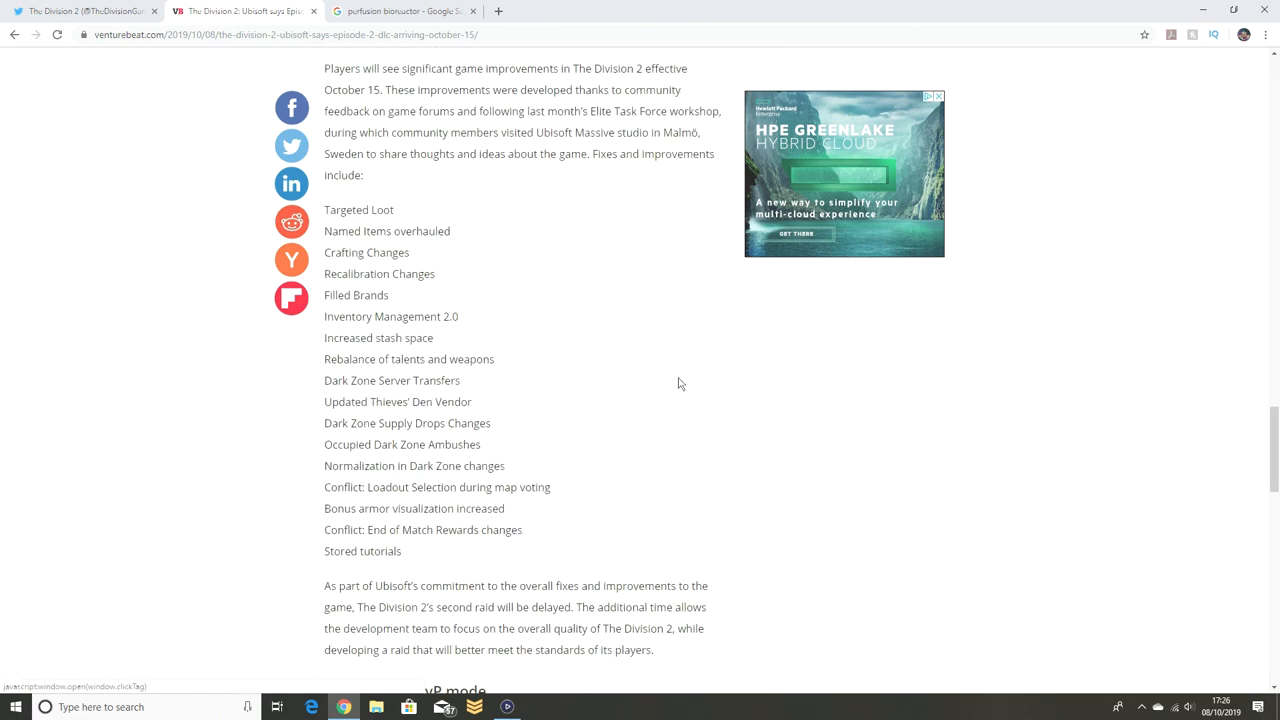
# Step: Scroll back up to the Pentagon and DARPA Research Labs mission descriptions
pyautogui.scroll(-3)
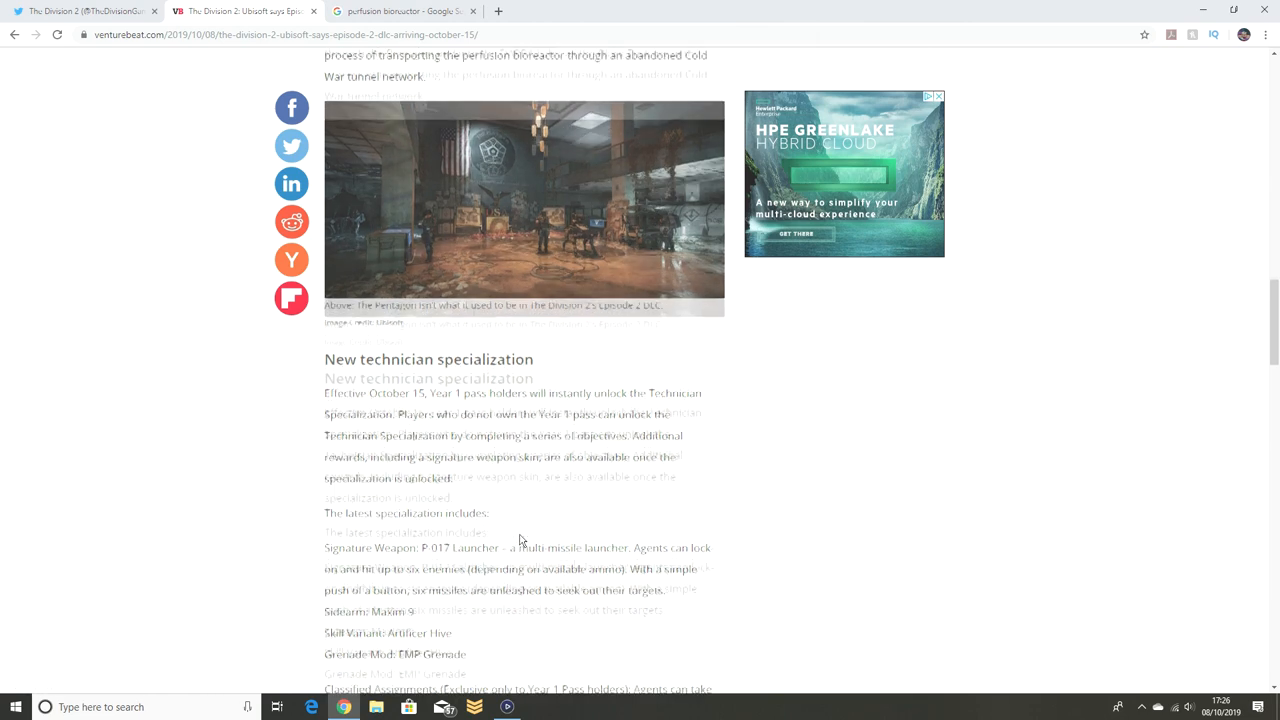
pyautogui.scroll(3)
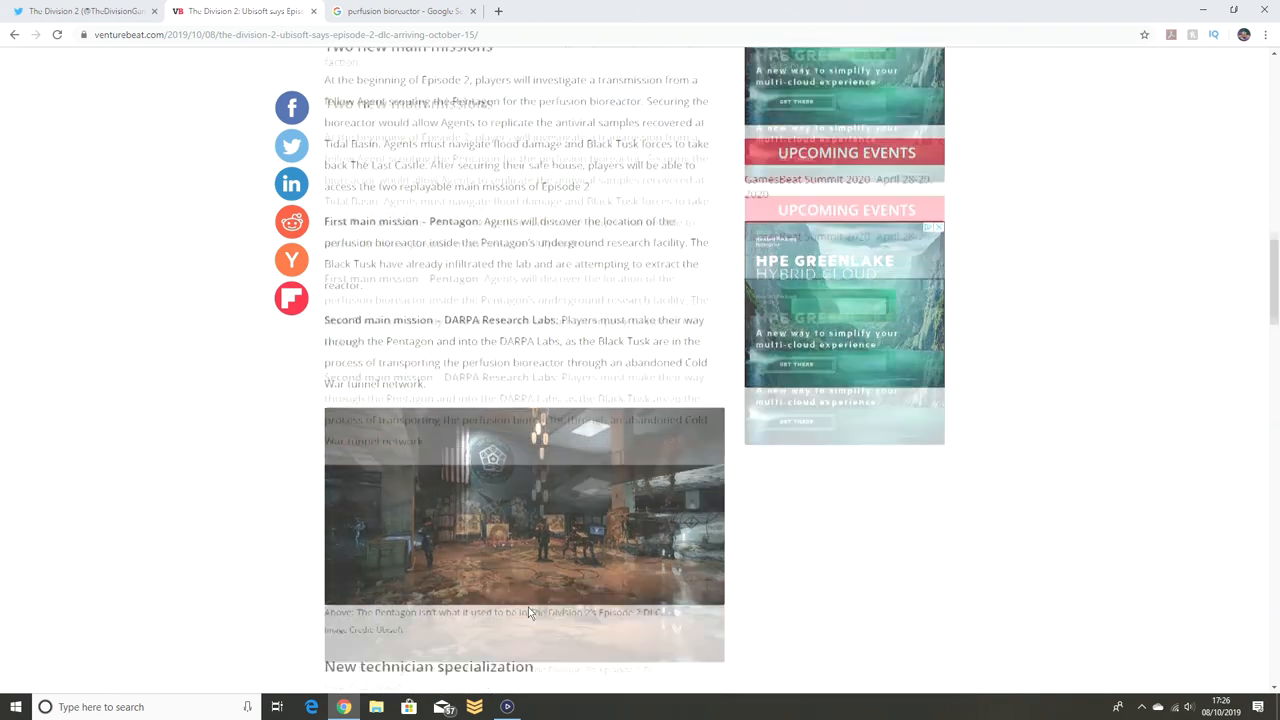
# Step: Scroll down again to the PvP mode, Wharf map and Free weekend sections before the next story
pyautogui.scroll(-3)
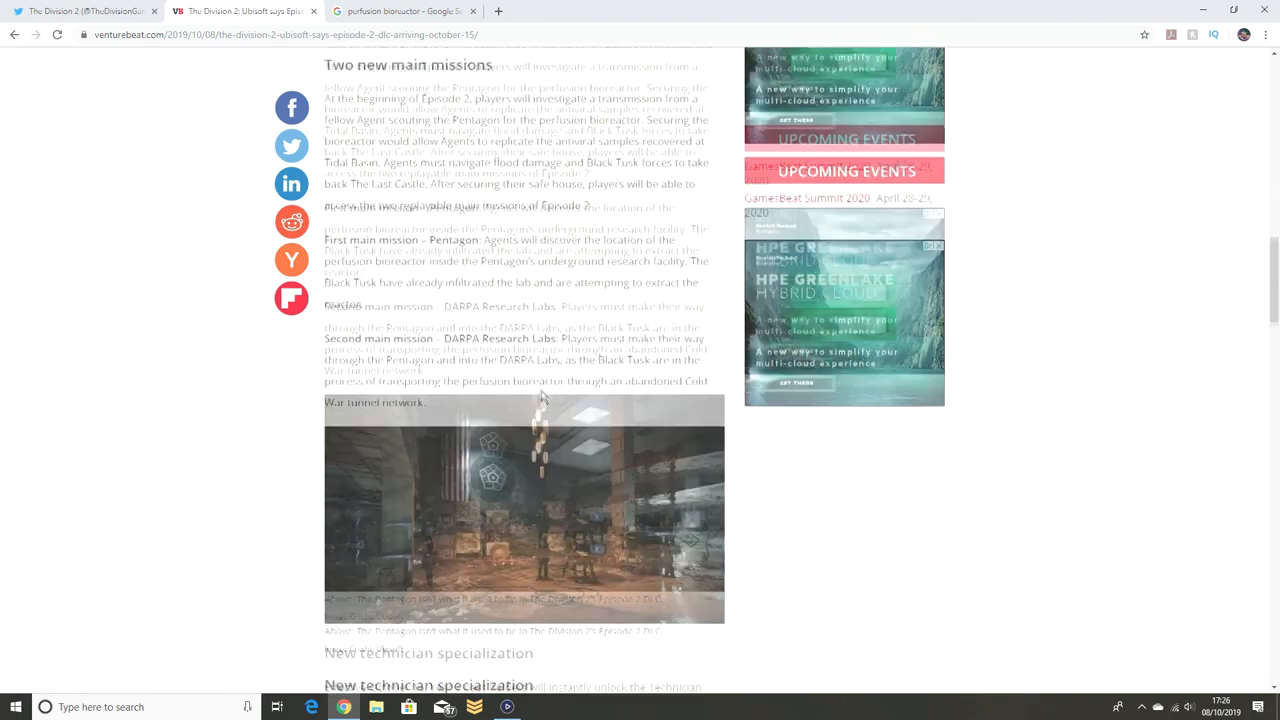
pyautogui.scroll(-3)
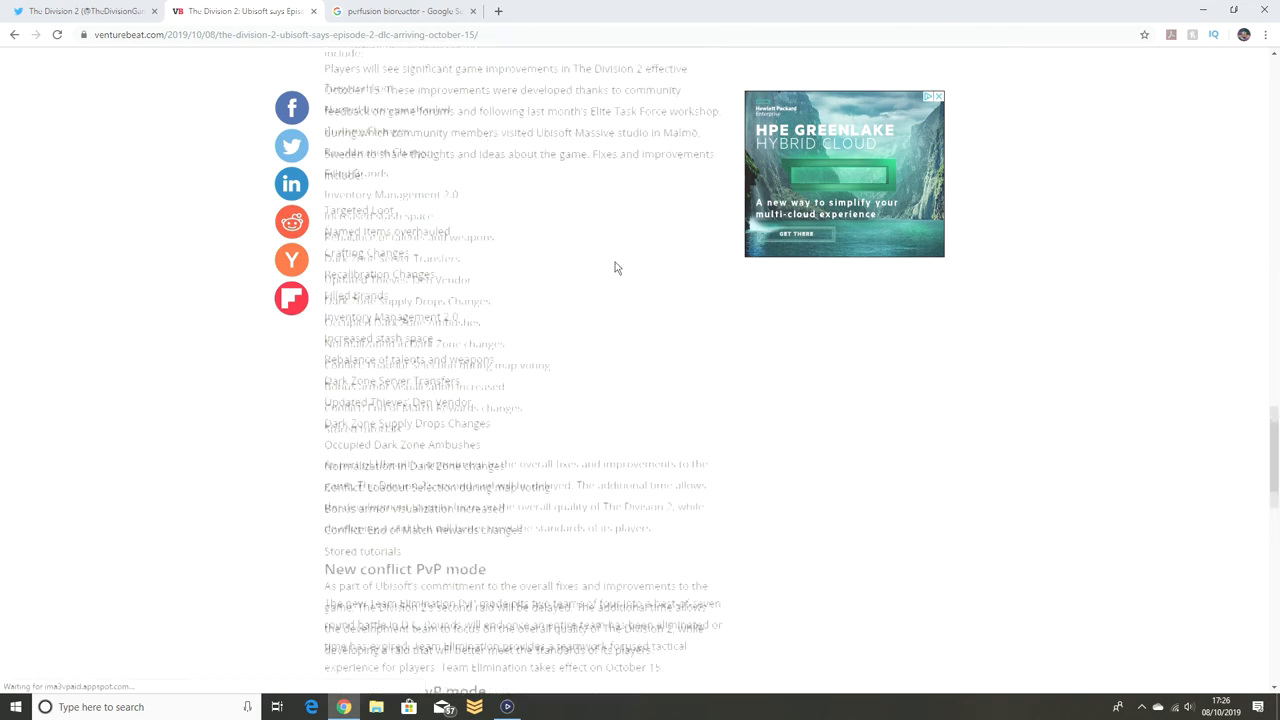
pyautogui.scroll(-3)
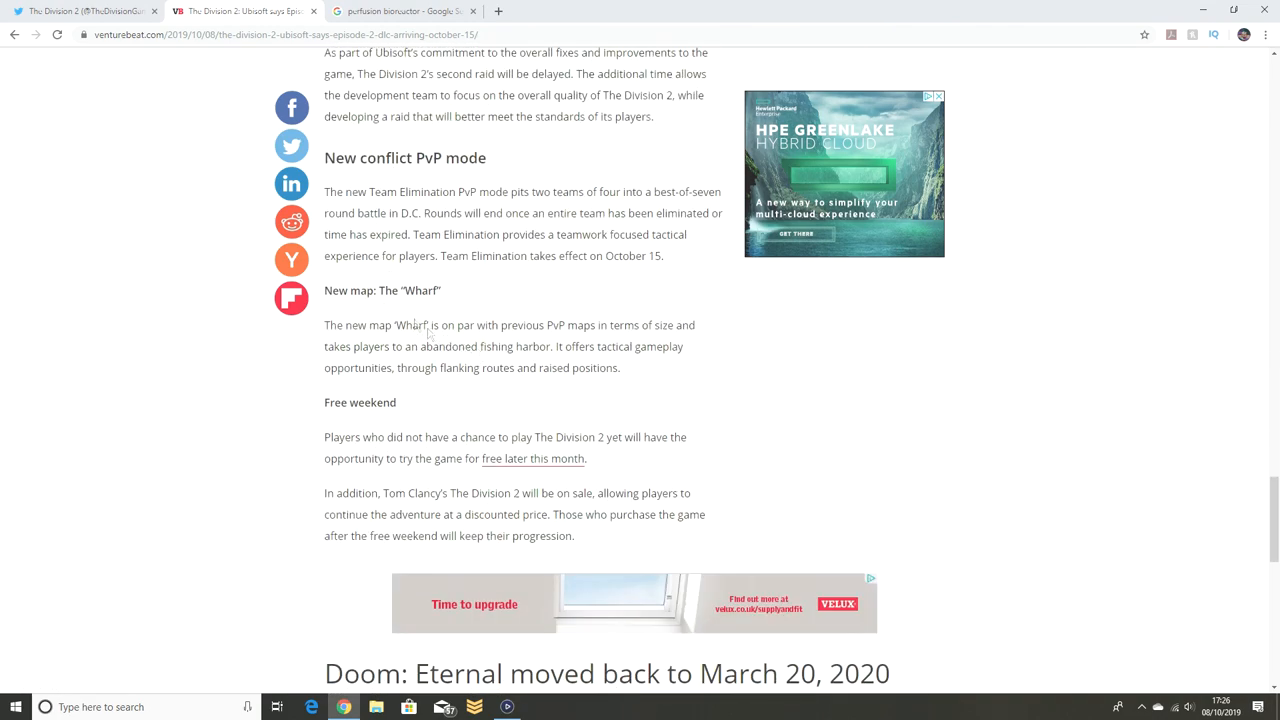
pyautogui.moveTo(684, 356)
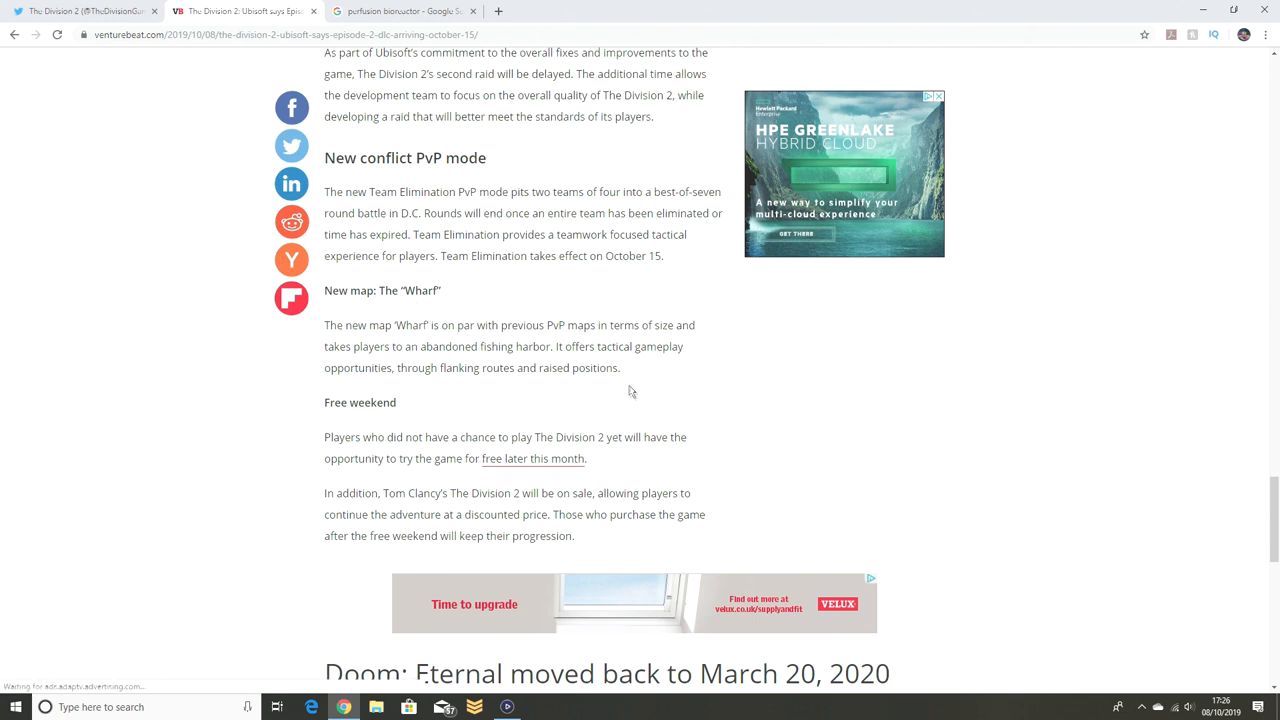
pyautogui.moveTo(668, 390)
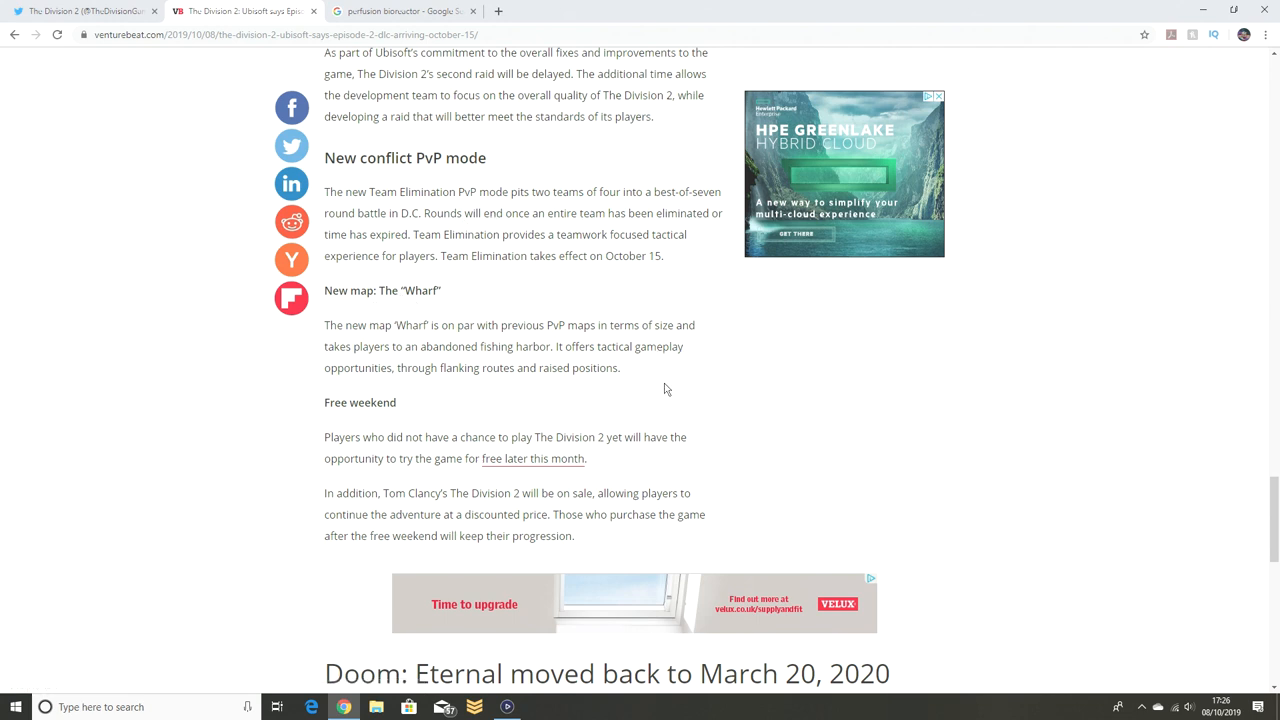
pyautogui.moveTo(716, 376)
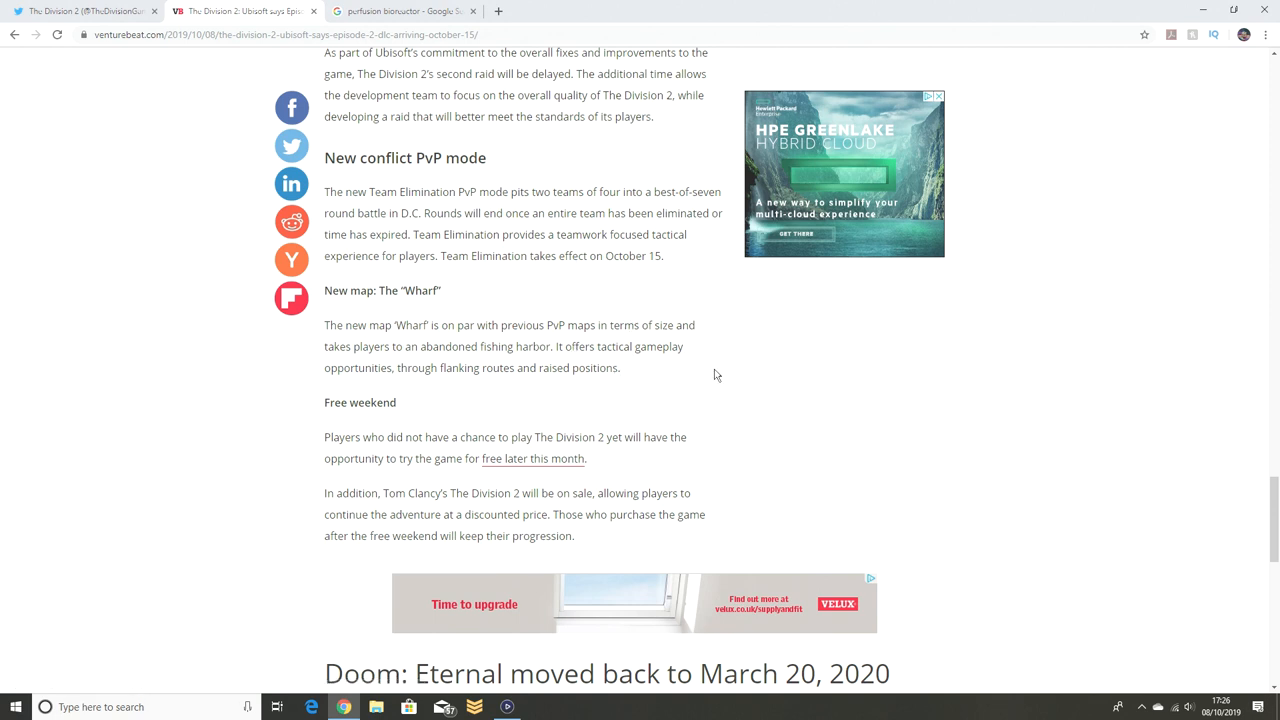
pyautogui.moveTo(598, 336)
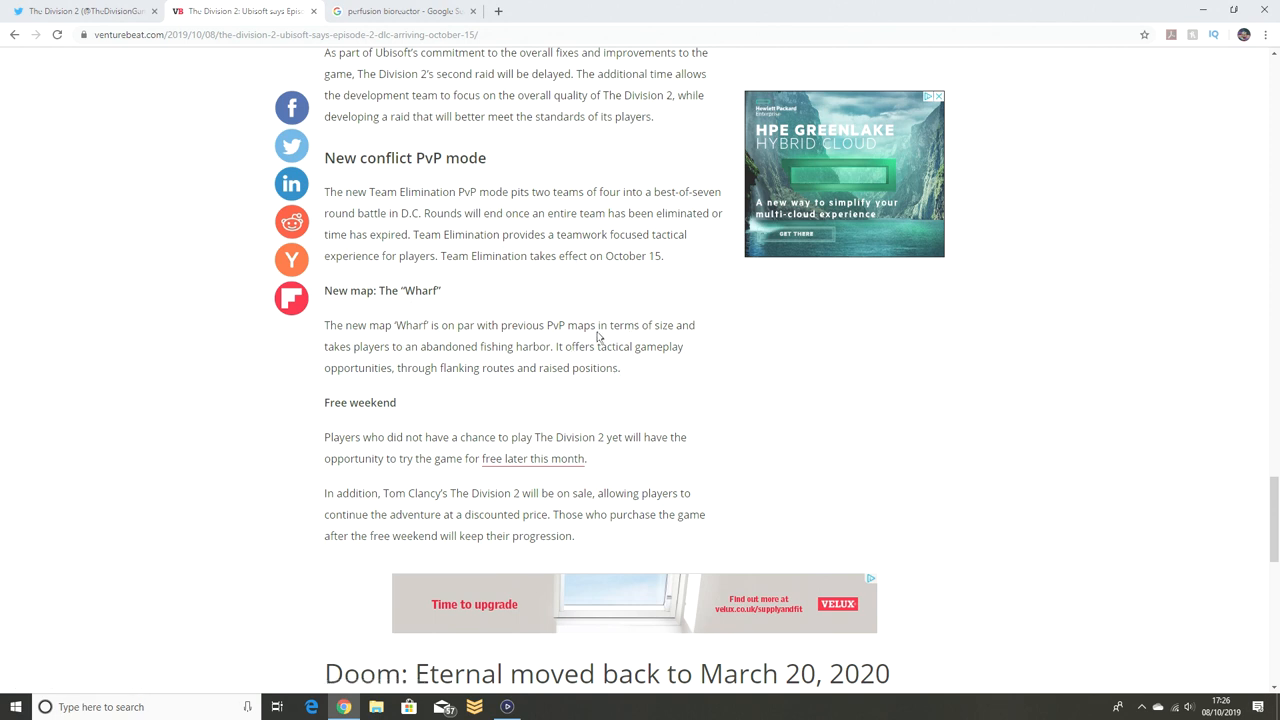
pyautogui.moveTo(694, 364)
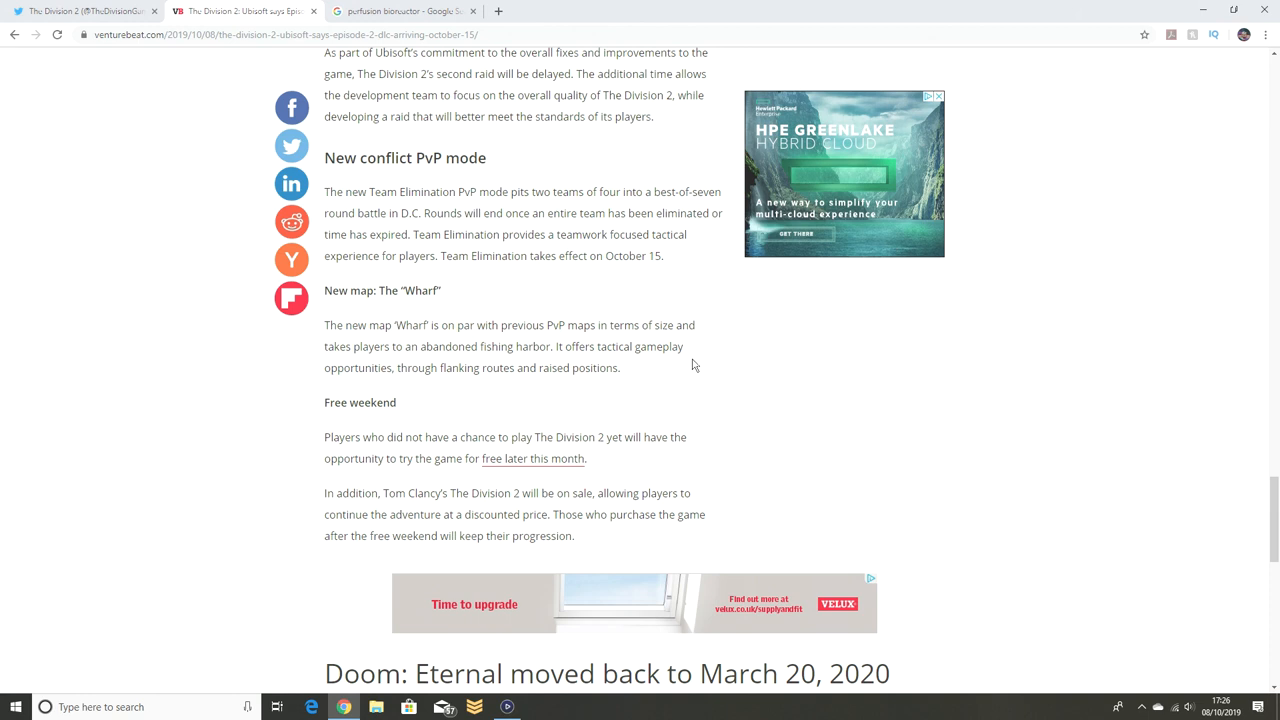
pyautogui.moveTo(690, 360)
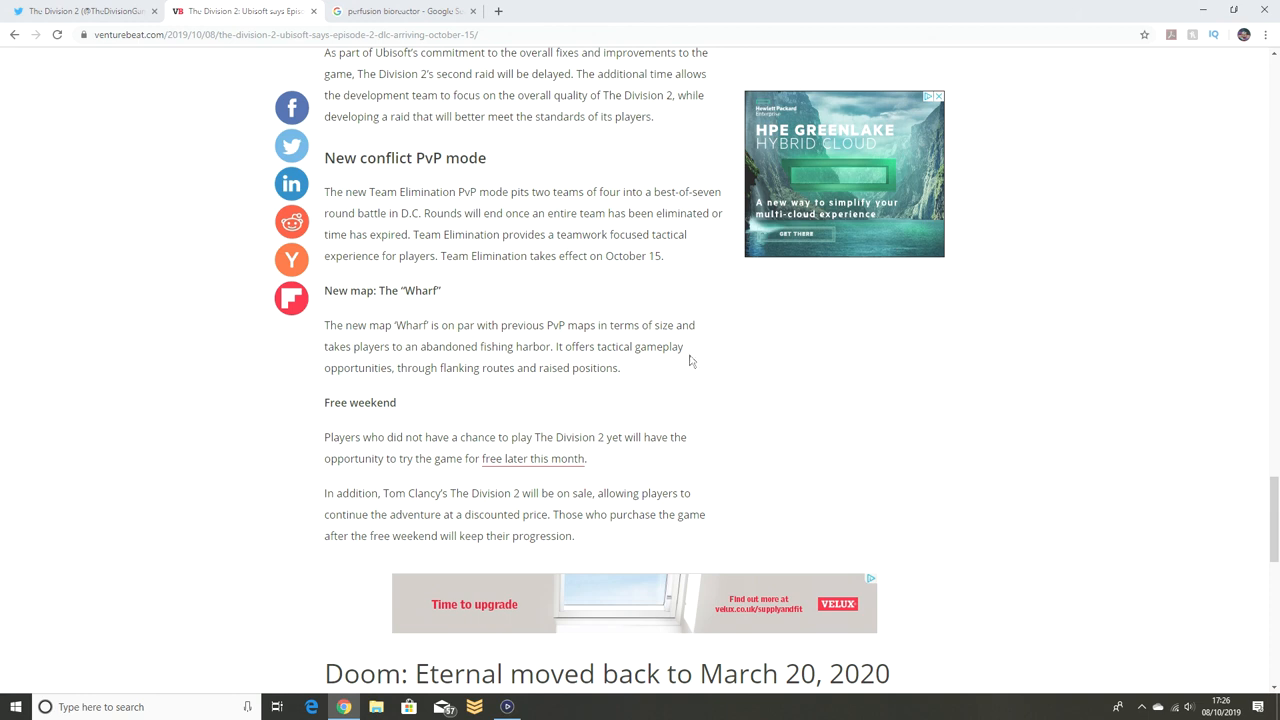
pyautogui.moveTo(434, 340)
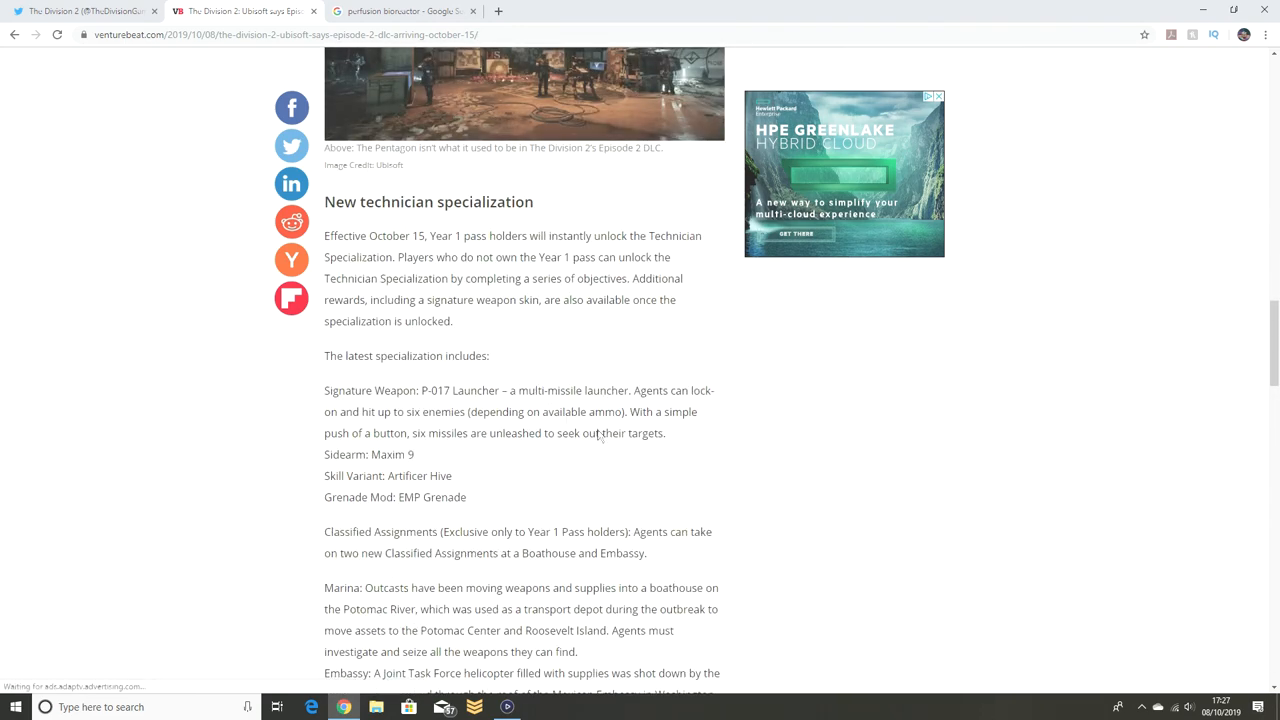
pyautogui.moveTo(604, 516)
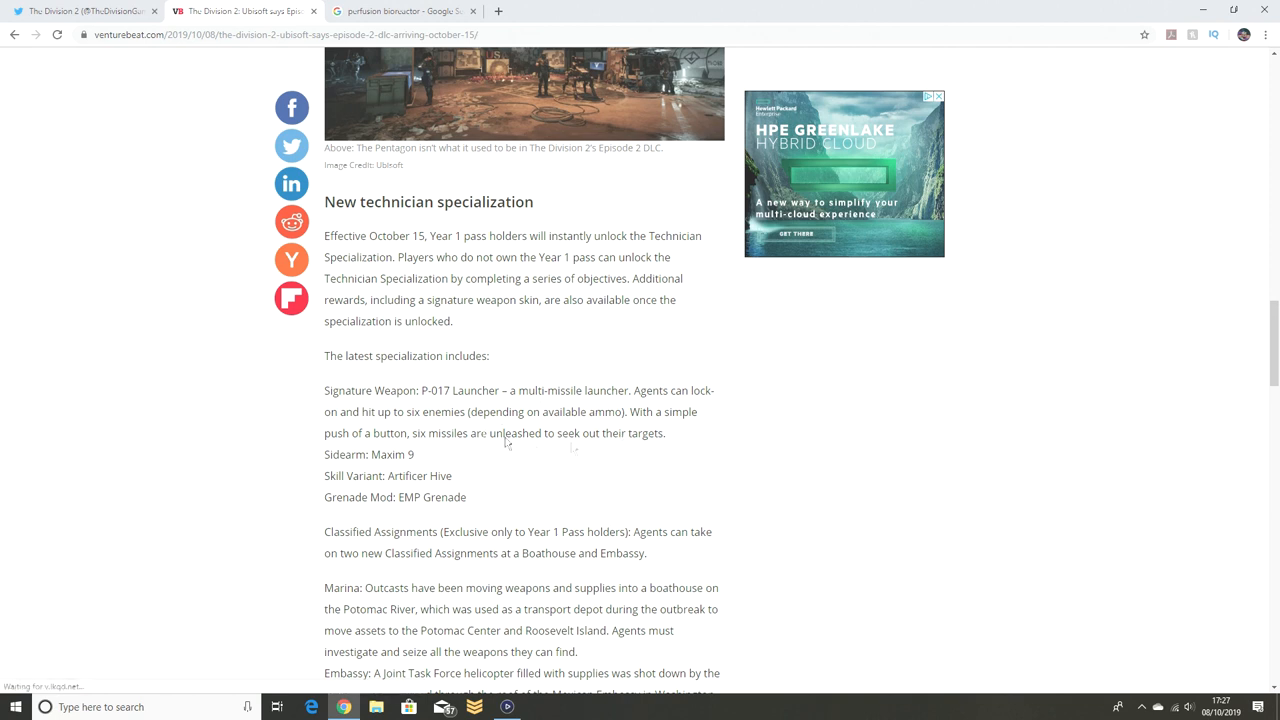
pyautogui.moveTo(574, 446)
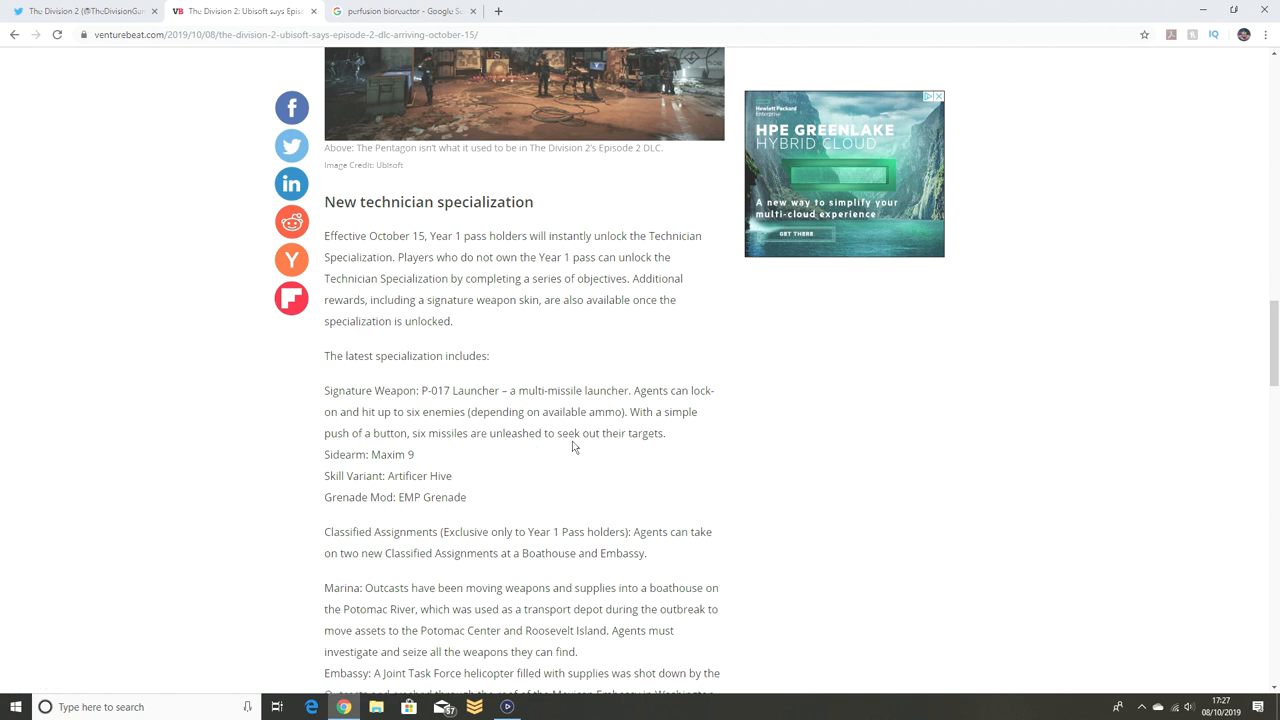
pyautogui.moveTo(498, 458)
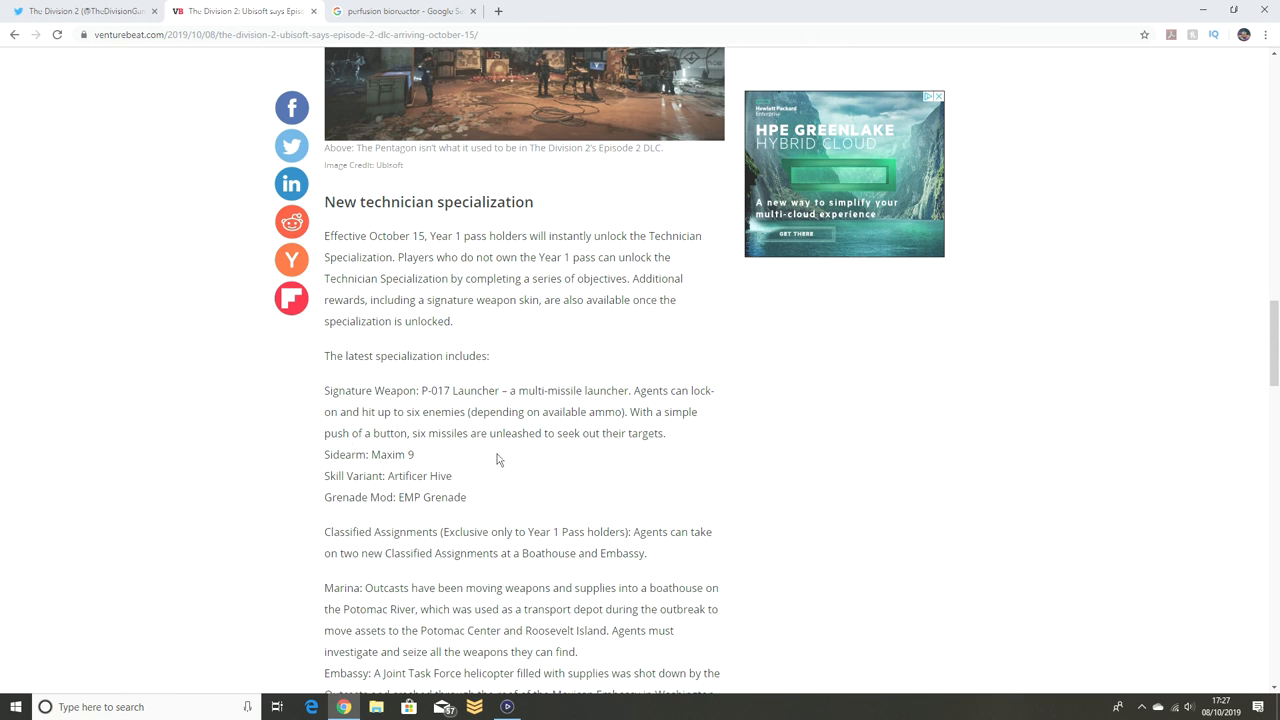
pyautogui.moveTo(528, 456)
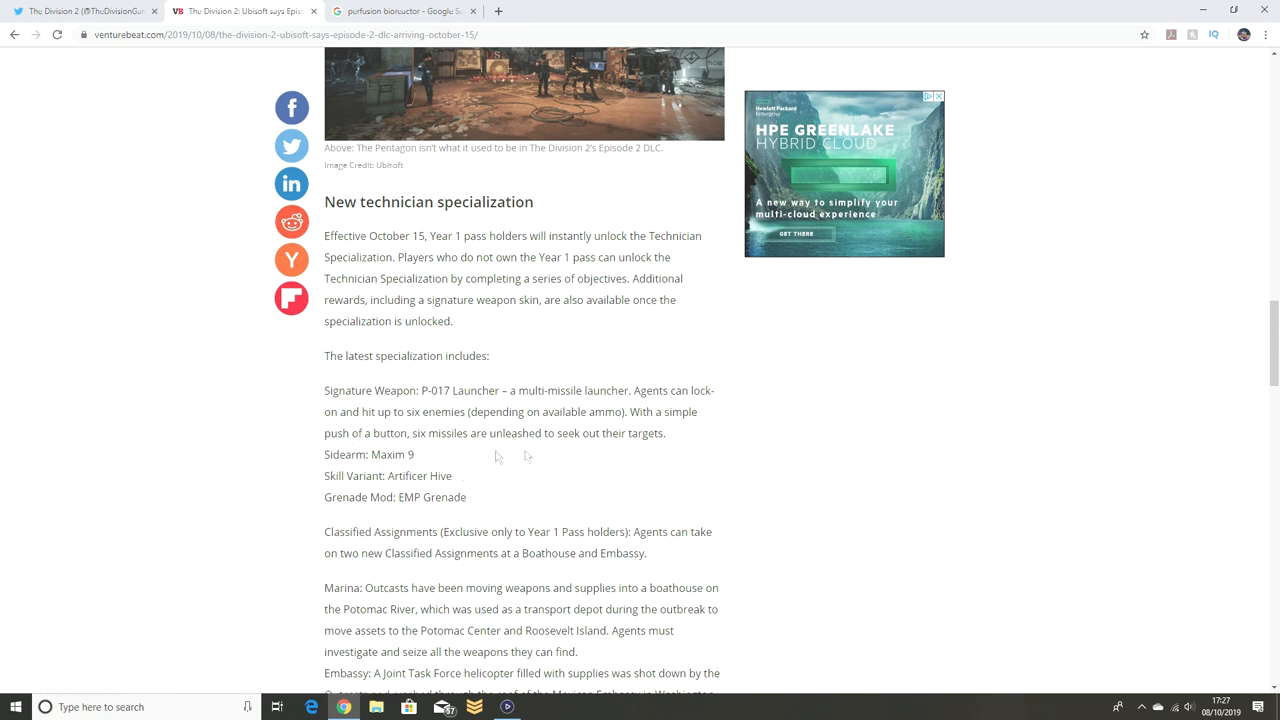
pyautogui.moveTo(404, 460)
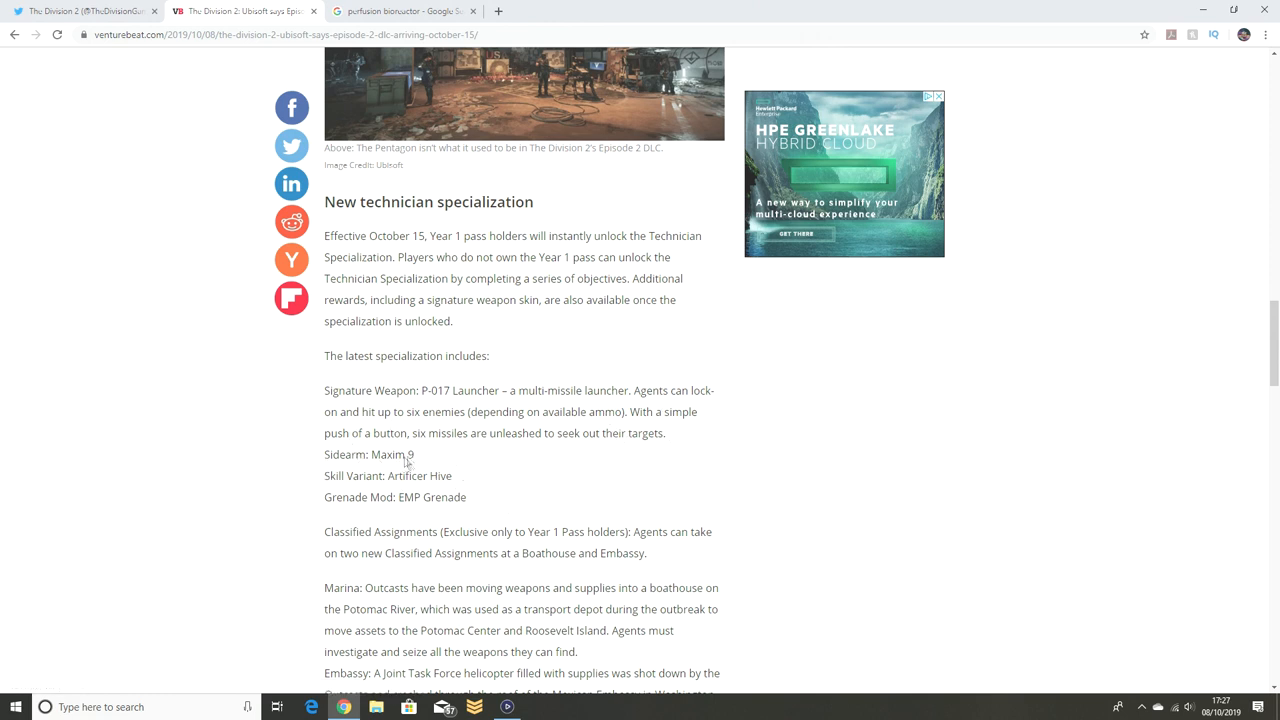
pyautogui.moveTo(432, 478)
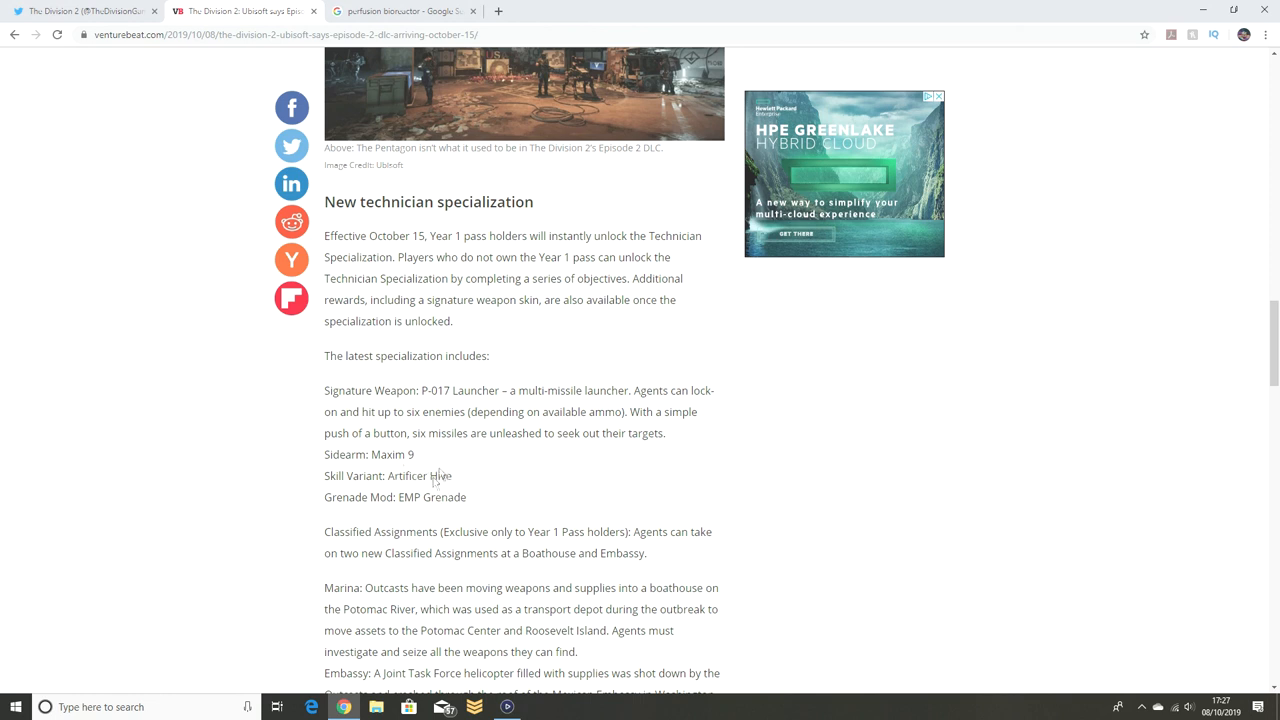
pyautogui.moveTo(436, 492)
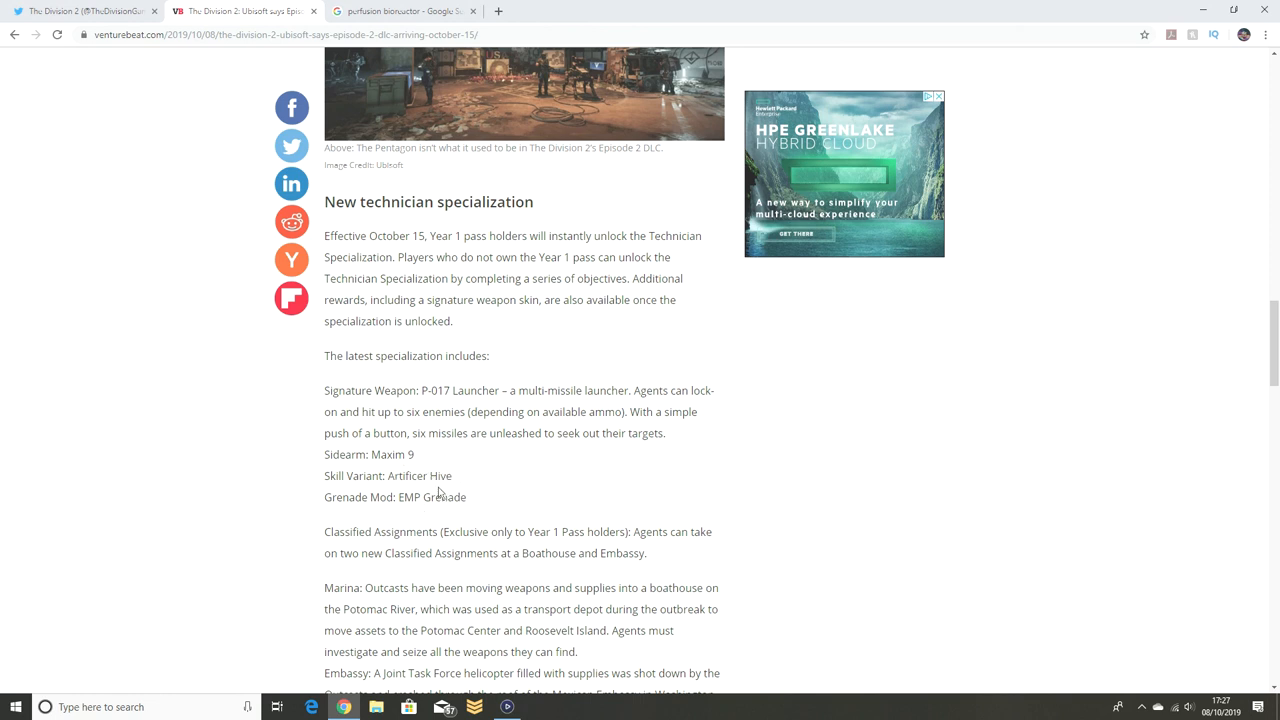
pyautogui.moveTo(448, 506)
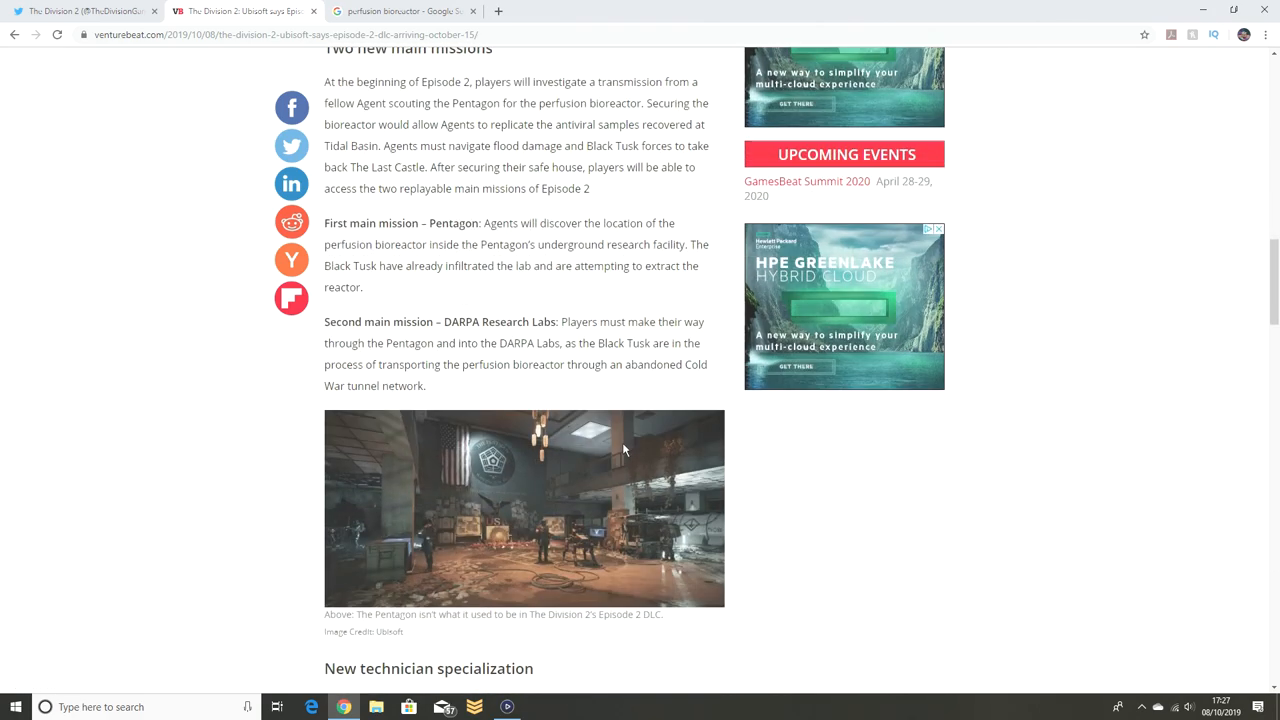
pyautogui.moveTo(656, 532)
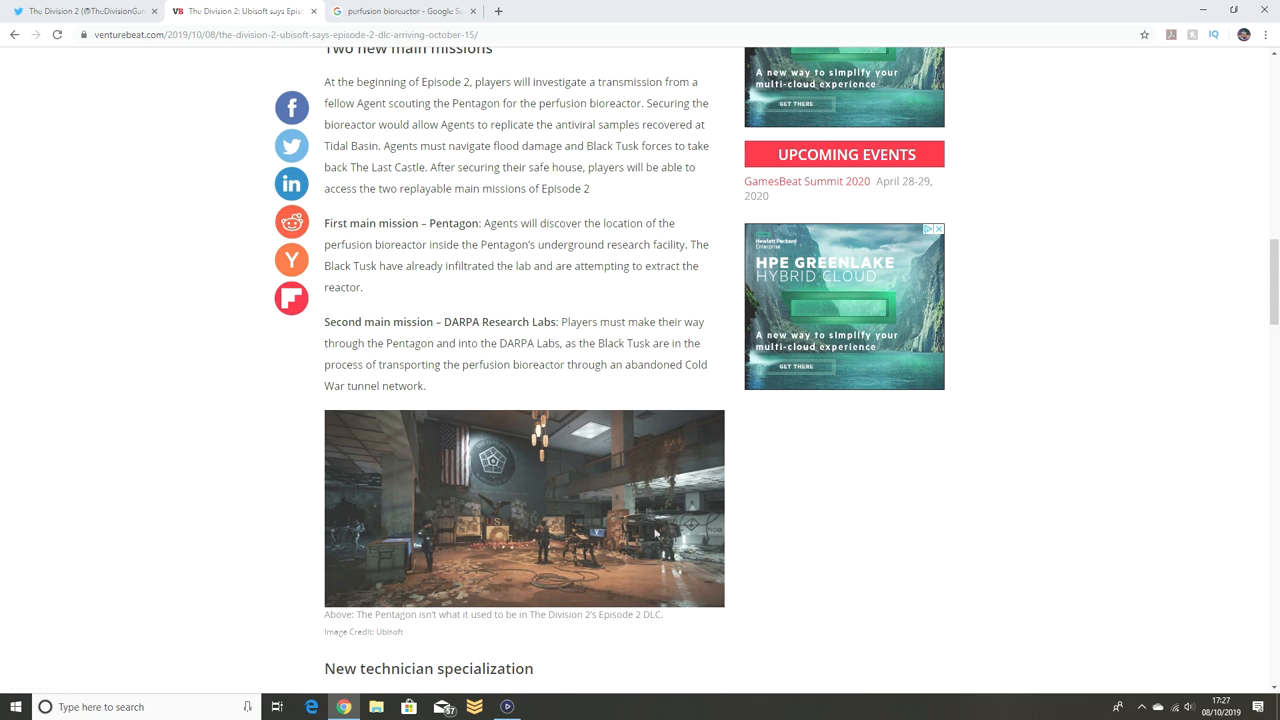
# Step: Scroll up and down, settling on the game background paragraphs above 'Two new main missions'
pyautogui.scroll(-3)
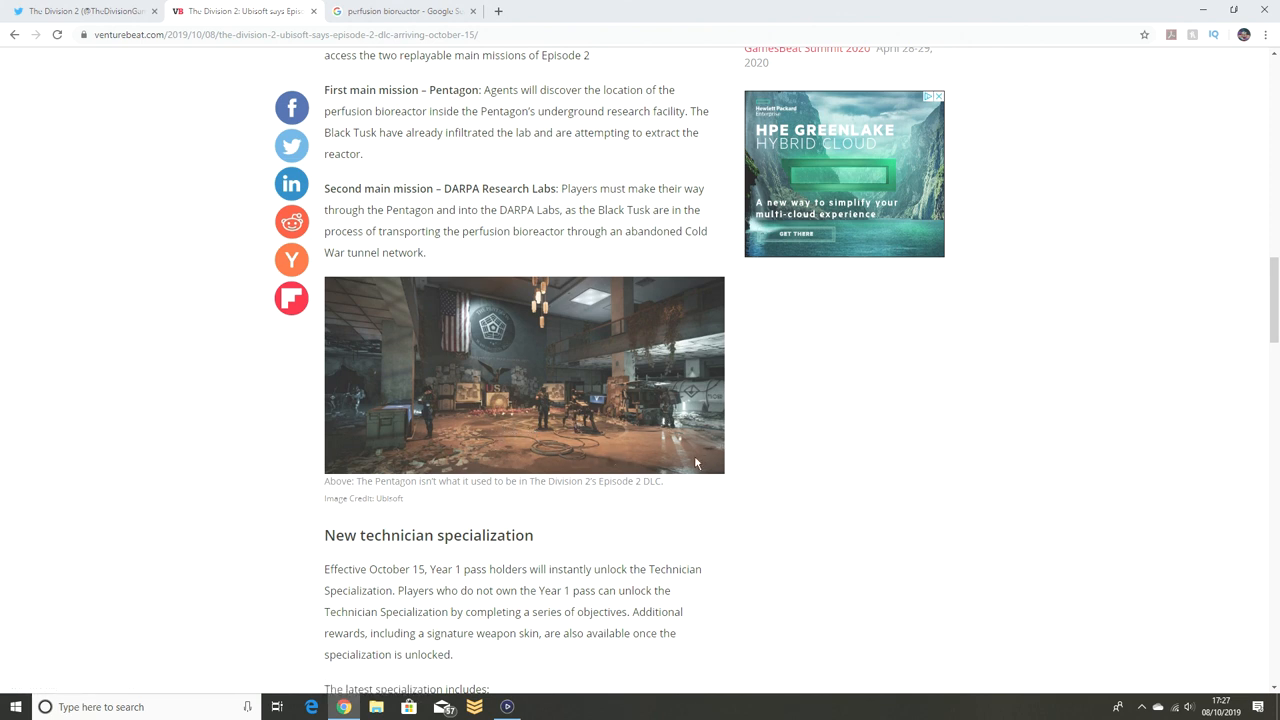
pyautogui.scroll(3)
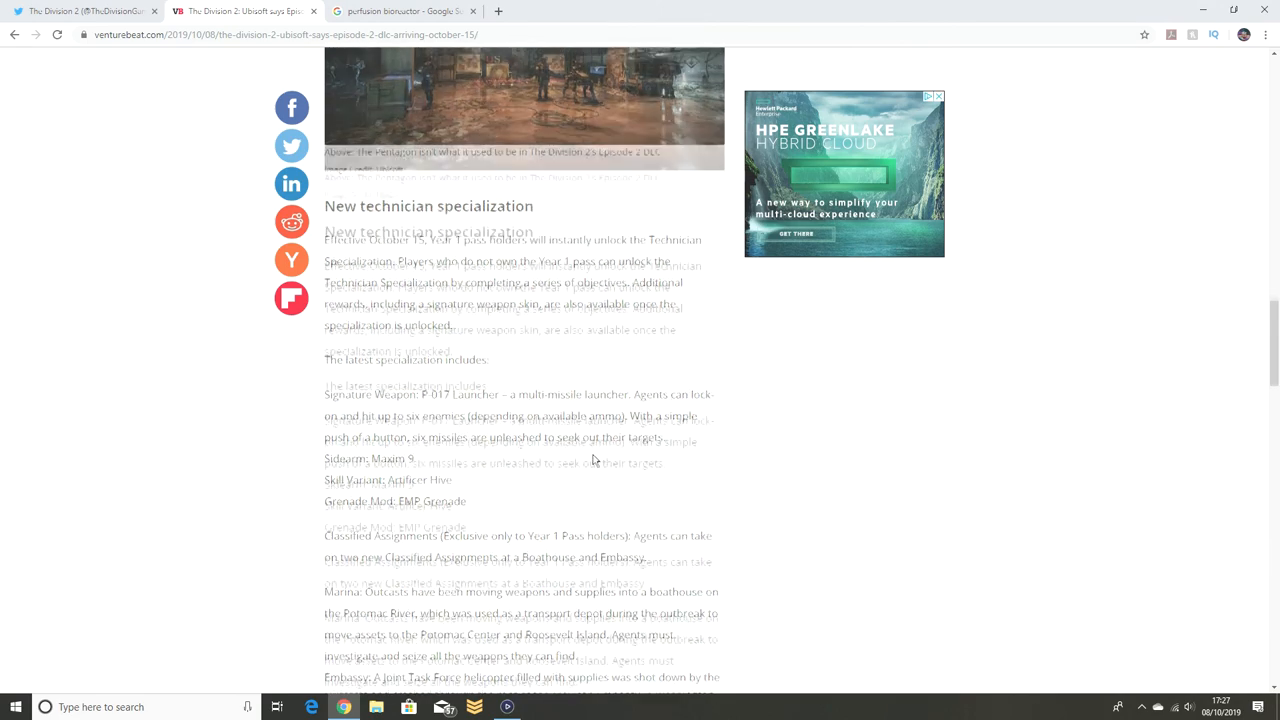
pyautogui.scroll(3)
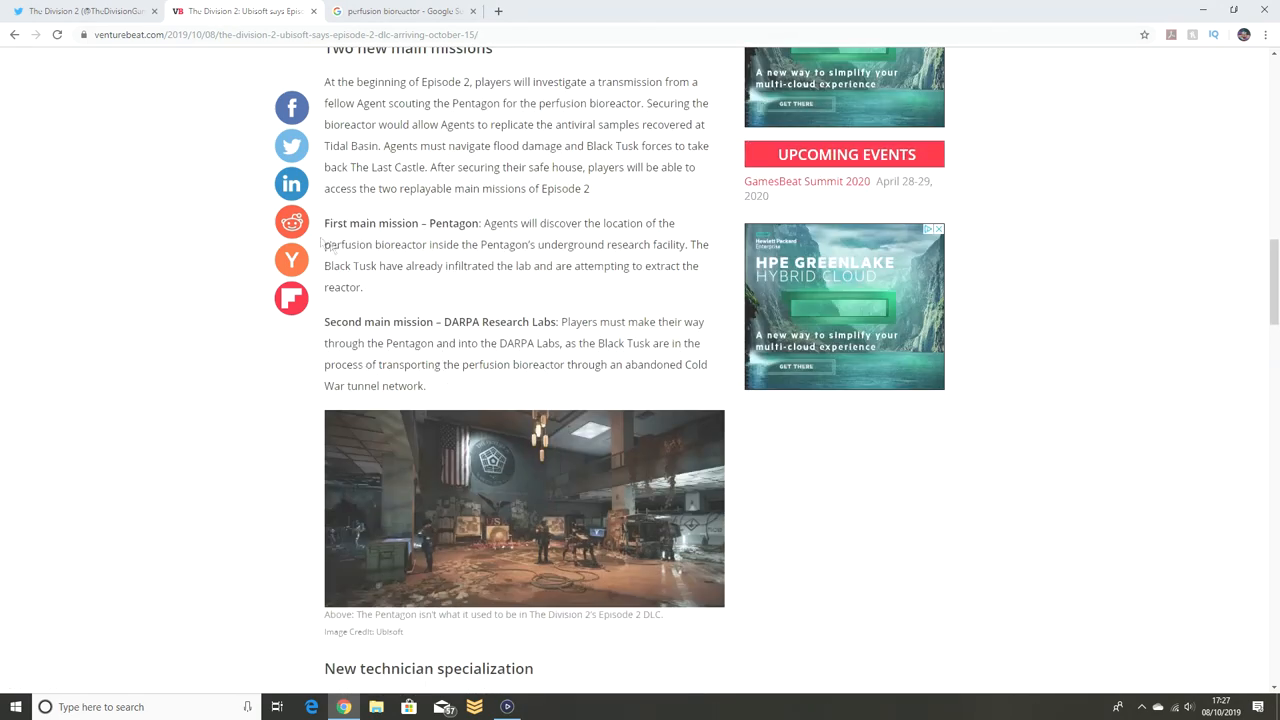
pyautogui.scroll(3)
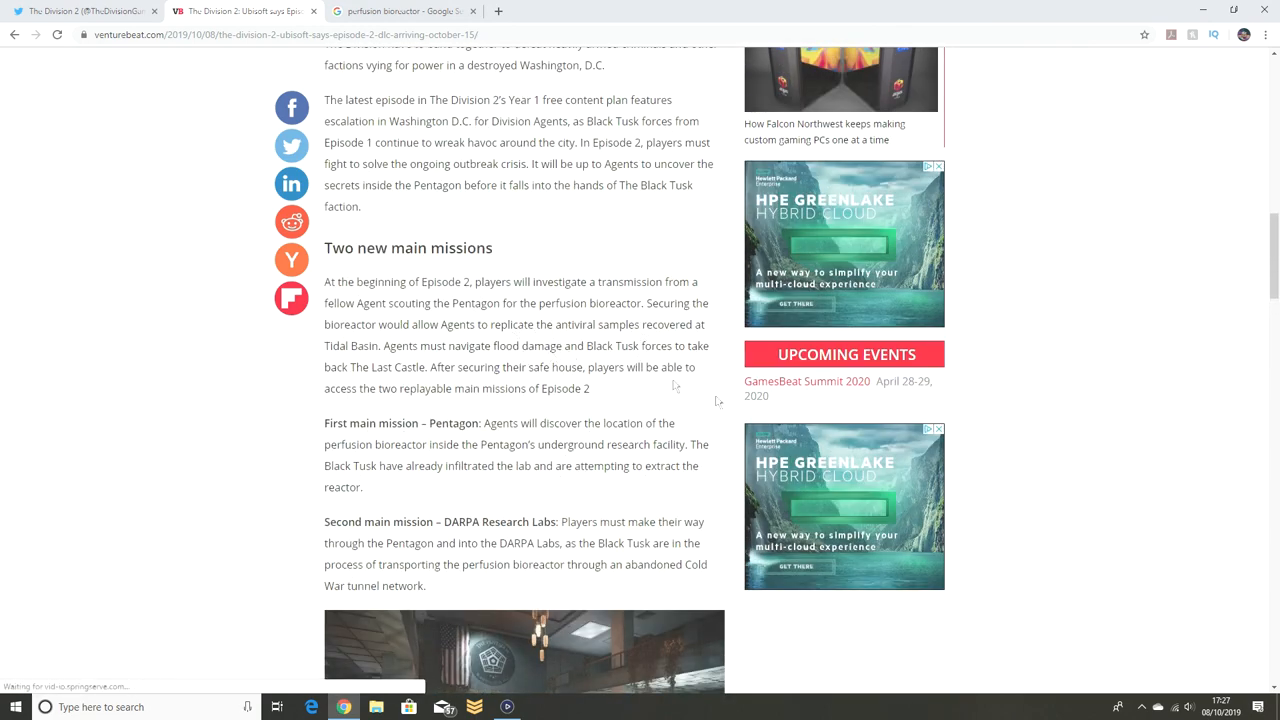
pyautogui.scroll(-3)
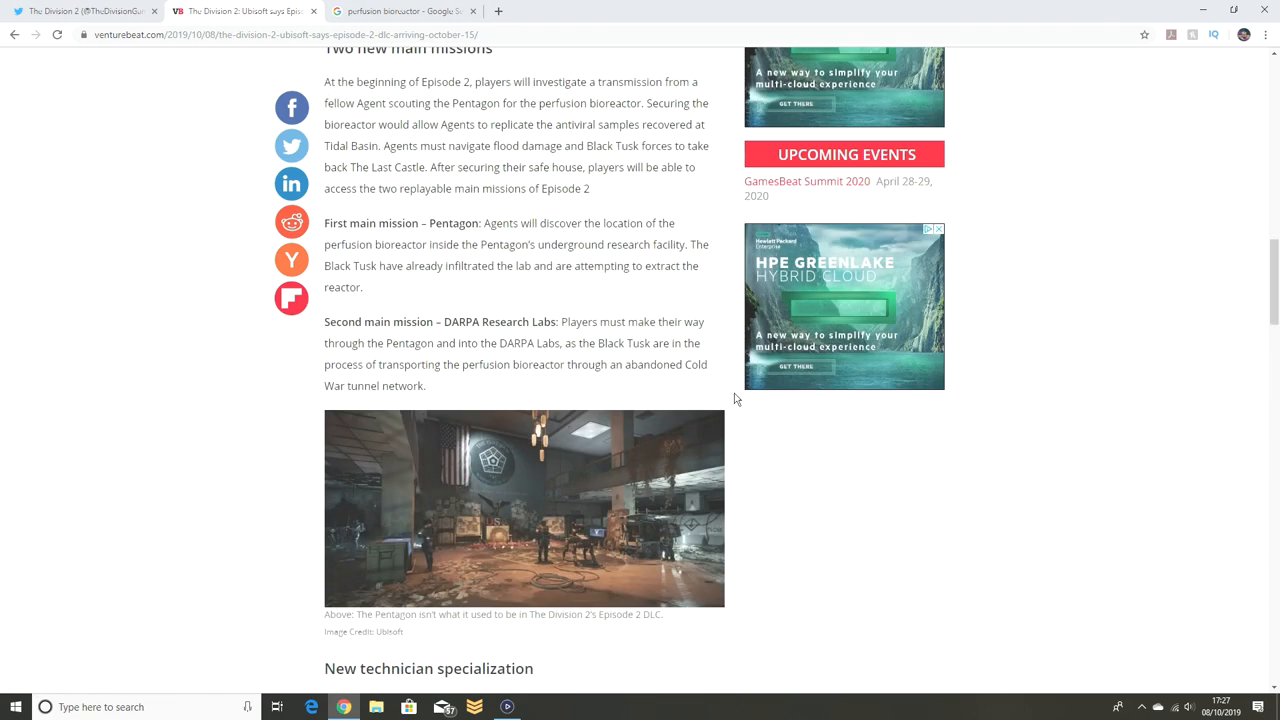
pyautogui.scroll(-3)
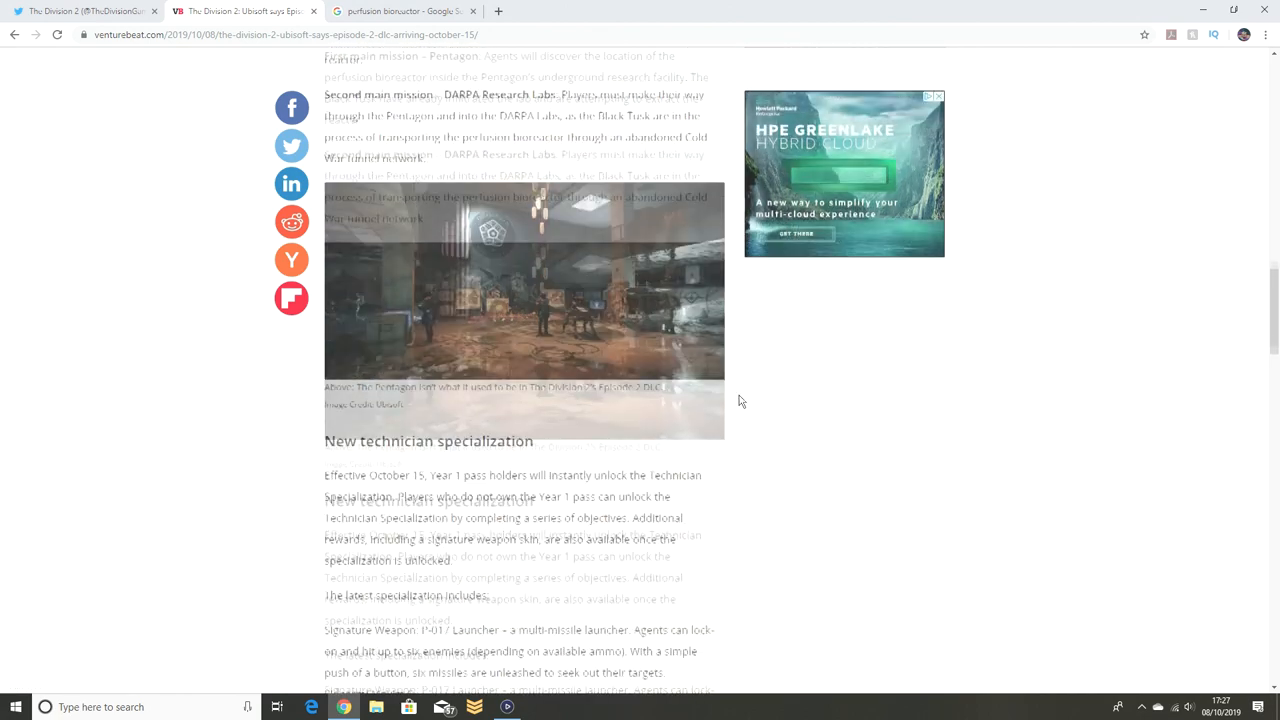
pyautogui.scroll(-3)
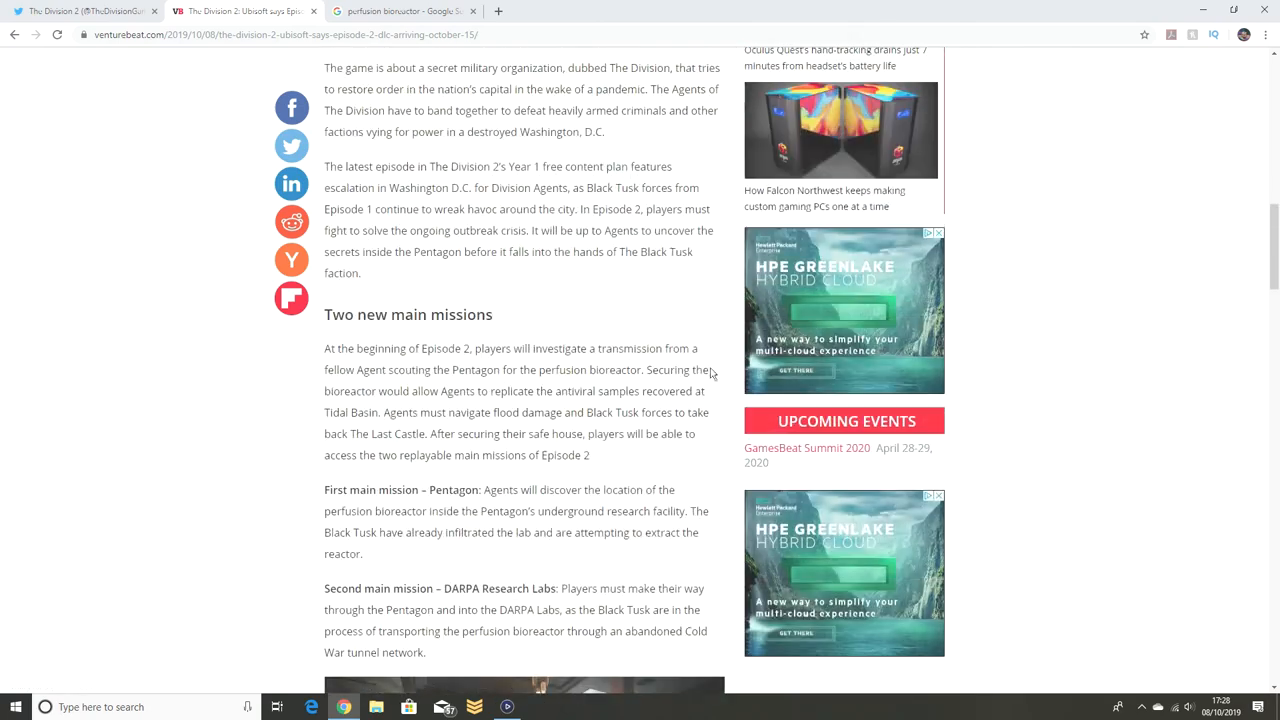
# Step: Scroll from the article top down to the specialization loadout, assignments and start of Major Fixes
pyautogui.scroll(-3)
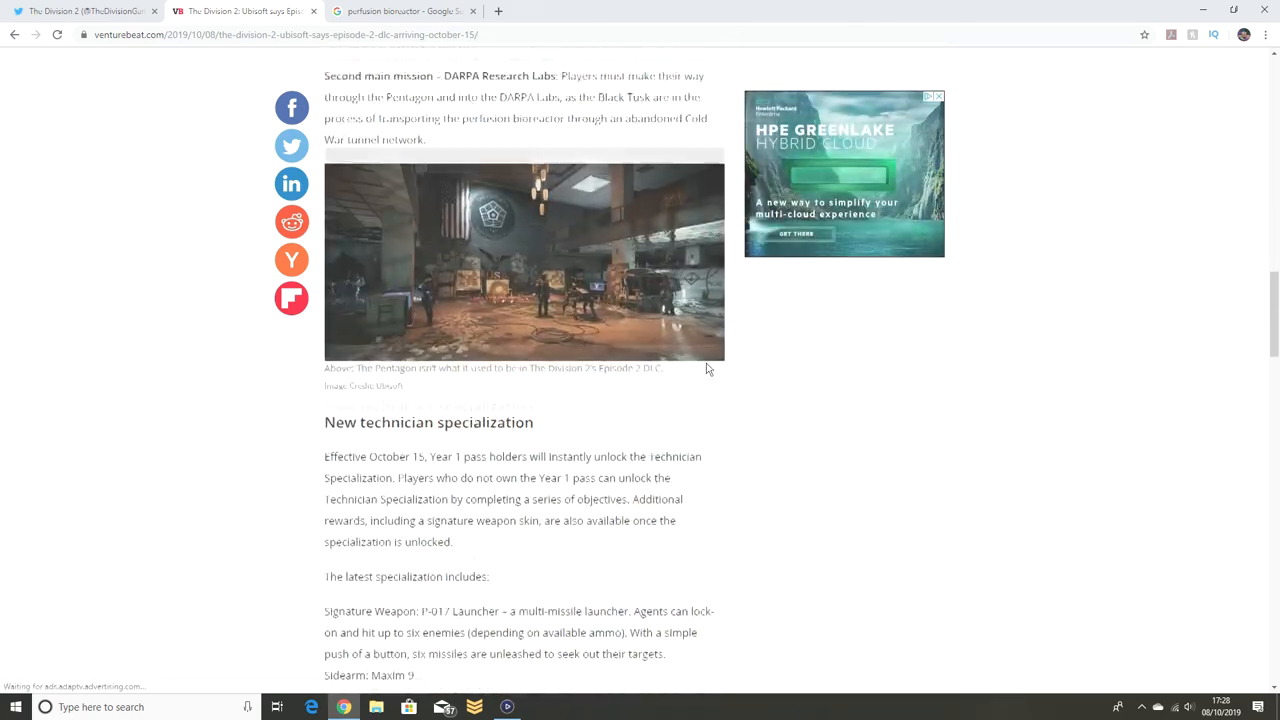
pyautogui.scroll(3)
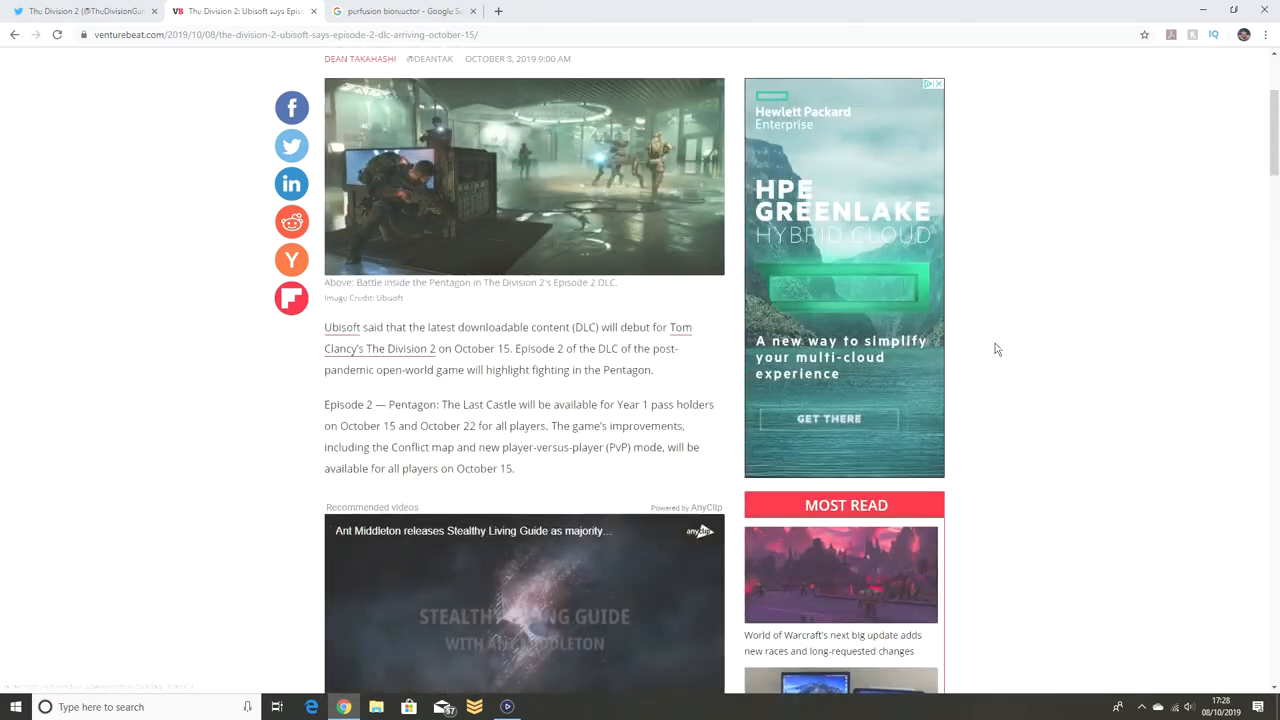
pyautogui.scroll(-3)
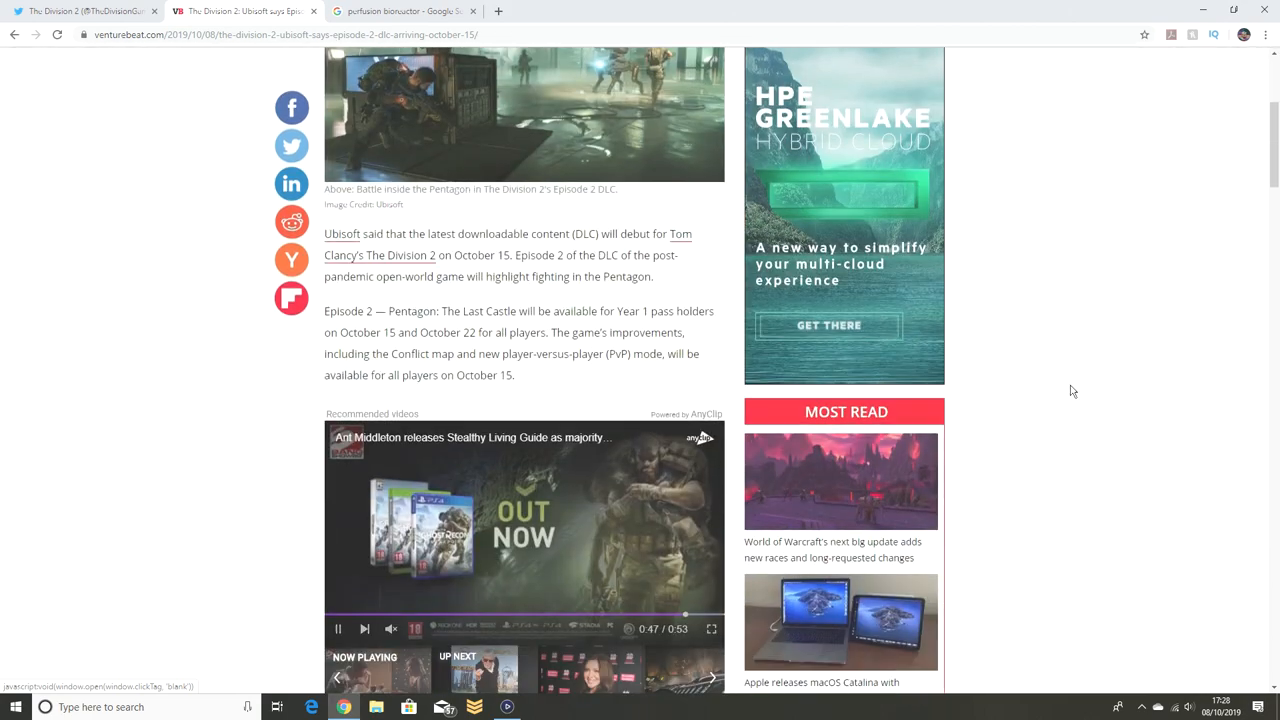
pyautogui.scroll(-3)
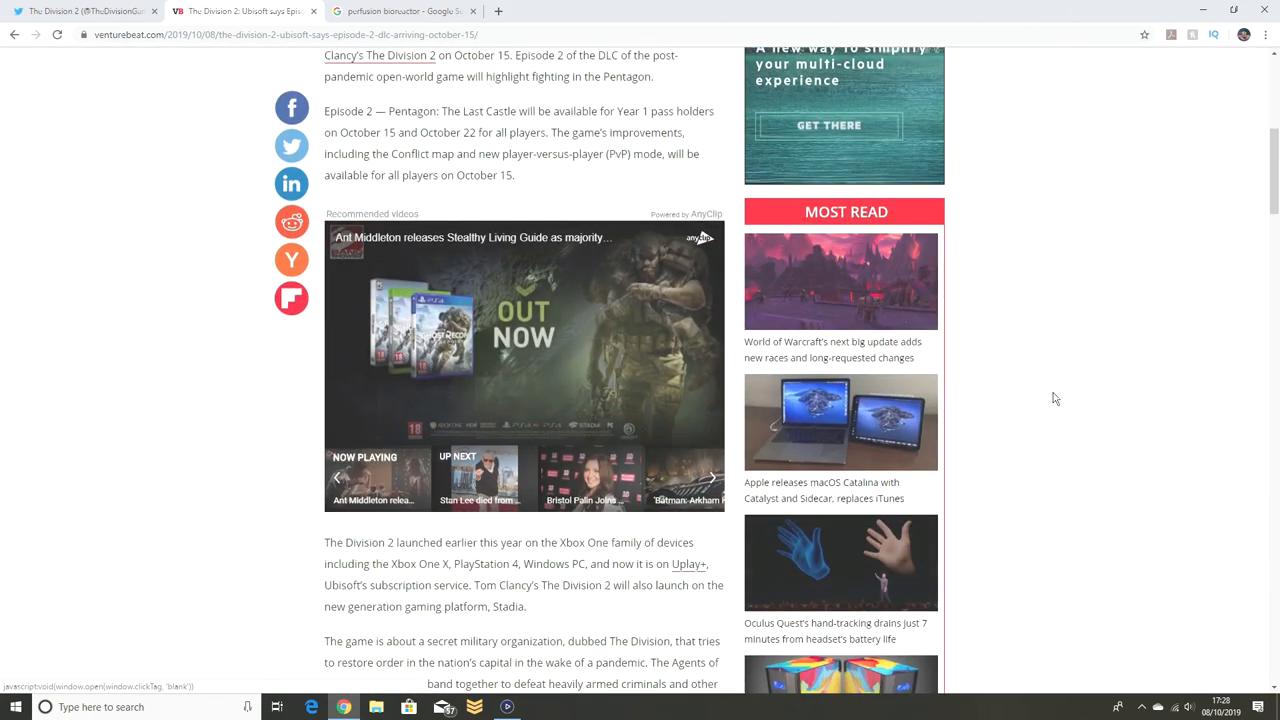
pyautogui.scroll(-3)
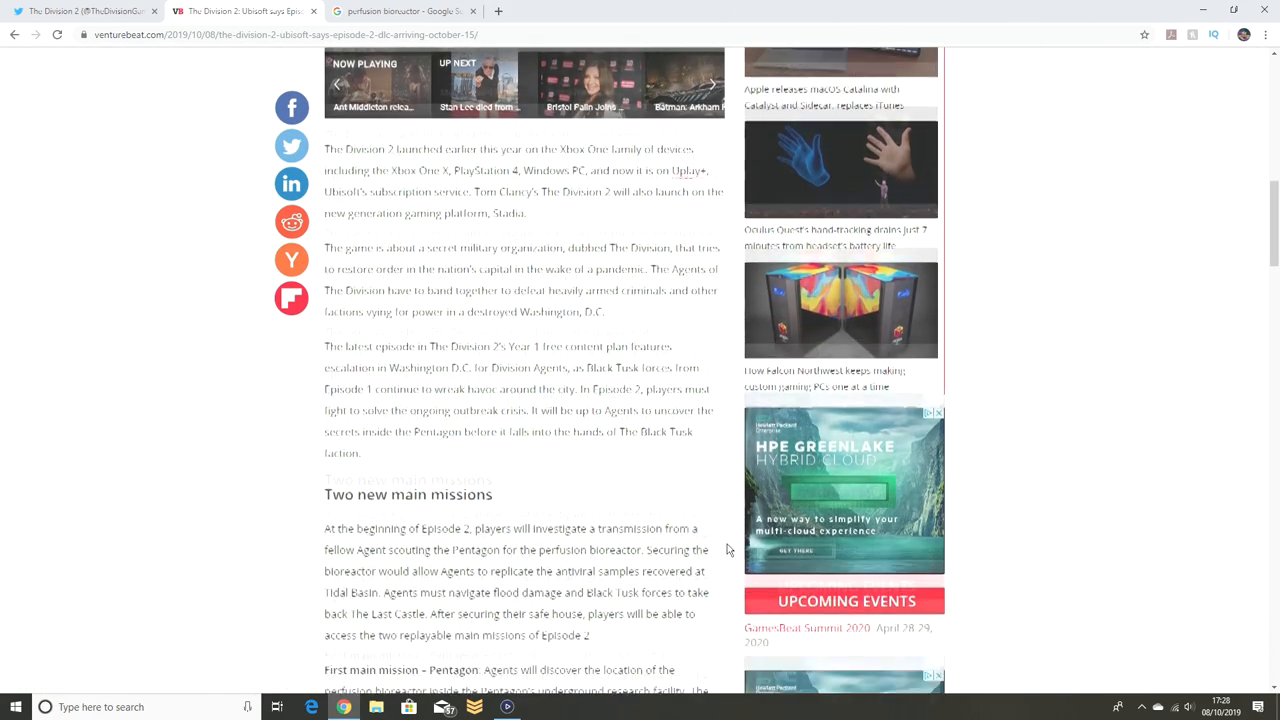
pyautogui.scroll(-3)
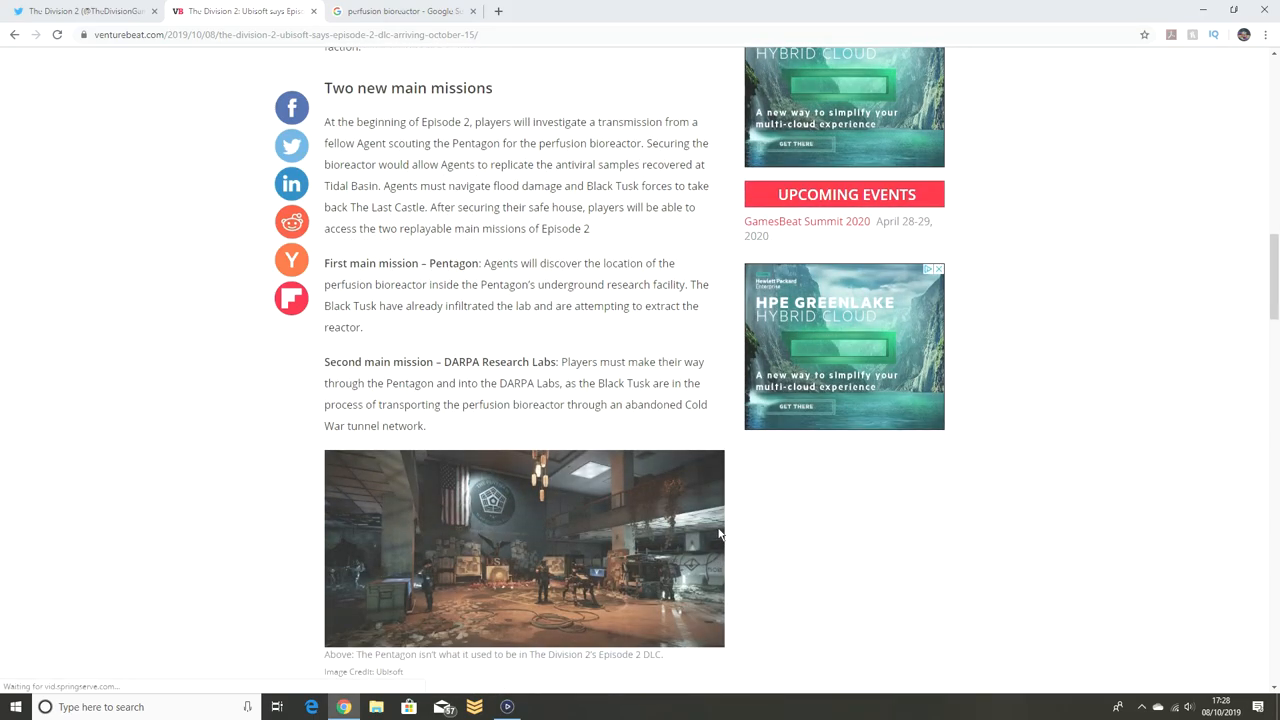
pyautogui.scroll(-3)
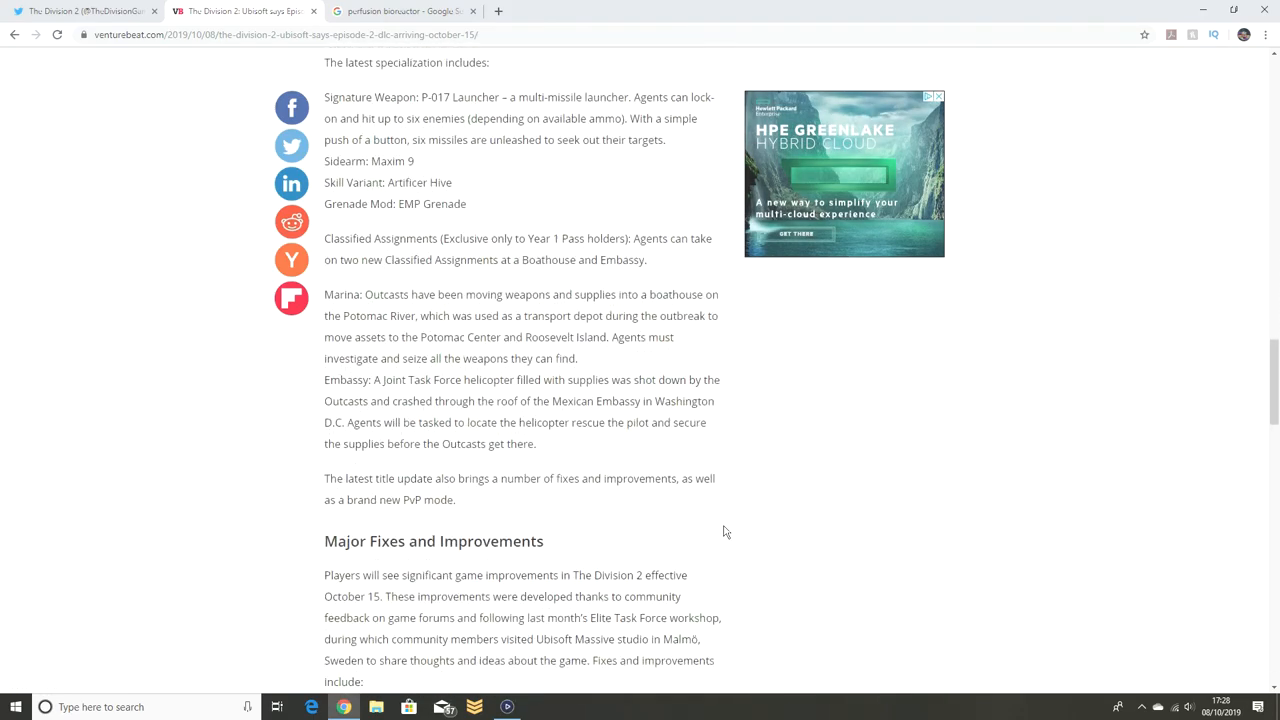
# Step: Scroll past the fixes list, PvP mode and Wharf sections down to the Free weekend ending
pyautogui.scroll(-3)
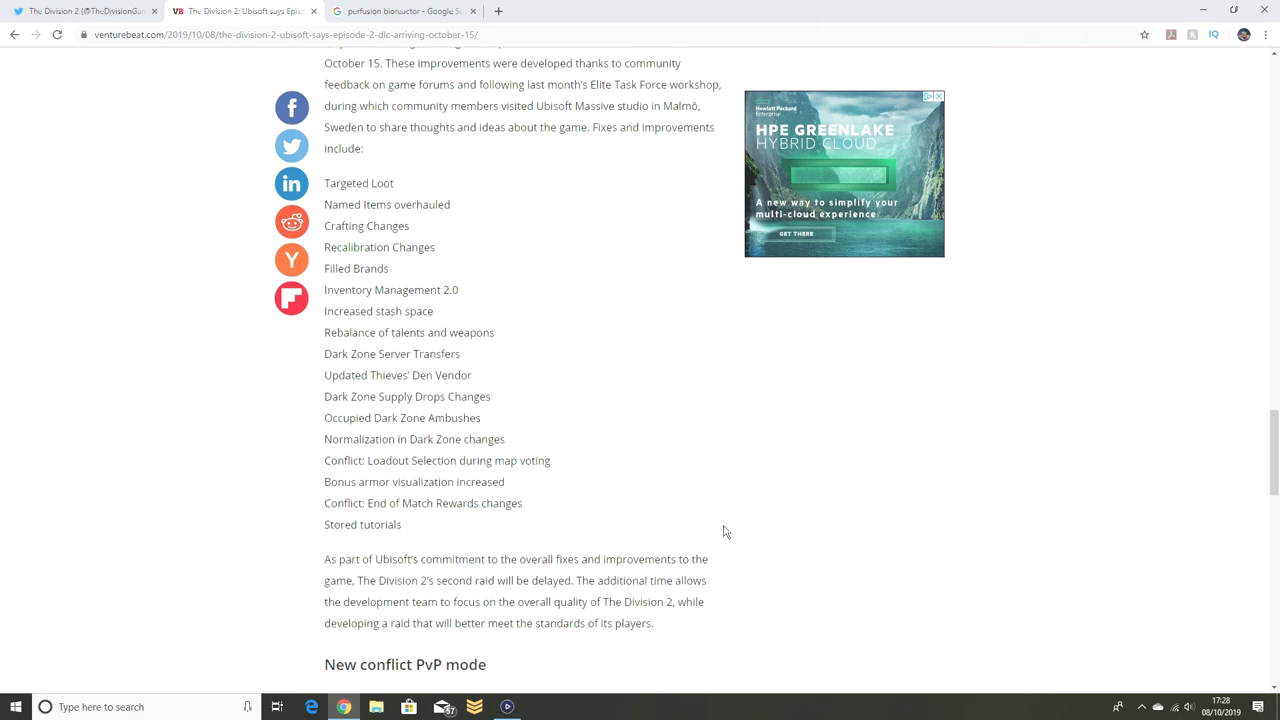
pyautogui.scroll(-3)
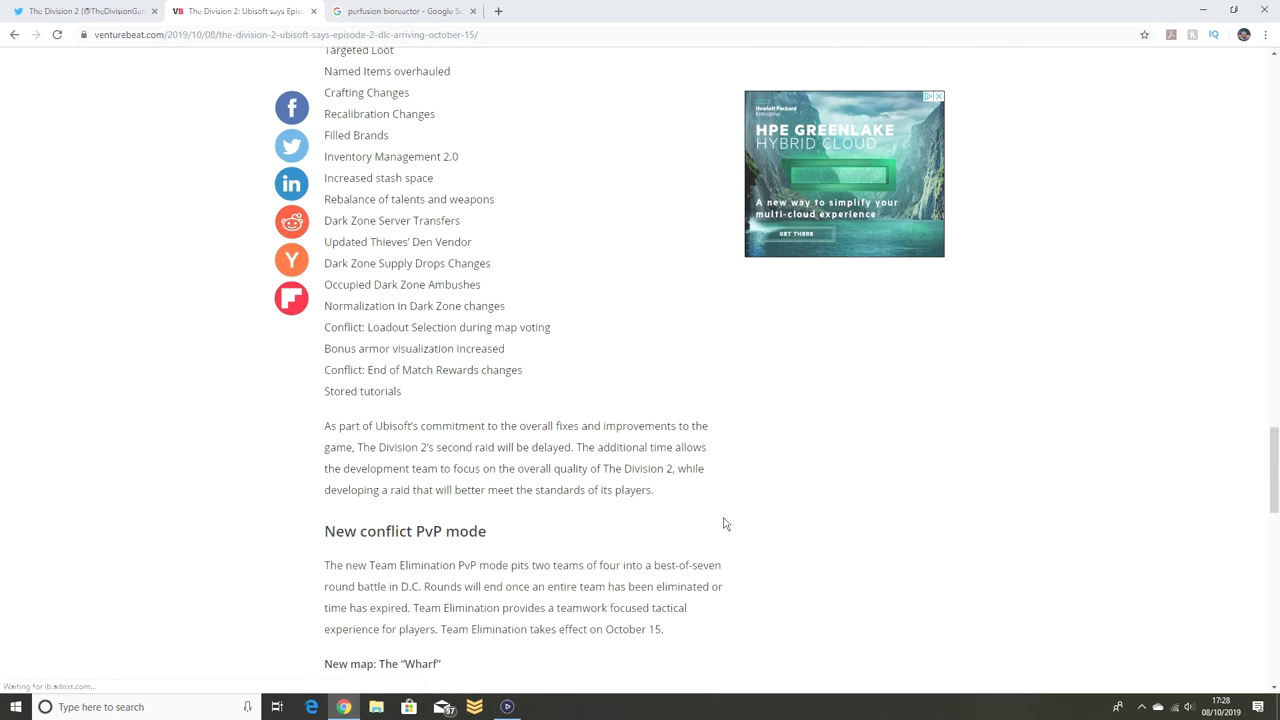
pyautogui.scroll(-3)
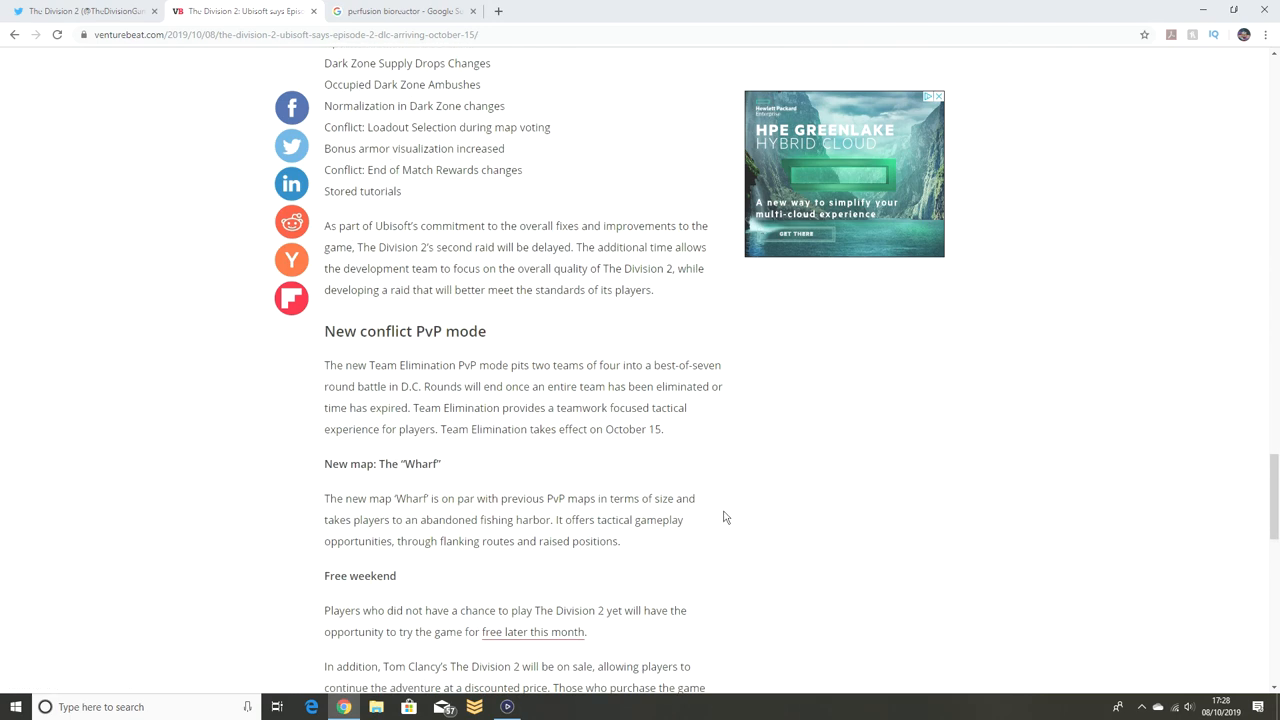
pyautogui.scroll(-3)
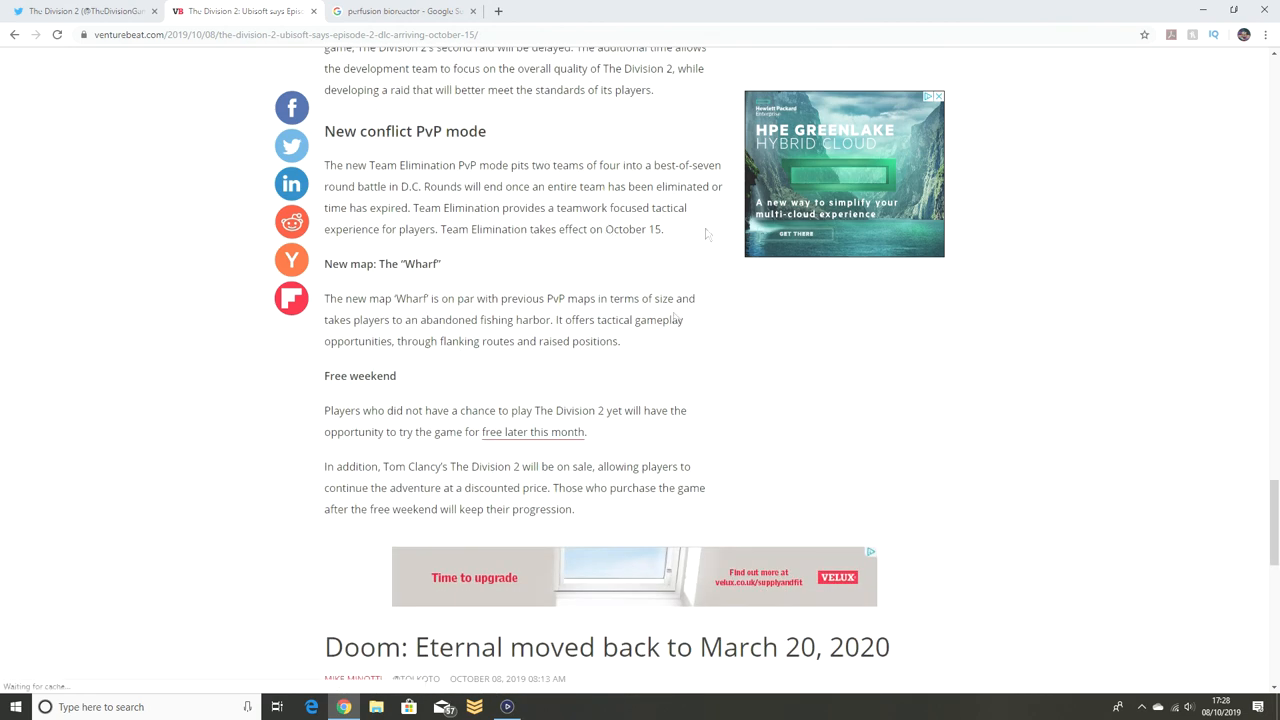
pyautogui.moveTo(612, 316)
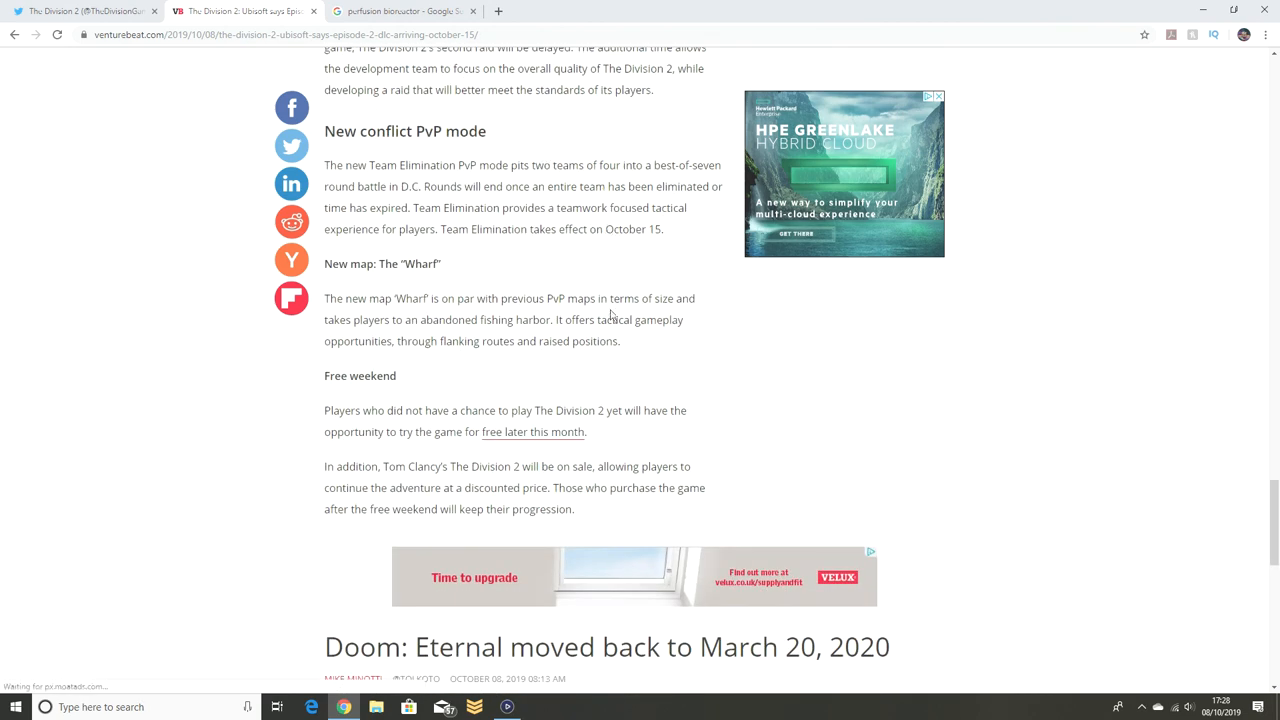